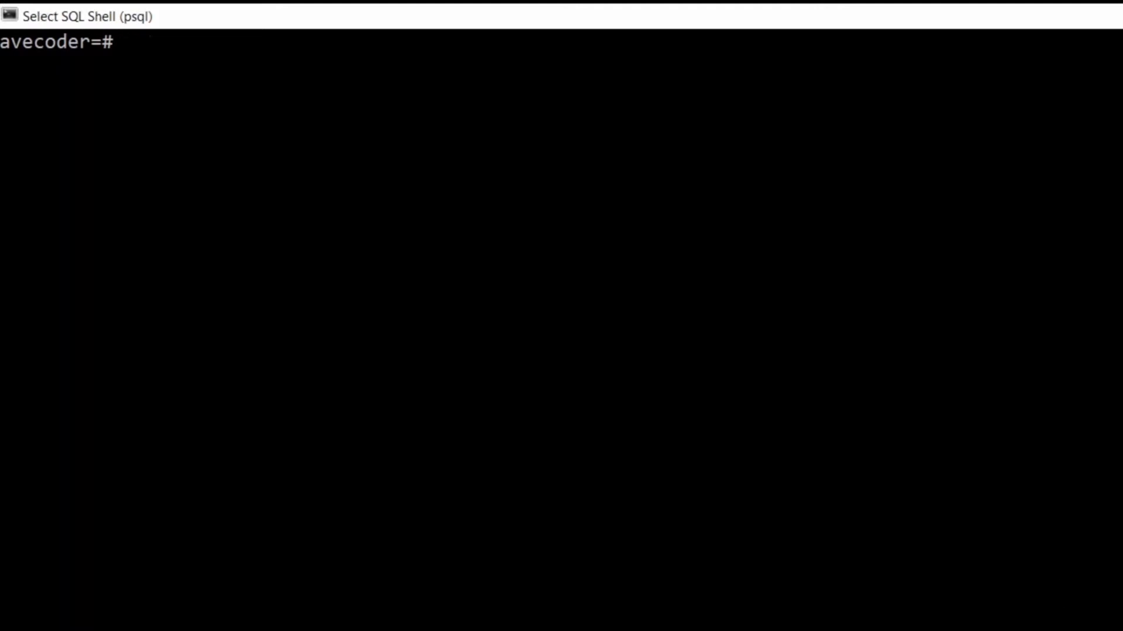
- Run SELECT * FROM pg_available_extensions; and scroll the 80 results to the uuid-ossp row
{"action": "type", "text": "SELE"}
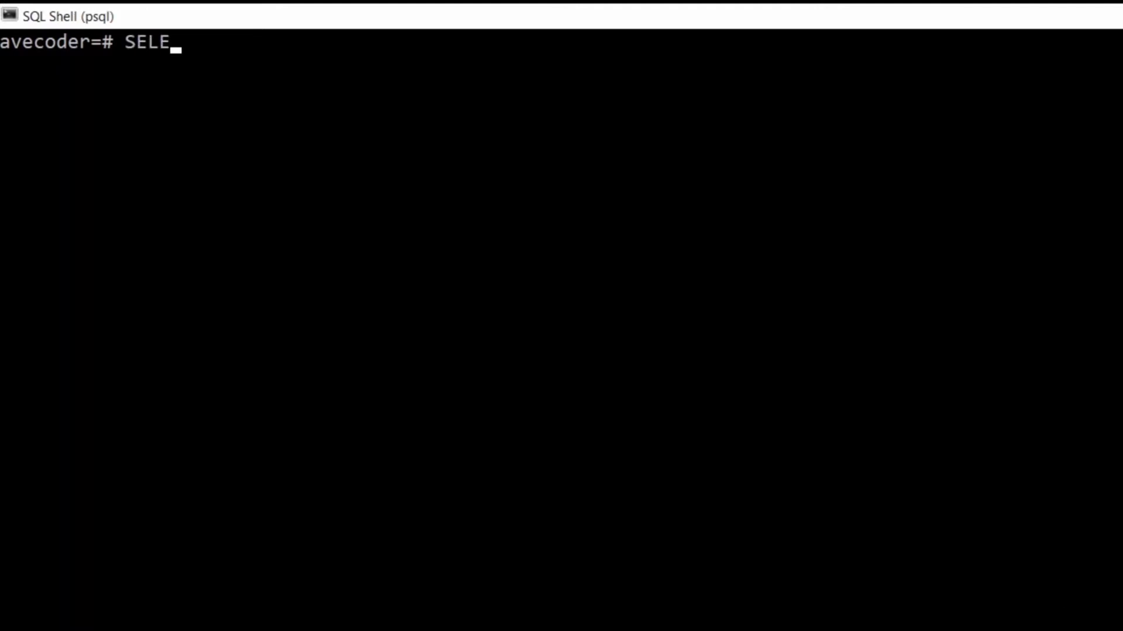
{"action": "type", "text": "CT"}
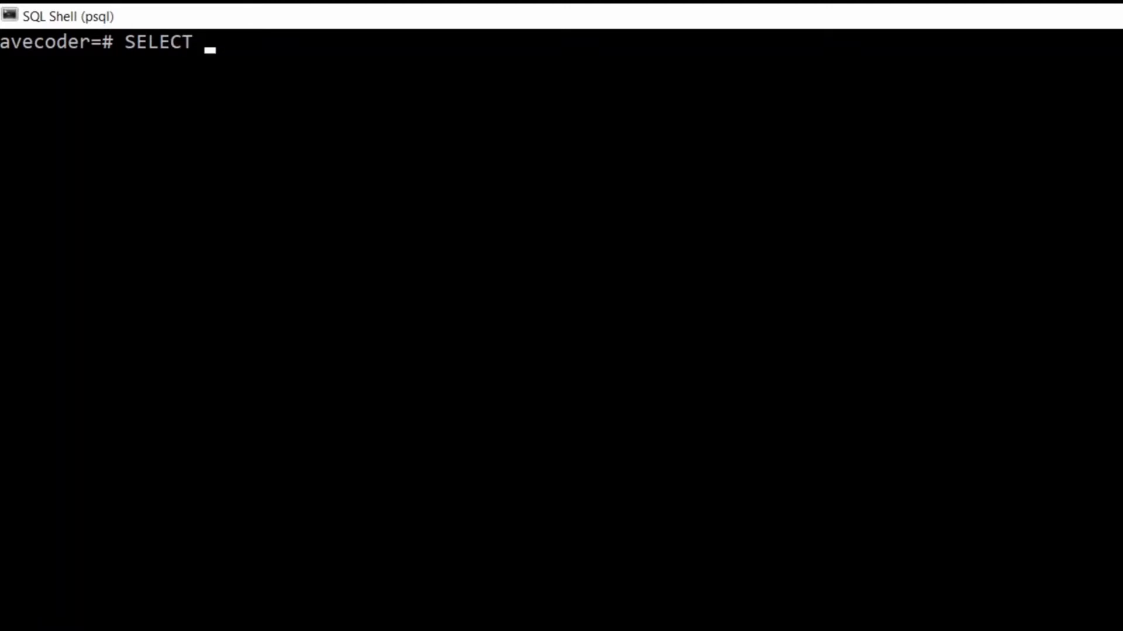
{"action": "type", "text": "* F"}
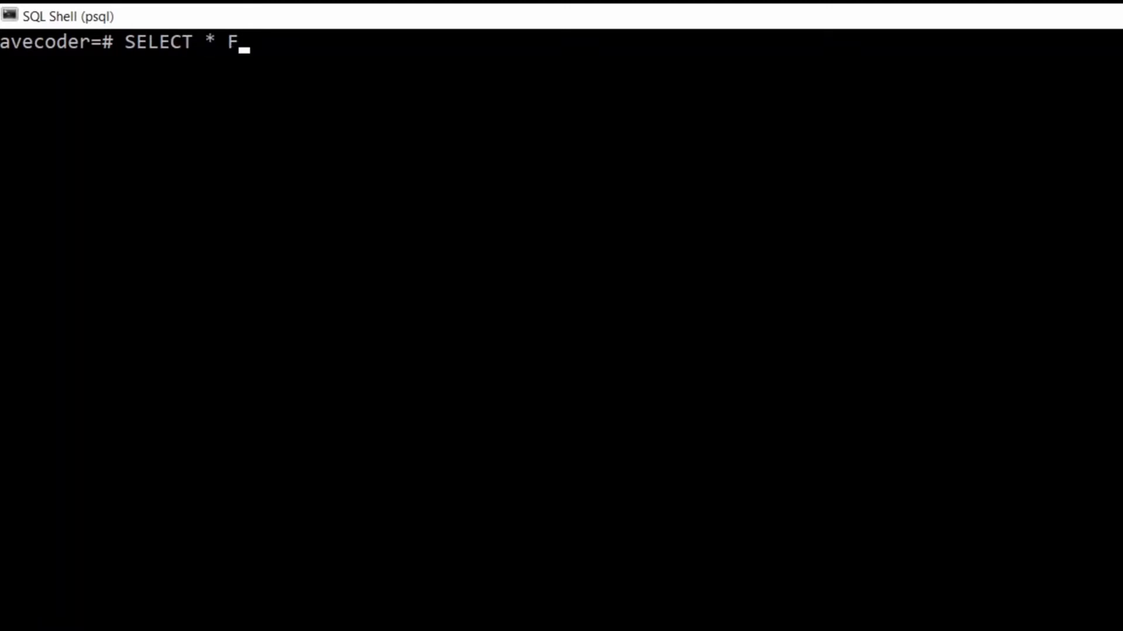
{"action": "type", "text": "ROM"}
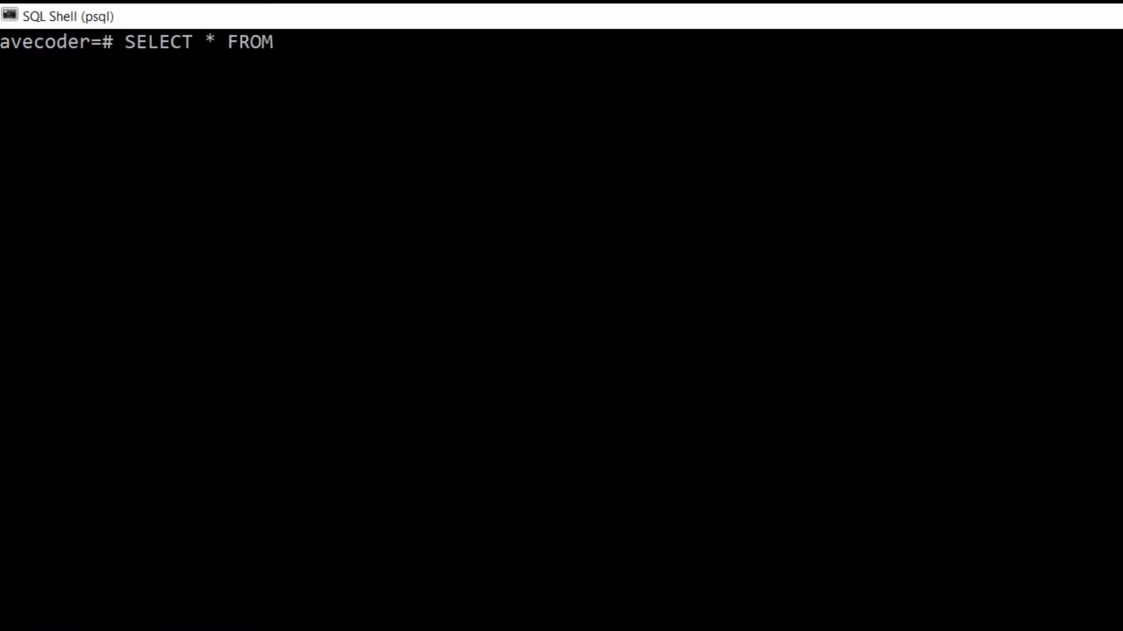
{"action": "type", "text": "pg_ava"}
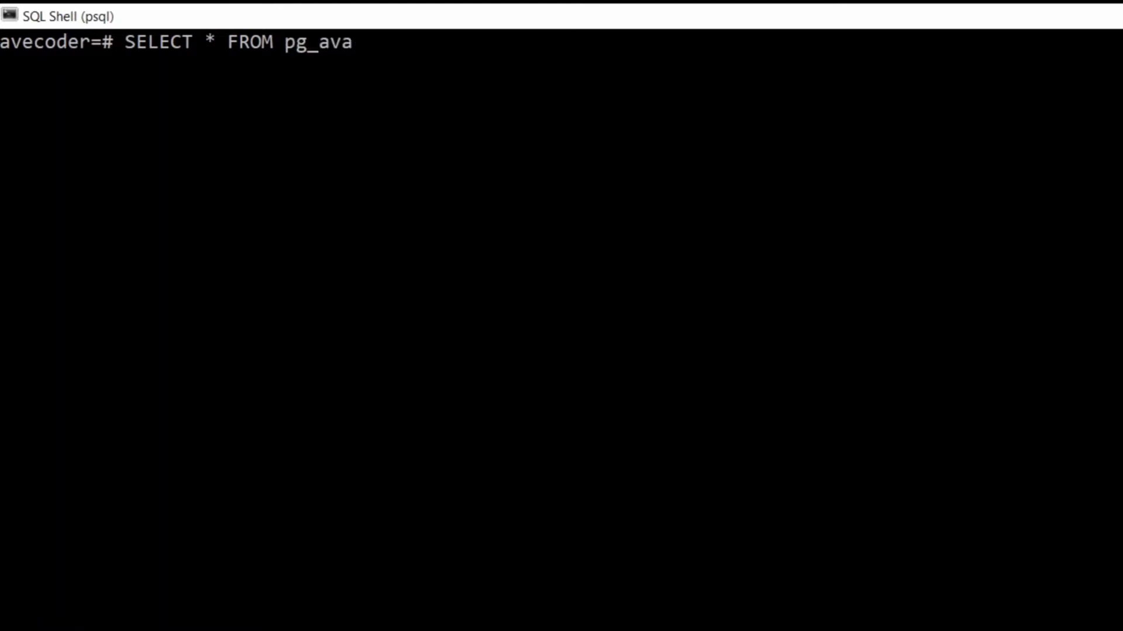
{"action": "type", "text": "ilable"}
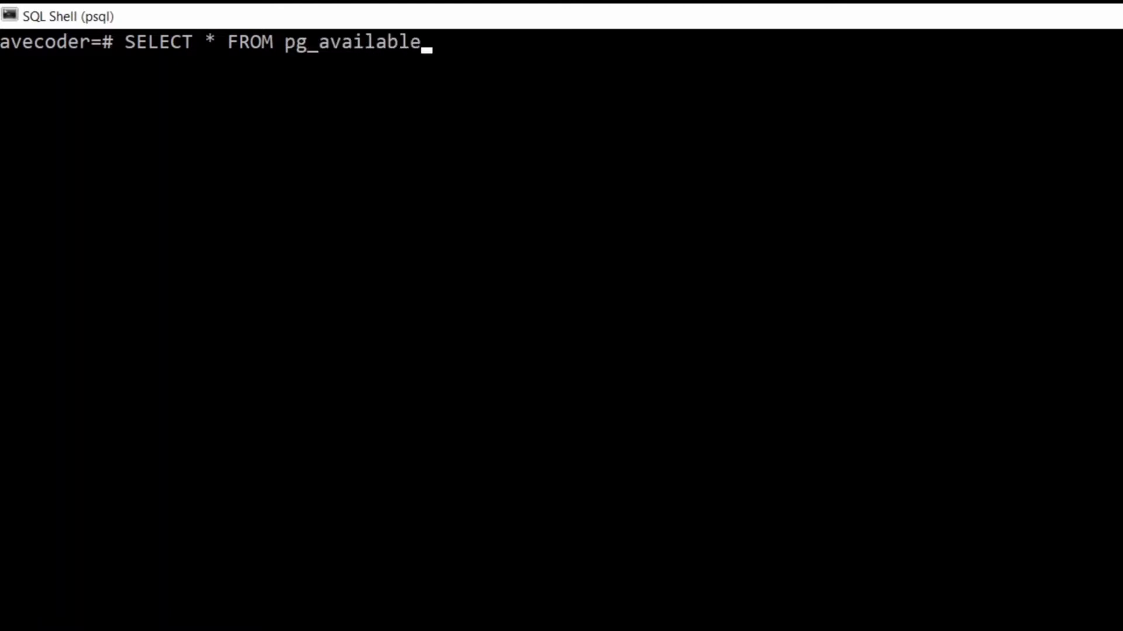
{"action": "type", "text": "_"}
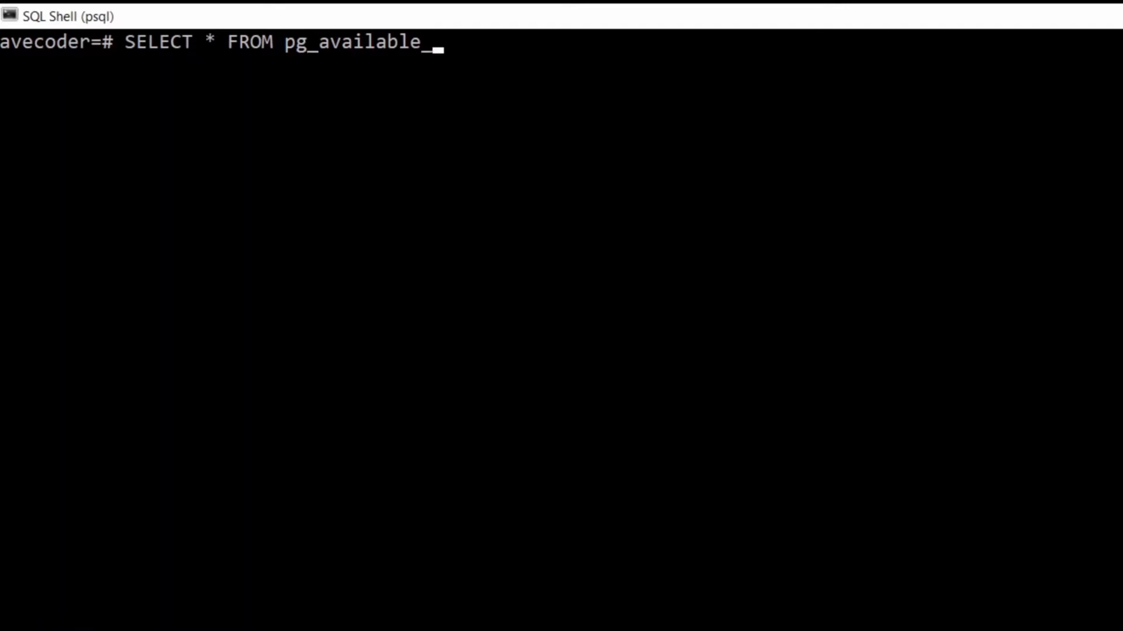
{"action": "type", "text": "extens"}
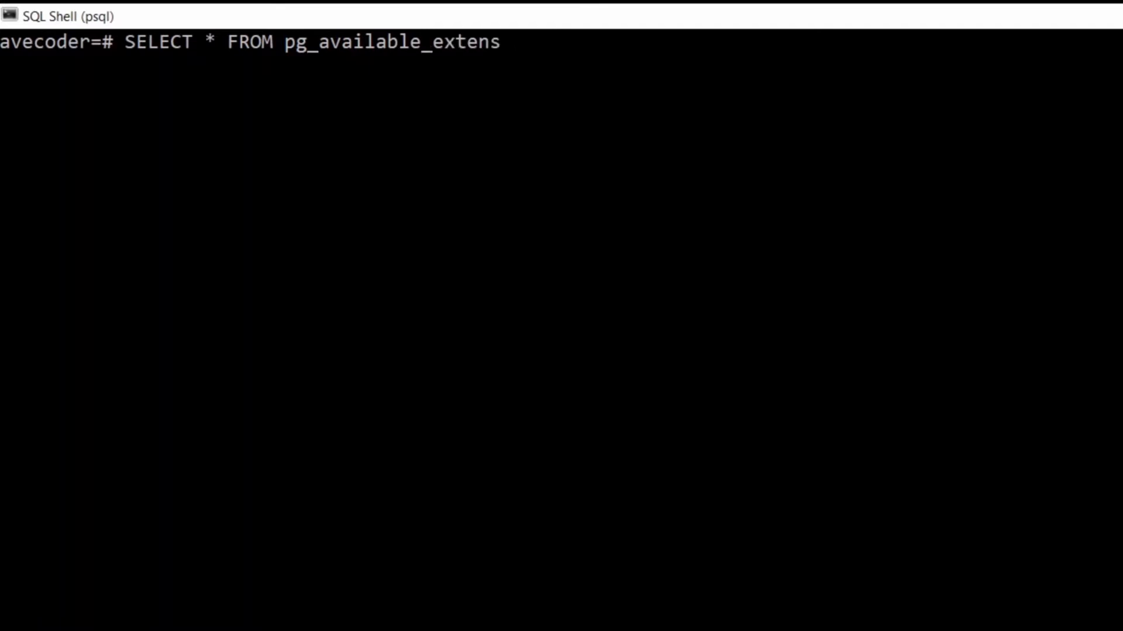
{"action": "type", "text": "ions;"}
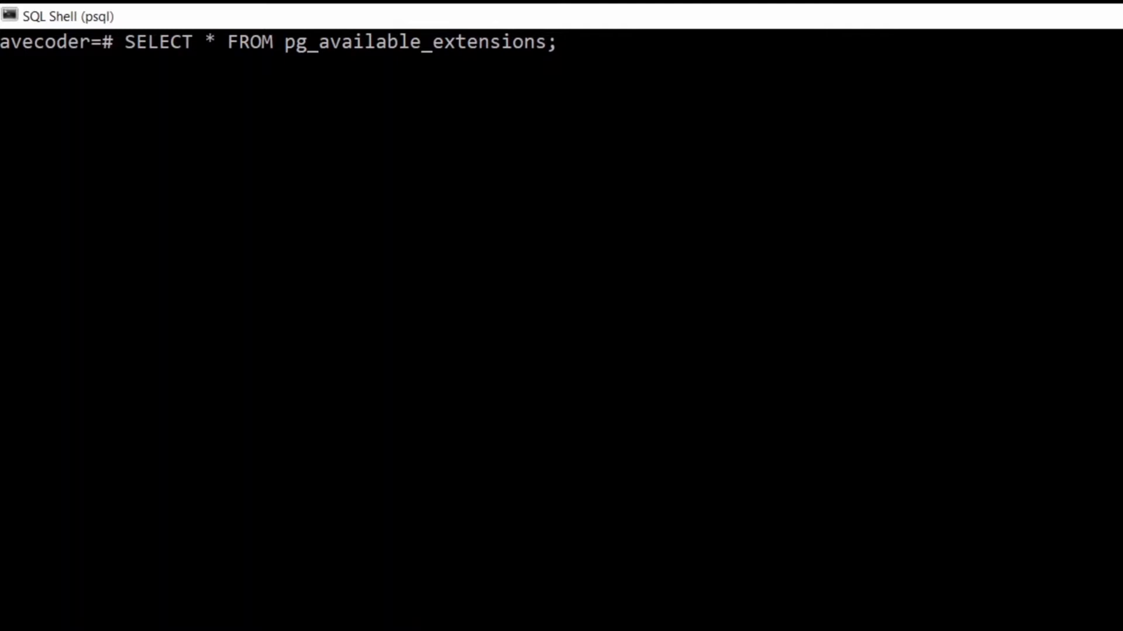
{"action": "key", "text": "Return"}
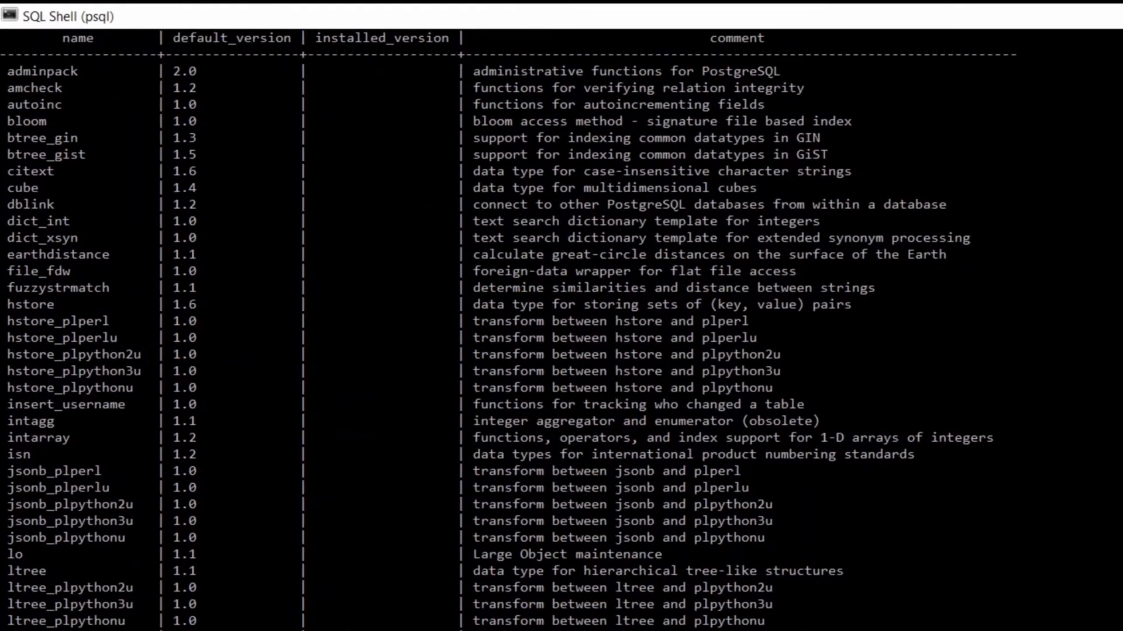
{"action": "scroll", "scroll_direction": "down", "scroll_amount": 3}
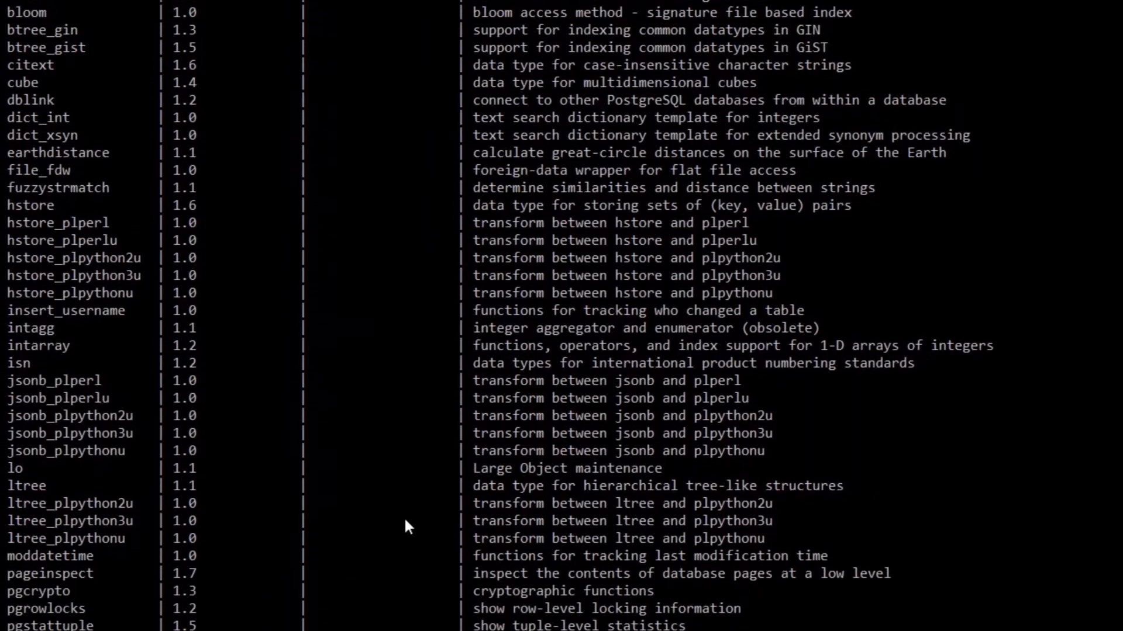
{"action": "scroll", "scroll_direction": "down", "scroll_amount": 3}
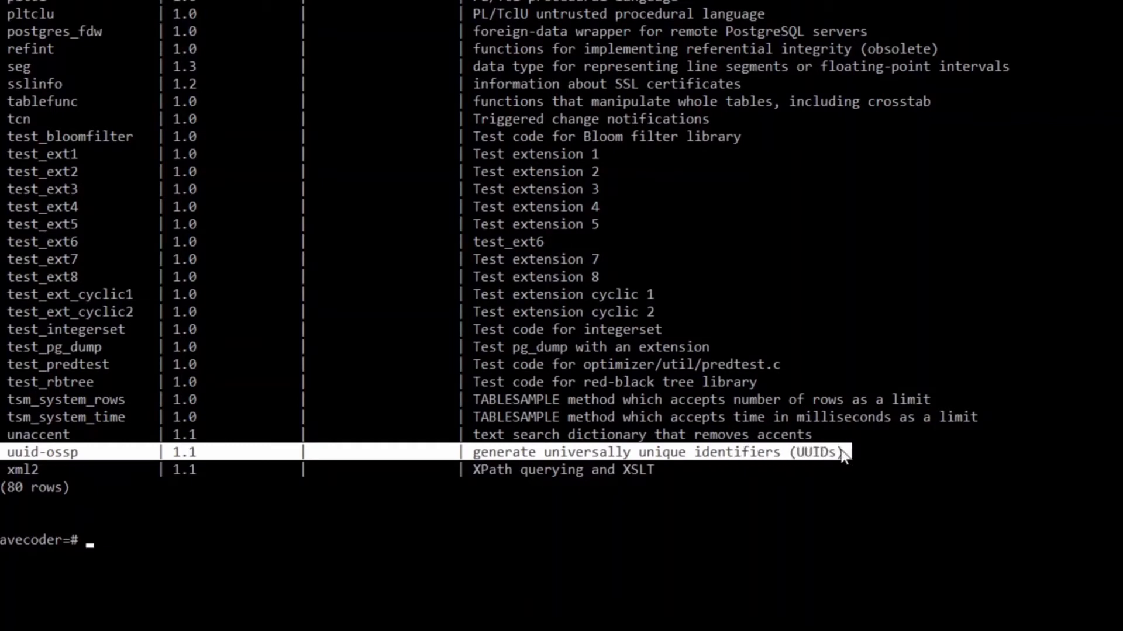
{"action": "mouse_move", "coordinate": [736, 483]}
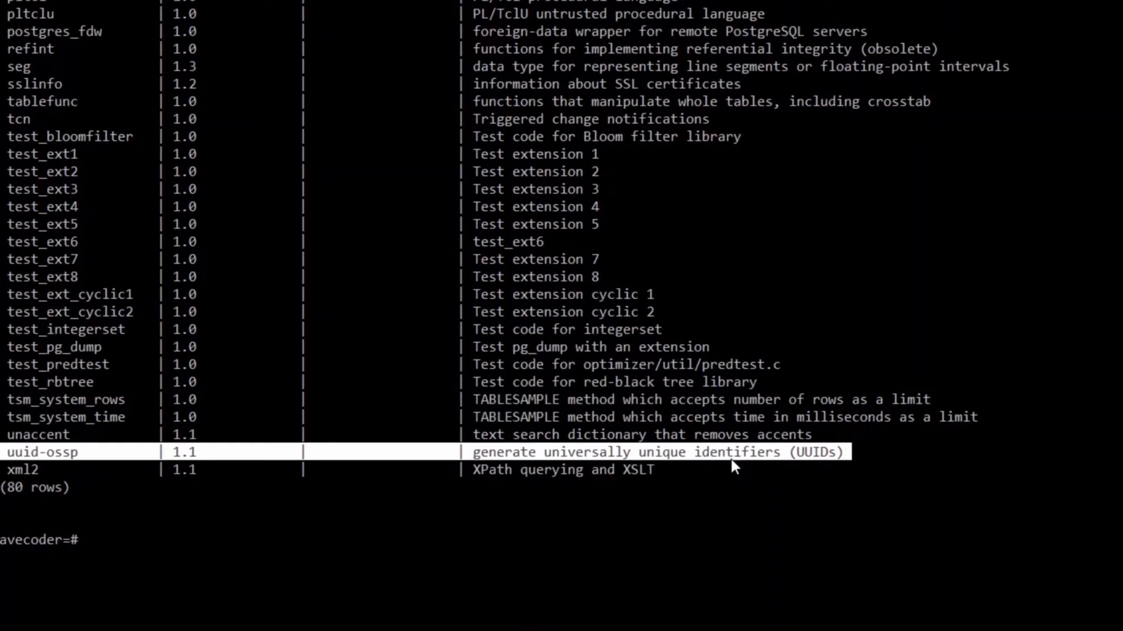
{"action": "mouse_move", "coordinate": [237, 548]}
{"action": "type", "text": "CREATE "}
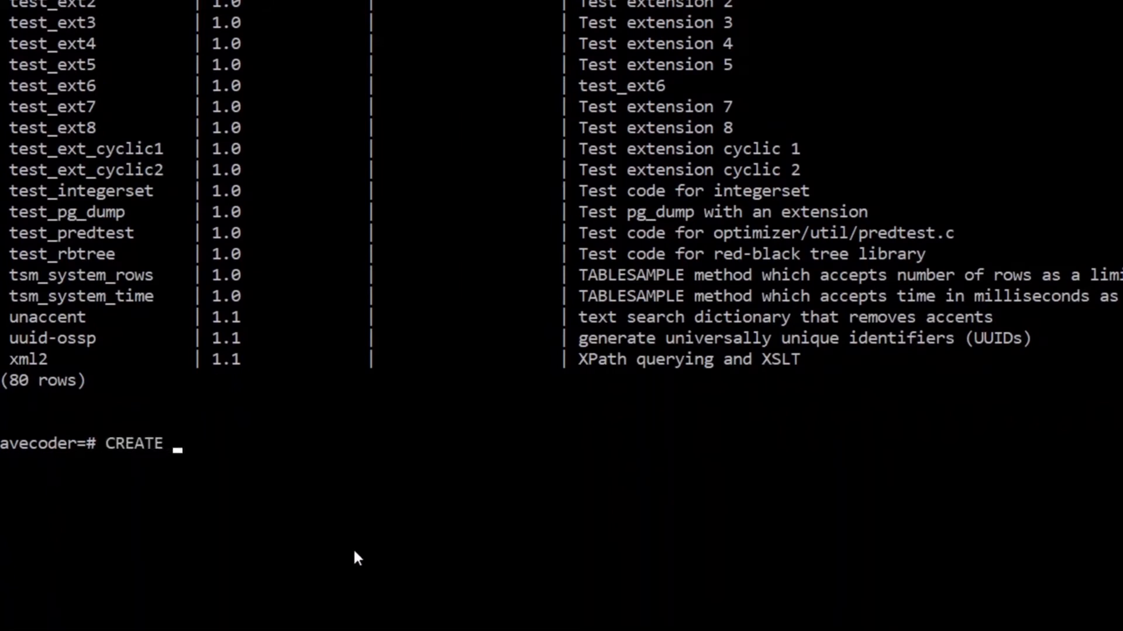
- Write CREATE EXTENSION IF NOT EXISTS "uuid-ossp"; at the prompt, highlighting uuid-ossp in the listing
{"action": "type", "text": "EXTEN"}
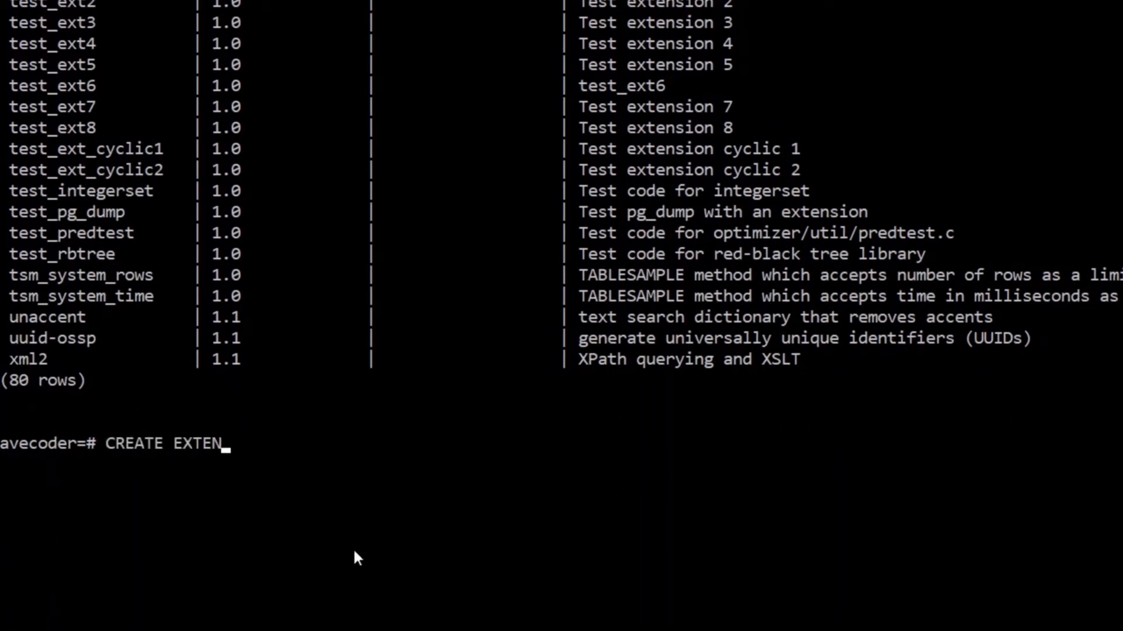
{"action": "type", "text": "SION"}
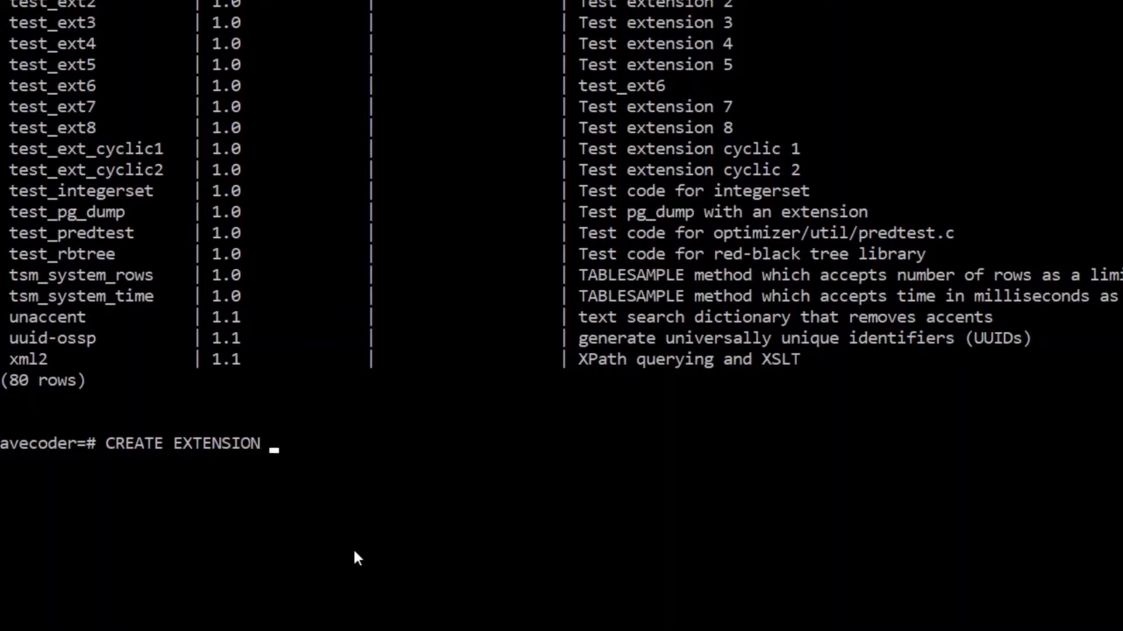
{"action": "type", "text": "IF NOT"}
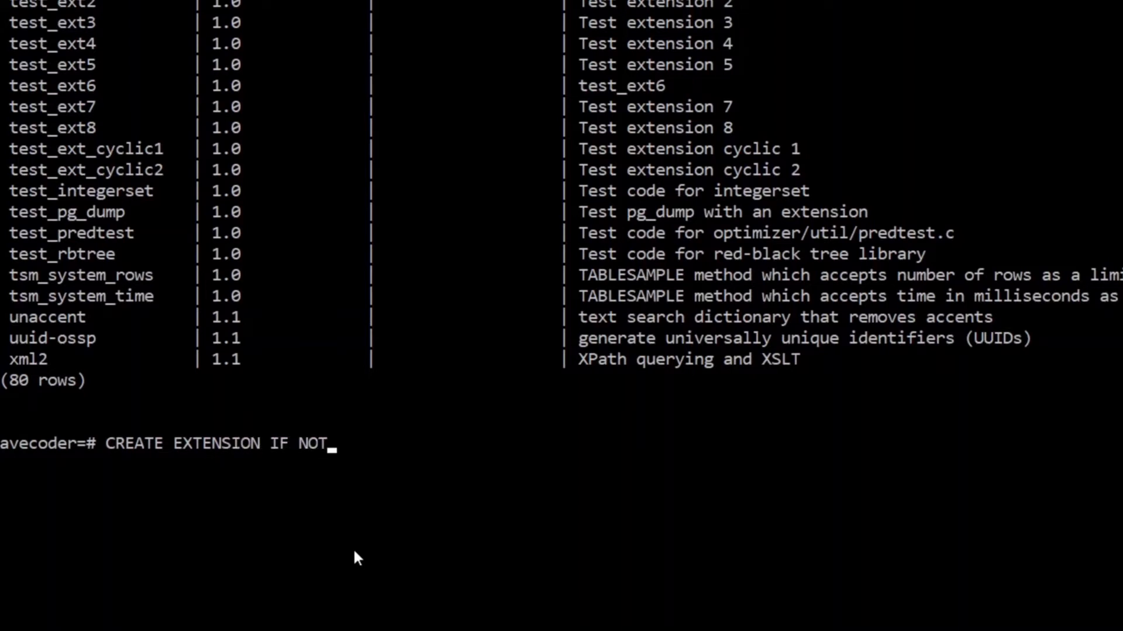
{"action": "type", "text": "EX"}
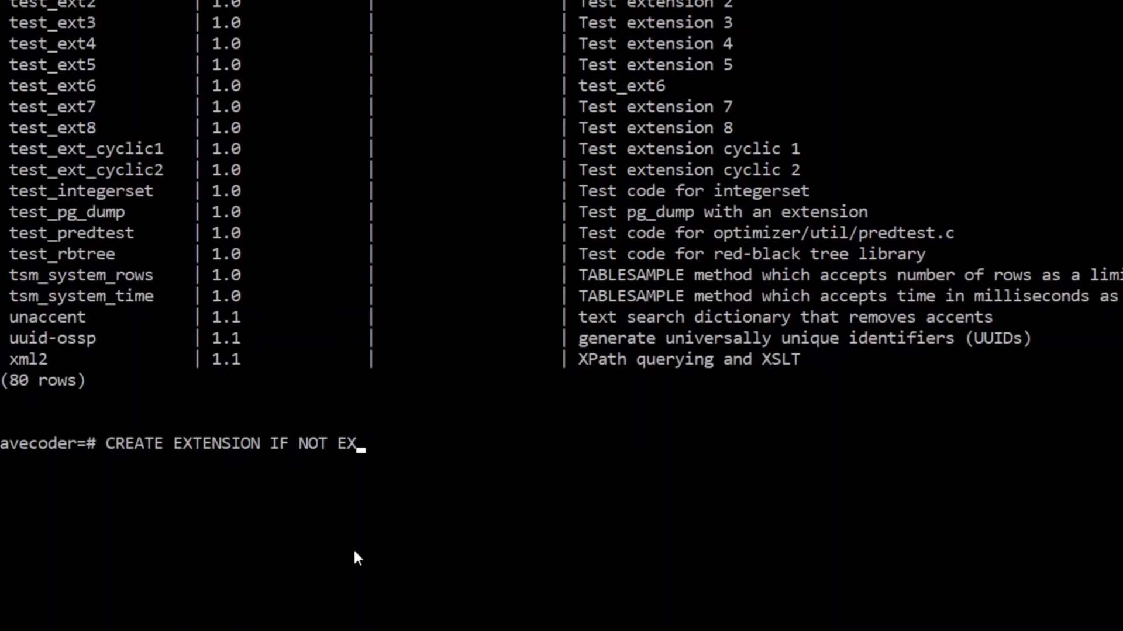
{"action": "type", "text": "ISTS"}
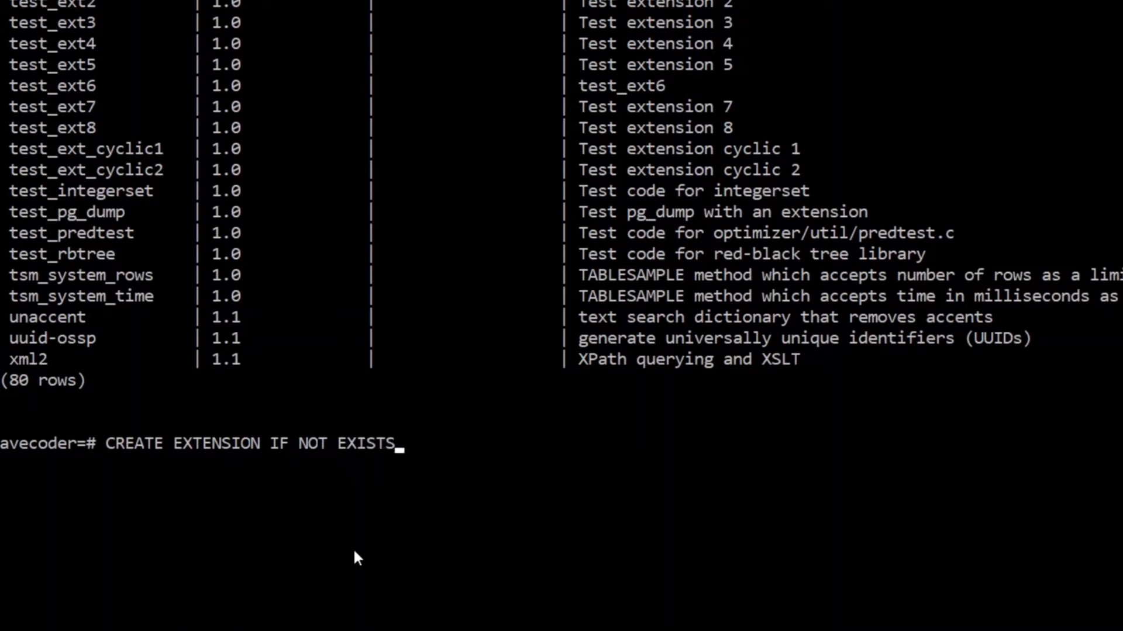
{"action": "type", "text": "\"uu"}
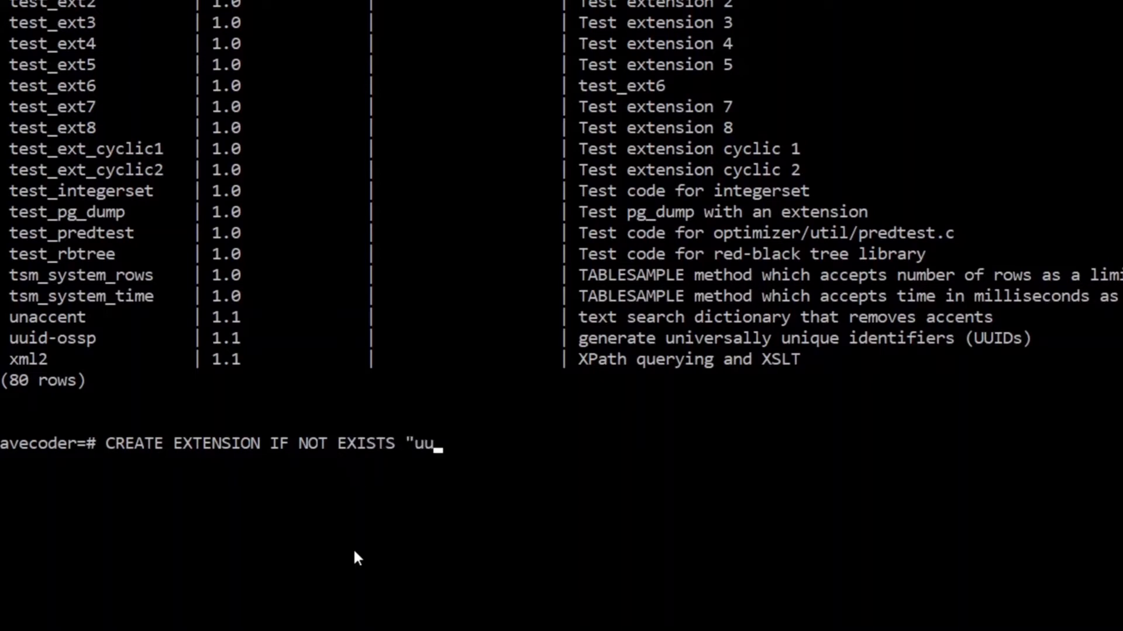
{"action": "type", "text": "id-"}
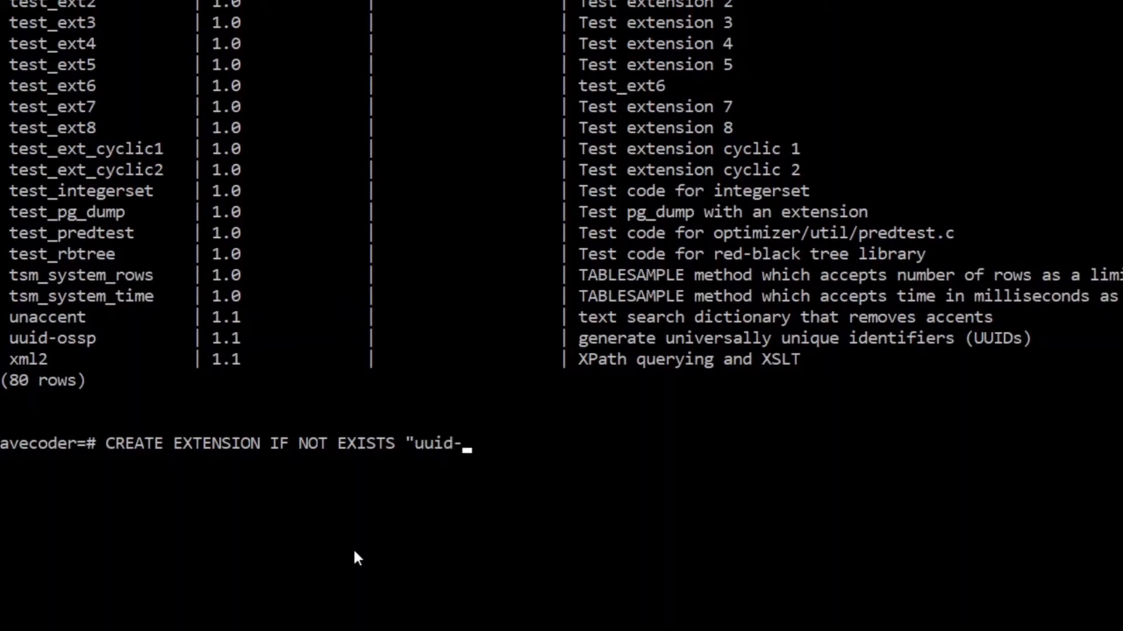
{"action": "type", "text": "oss"}
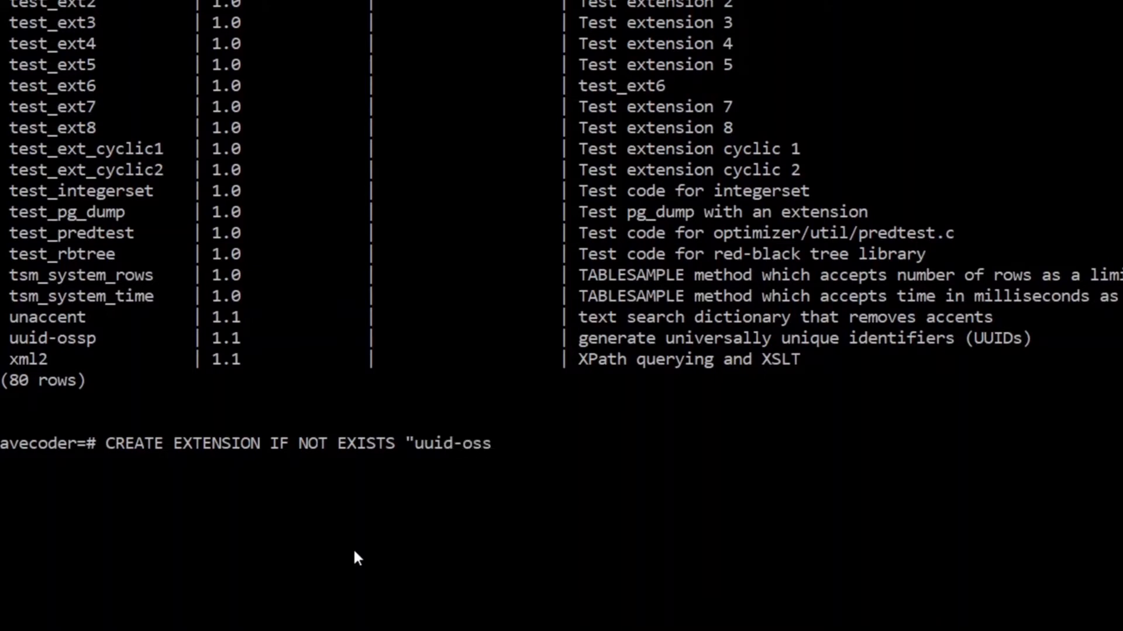
{"action": "type", "text": "p\";"}
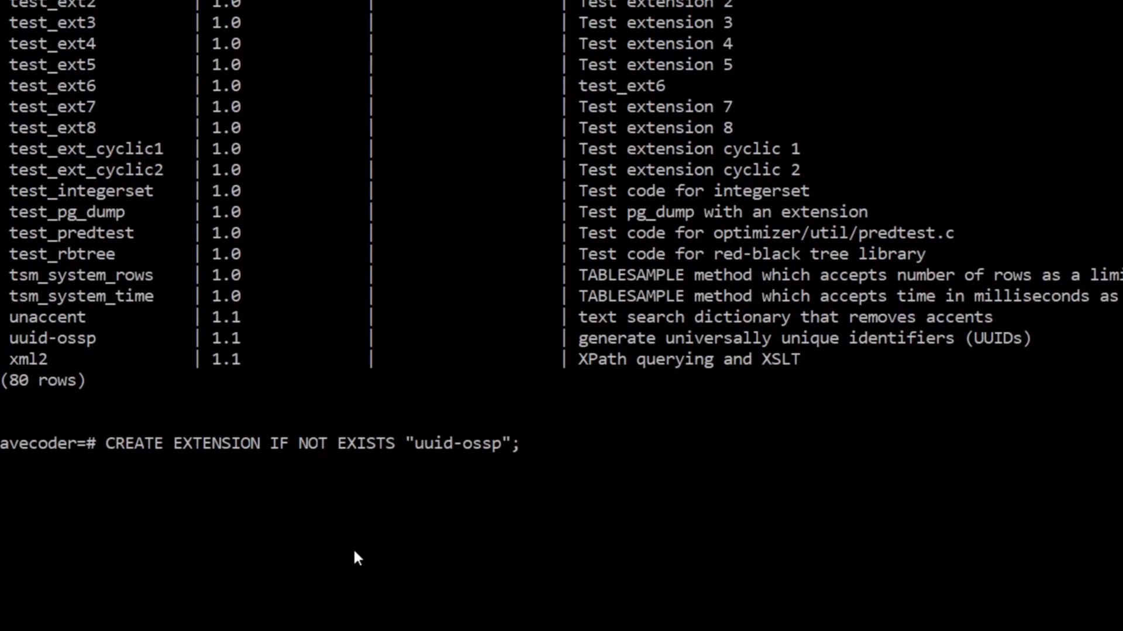
{"action": "double_click", "coordinate": [51, 338]}
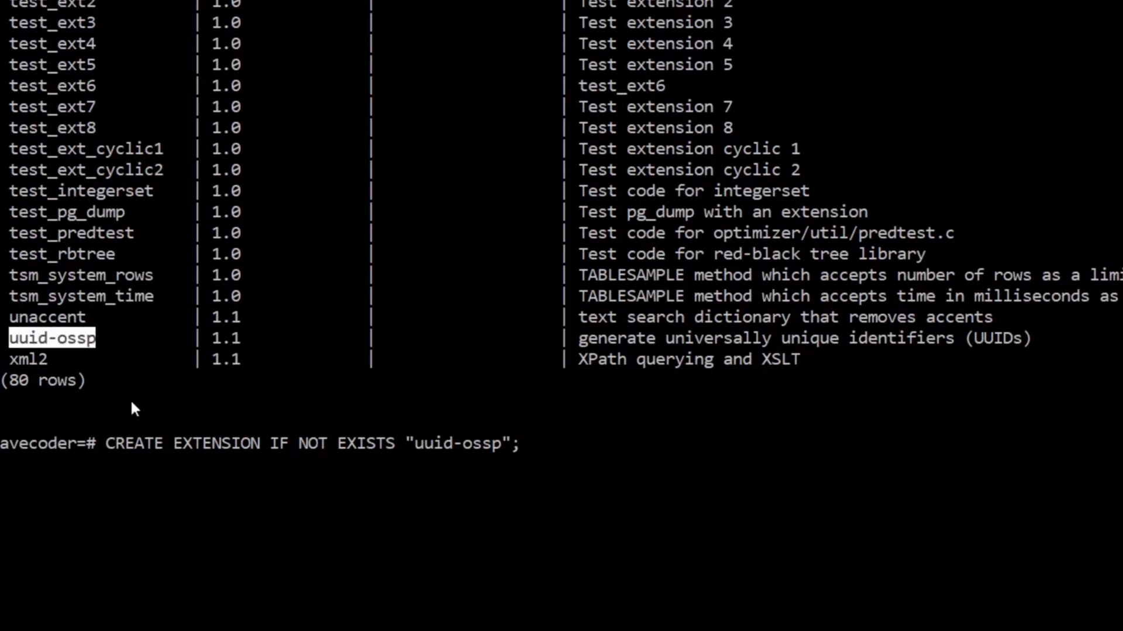
{"action": "mouse_move", "coordinate": [571, 533]}
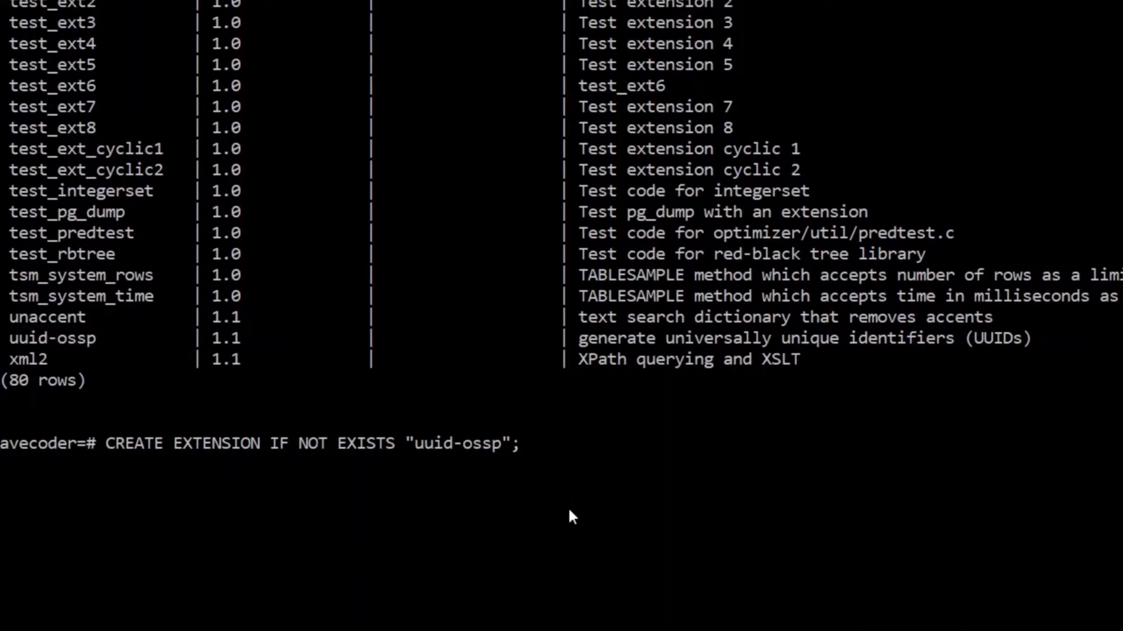
{"action": "mouse_move", "coordinate": [548, 451]}
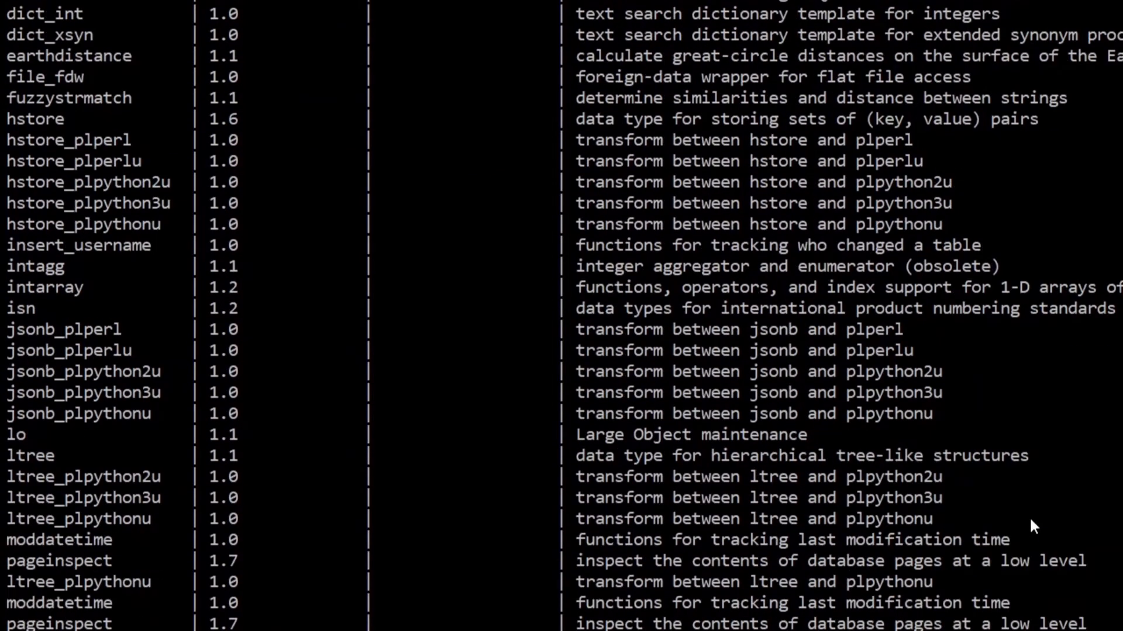
- Scroll the rerun extension list to confirm uuid-ossp shows installed version 1.1
{"action": "scroll", "scroll_direction": "down", "scroll_amount": 3}
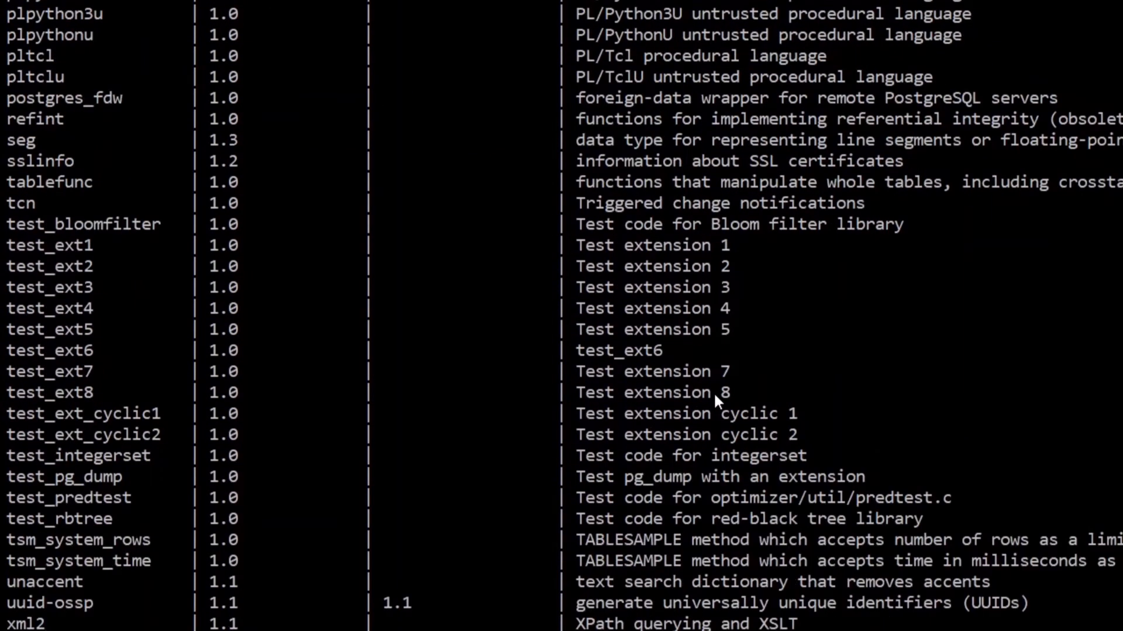
{"action": "mouse_move", "coordinate": [574, 425]}
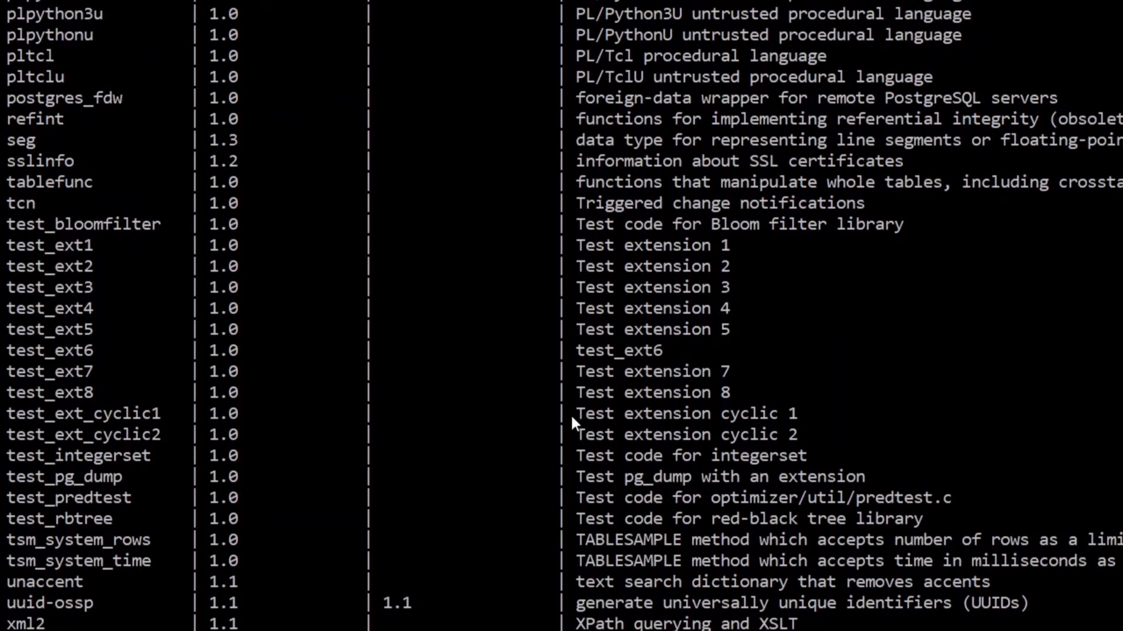
{"action": "scroll", "scroll_direction": "down", "scroll_amount": 3}
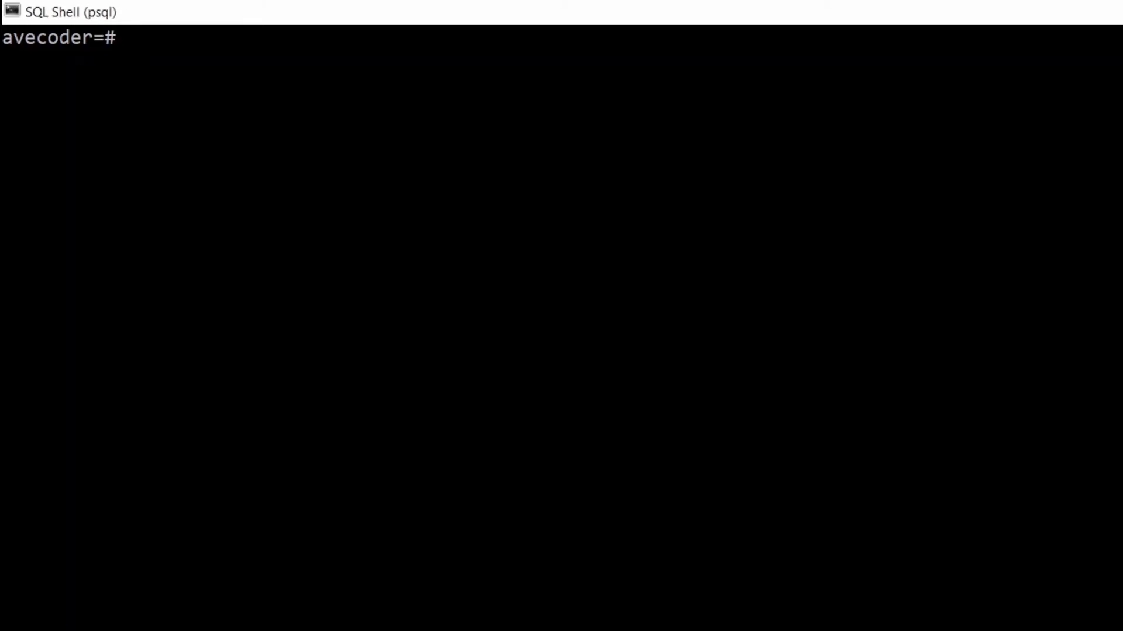
- List functions with \df and highlight uuid_generate_v4 among the ten uuid functions
{"action": "type", "text": "\\df"}
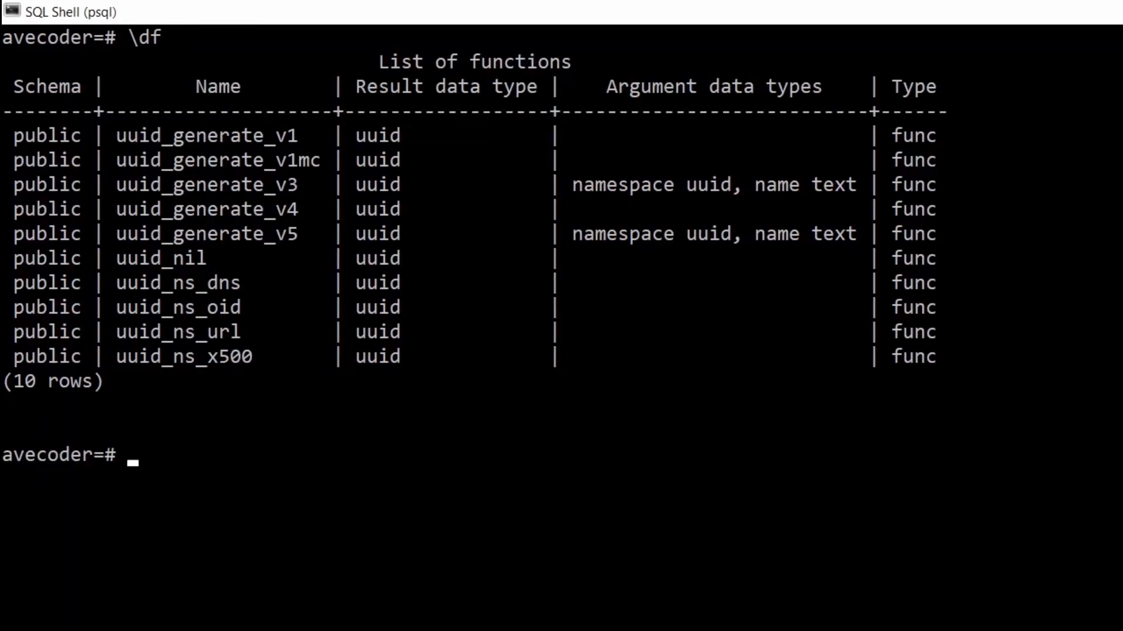
{"action": "mouse_move", "coordinate": [328, 372]}
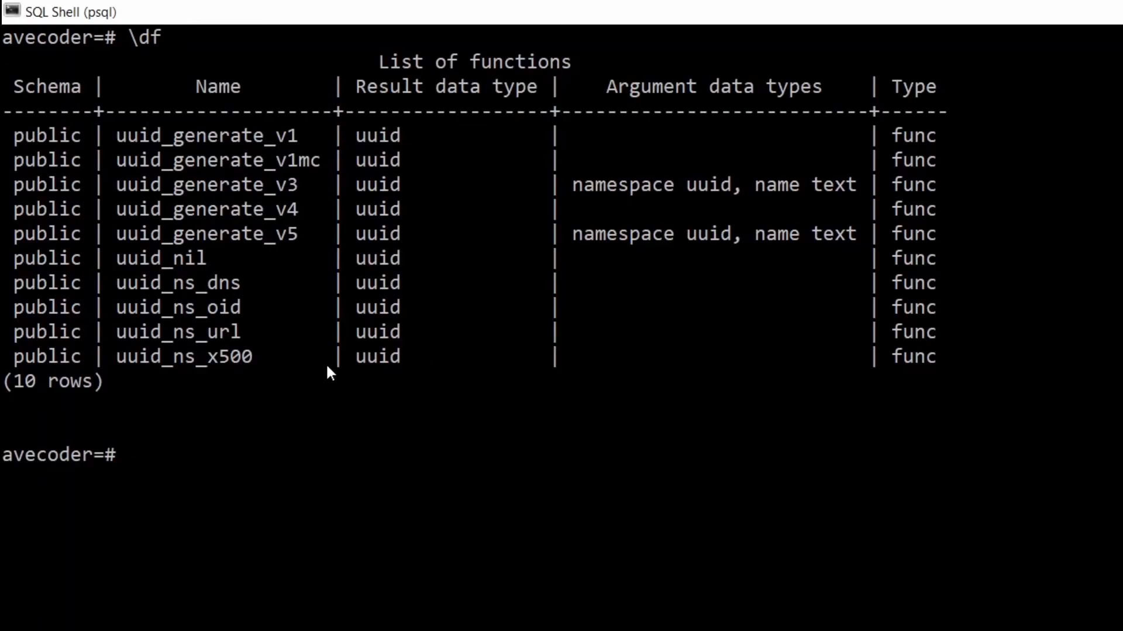
{"action": "mouse_move", "coordinate": [933, 191]}
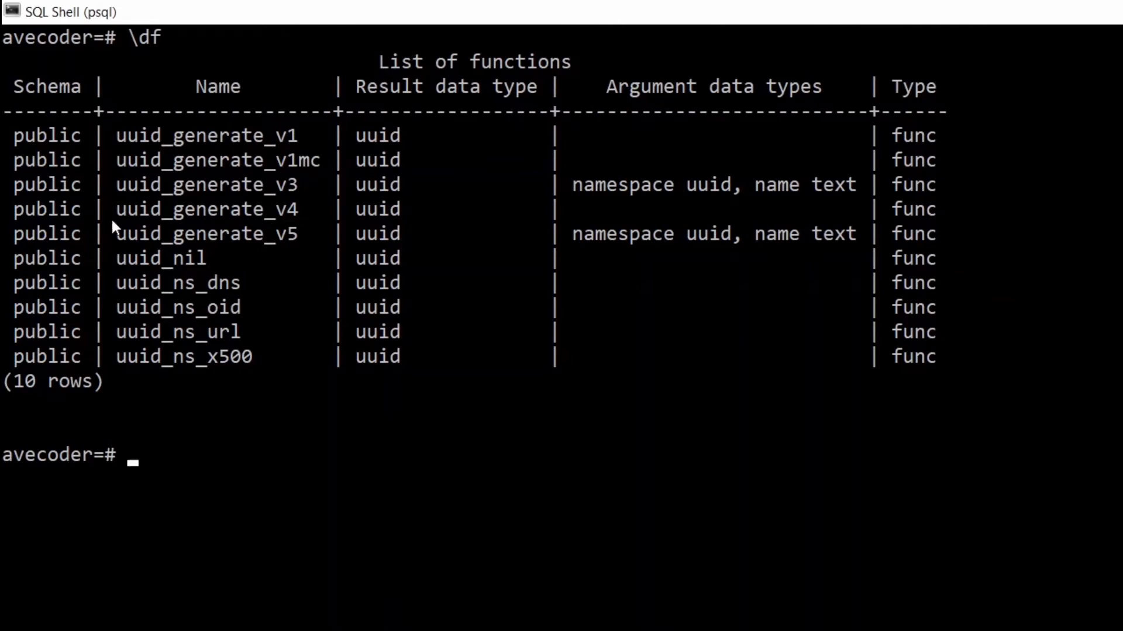
{"action": "double_click", "coordinate": [210, 210]}
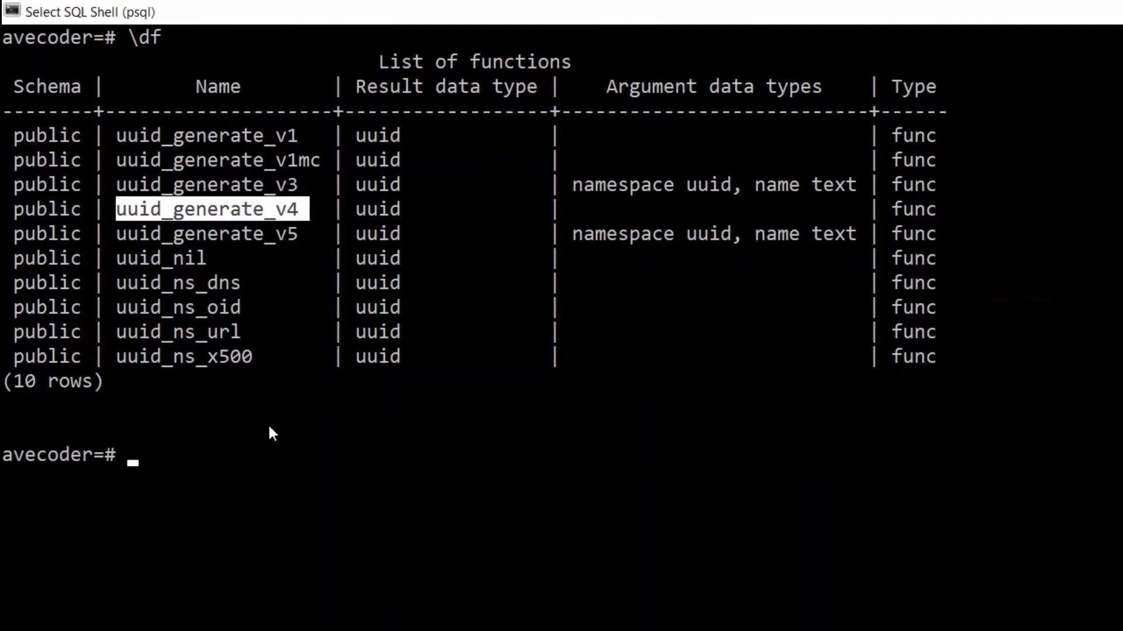
{"action": "mouse_move", "coordinate": [272, 492]}
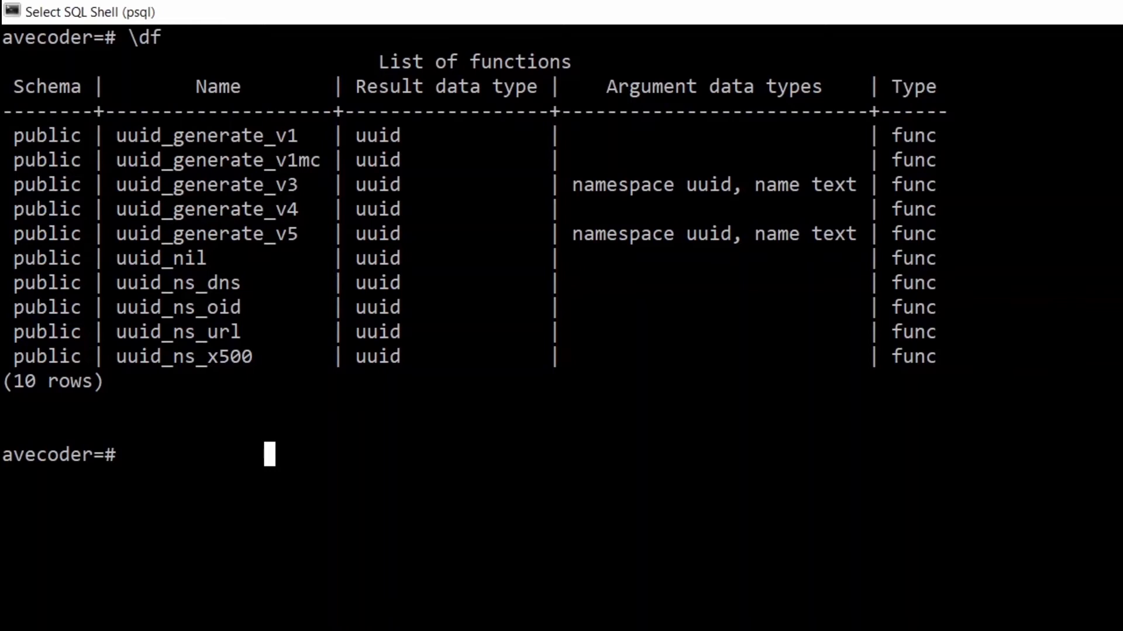
- Run SELECT uuid_generate_v4(); and select the single returned UUID value
{"action": "type", "text": "SELECT"}
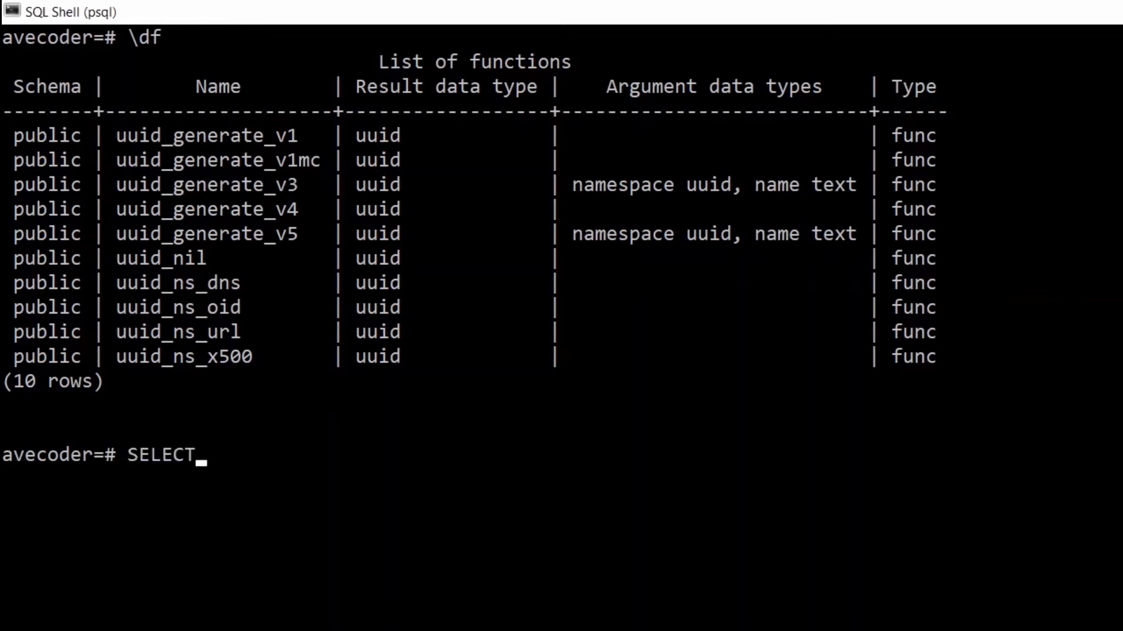
{"action": "type", "text": "uui"}
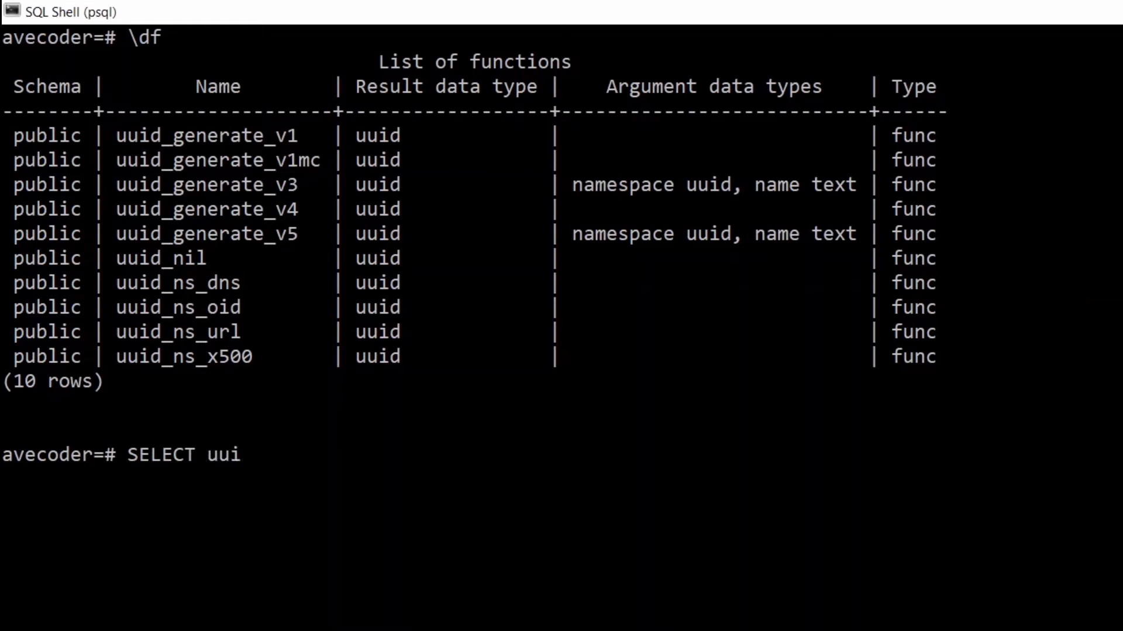
{"action": "type", "text": "d_gene"}
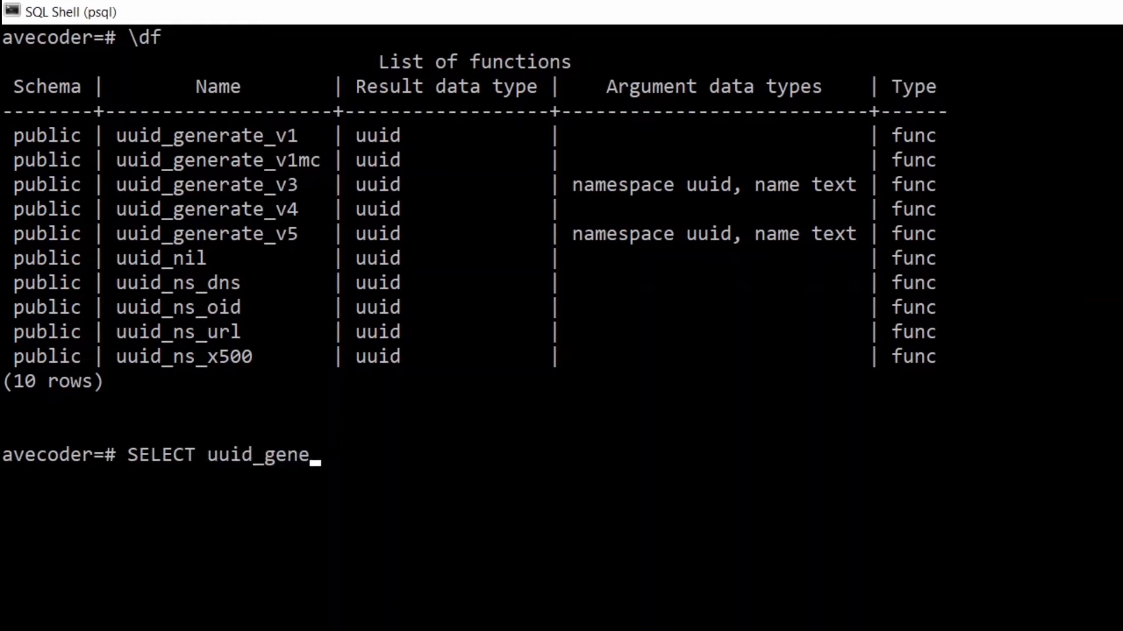
{"action": "type", "text": "rate"}
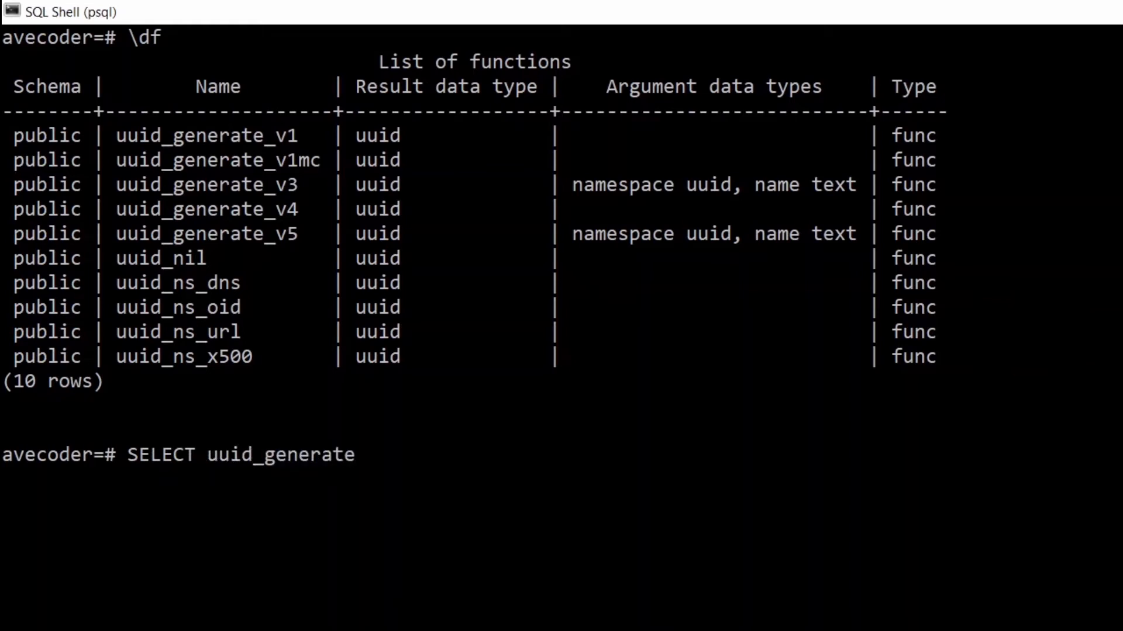
{"action": "type", "text": "_v4"}
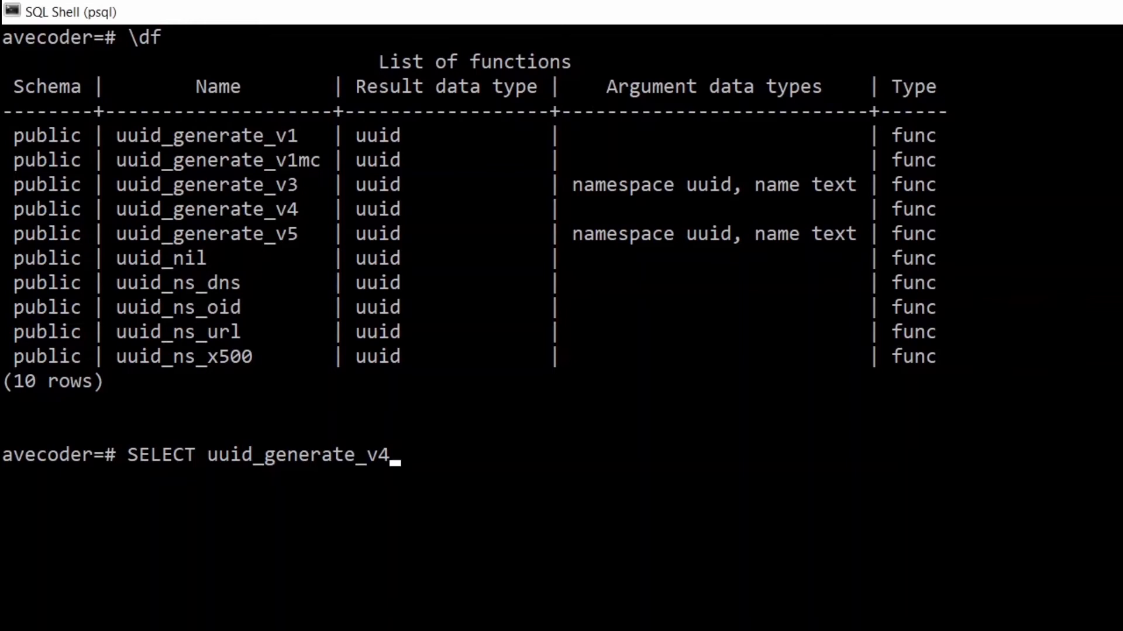
{"action": "type", "text": "();"}
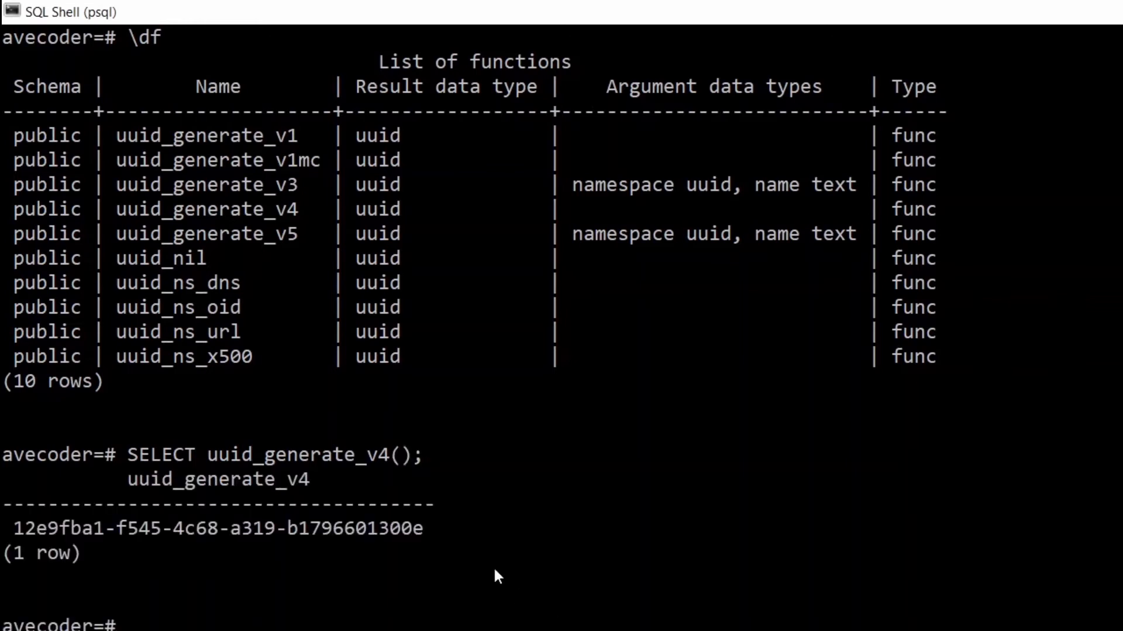
{"action": "left_click_drag", "start_coordinate": [11, 529], "coordinate": [429, 529]}
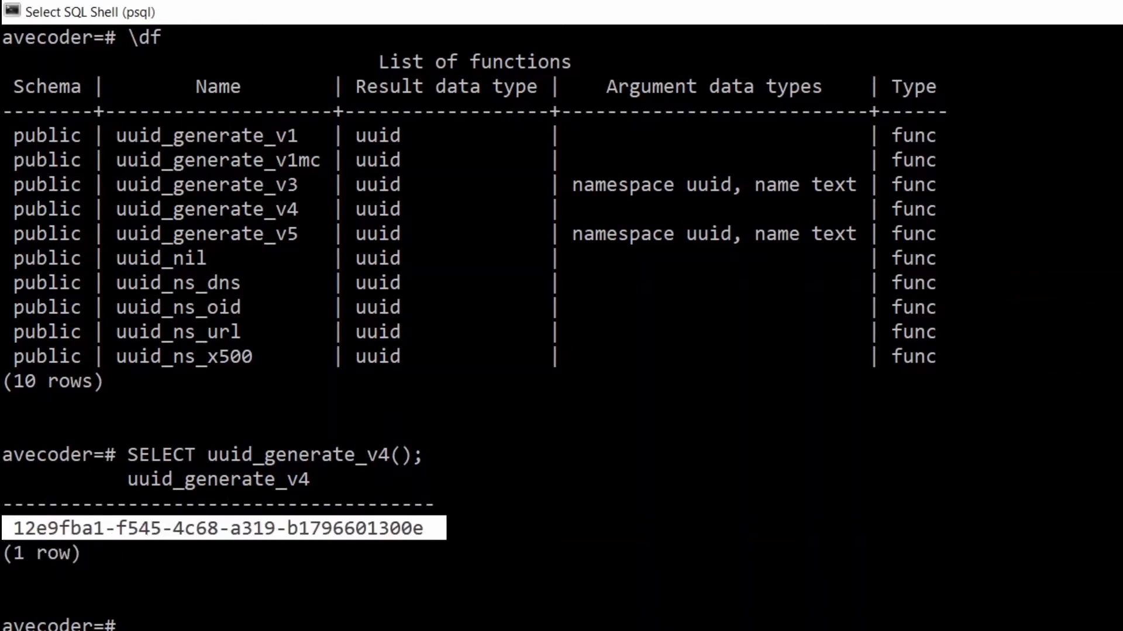
{"action": "mouse_move", "coordinate": [317, 628]}
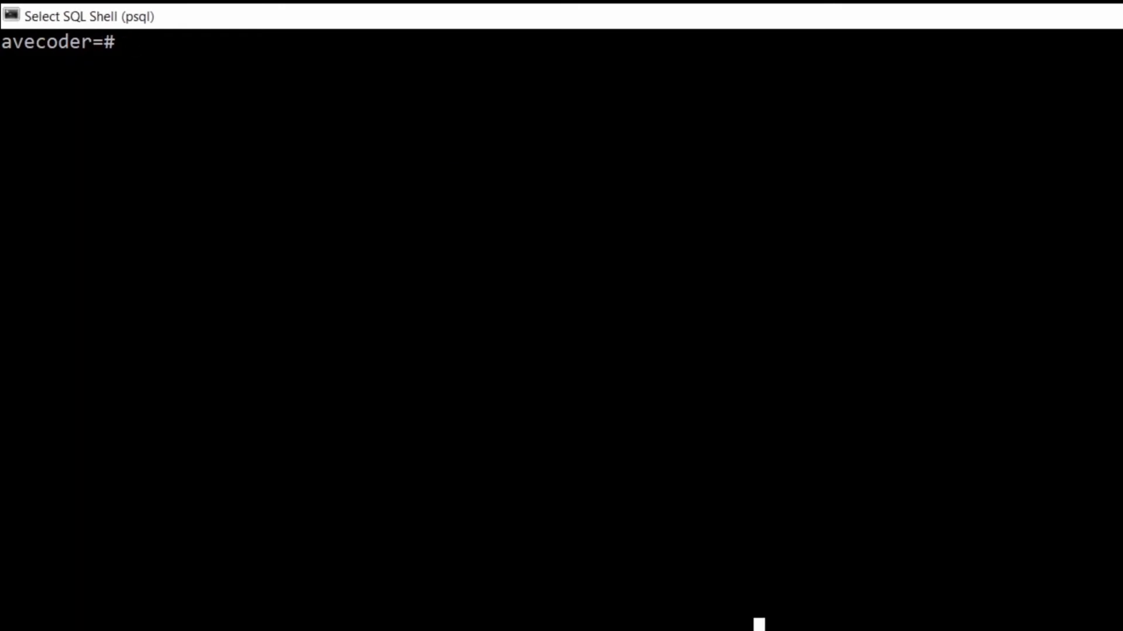
- Start a CREATE TABLE passport ( statement continuing onto a new line
{"action": "type", "text": "CREA"}
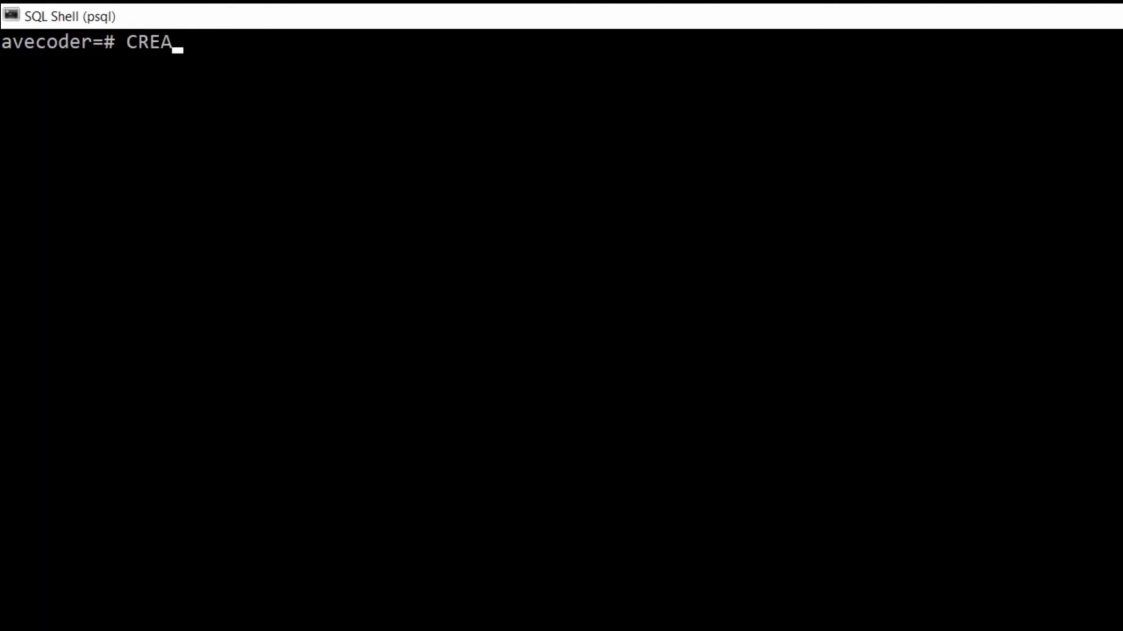
{"action": "type", "text": "TE TABLE"}
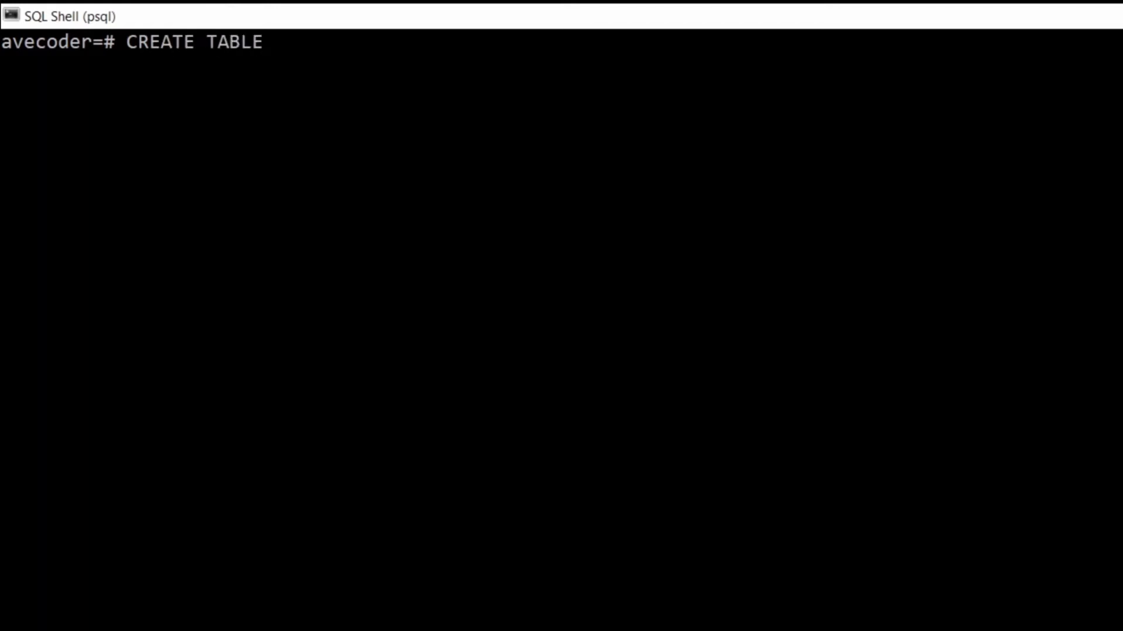
{"action": "type", "text": "pass"}
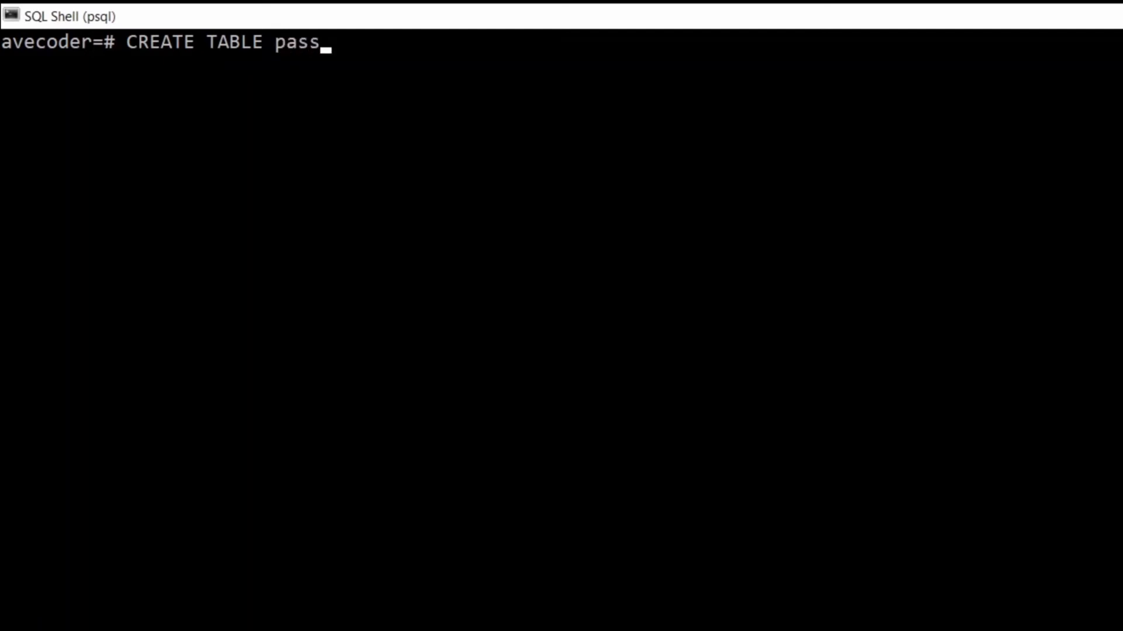
{"action": "type", "text": "port"}
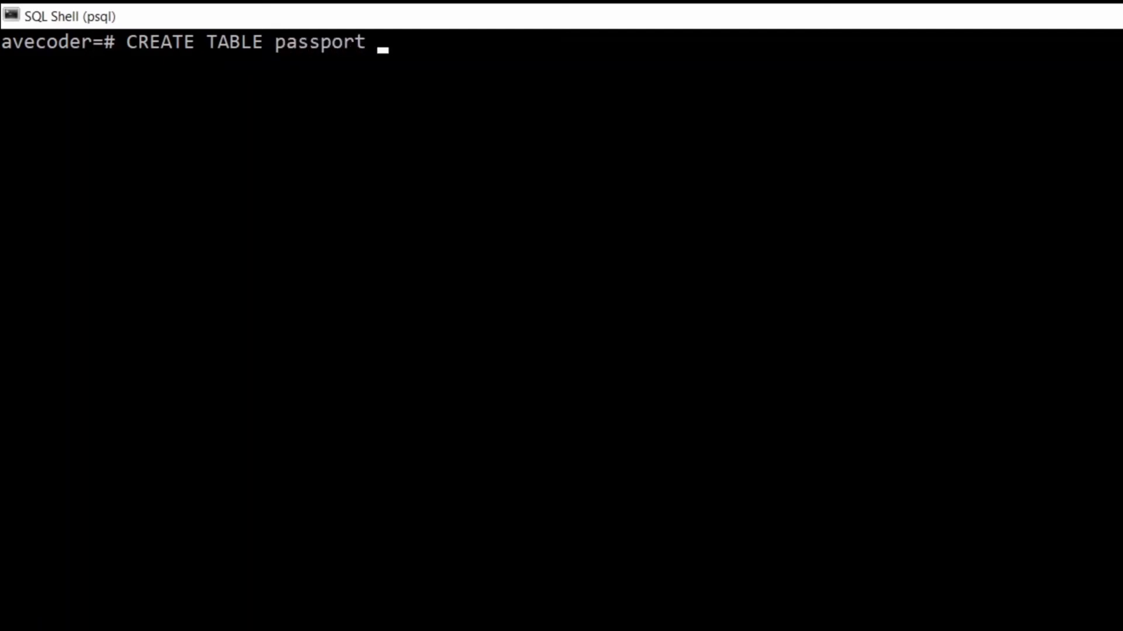
{"action": "type", "text": "()"}
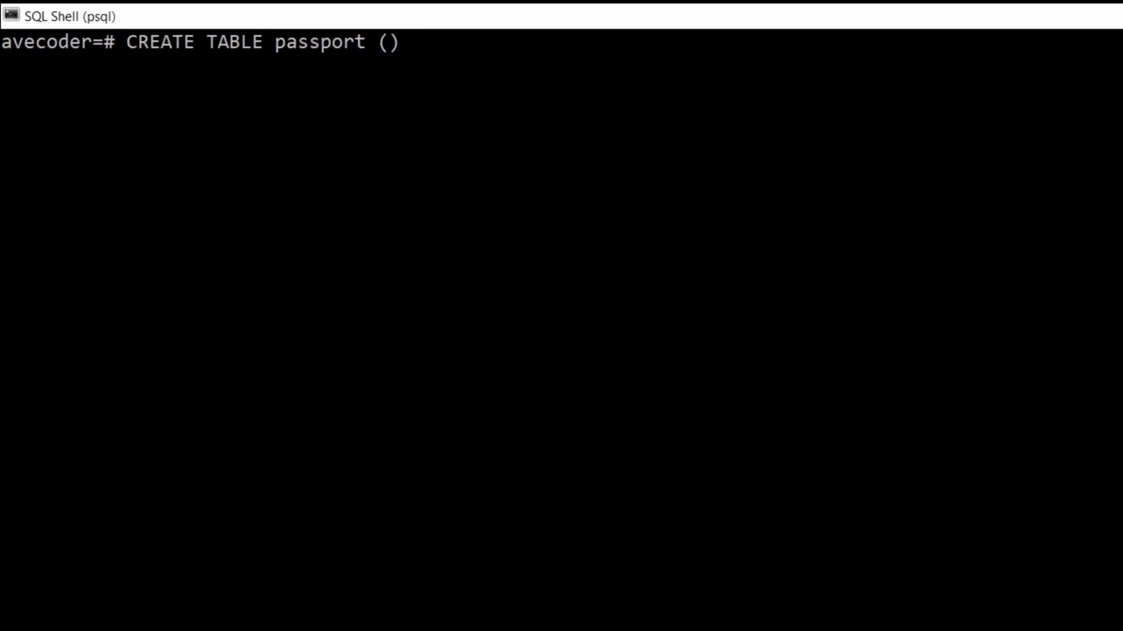
{"action": "key", "text": "Enter"}
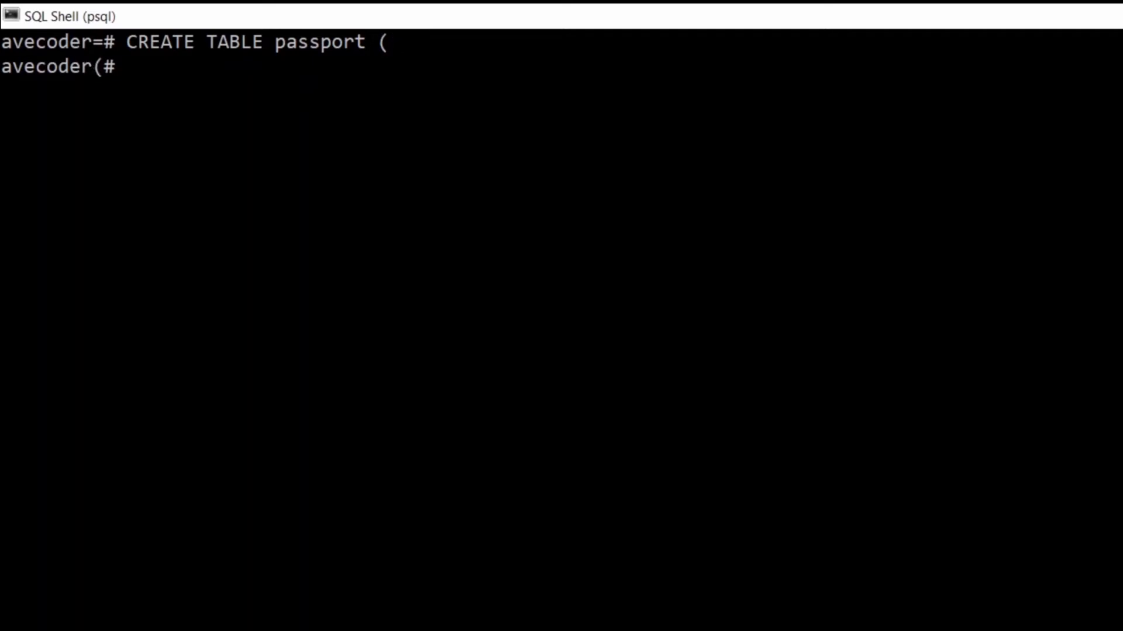
- Define passport_serial as UUID NOT NULL PRIMARY KEY
{"action": "type", "text": "pass"}
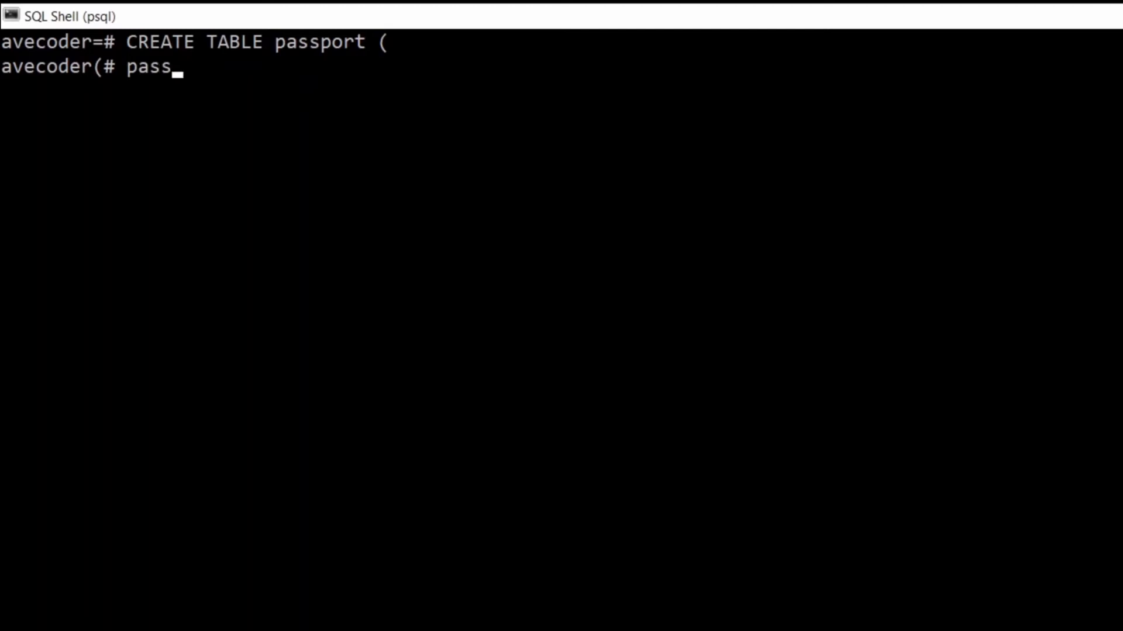
{"action": "type", "text": "or"}
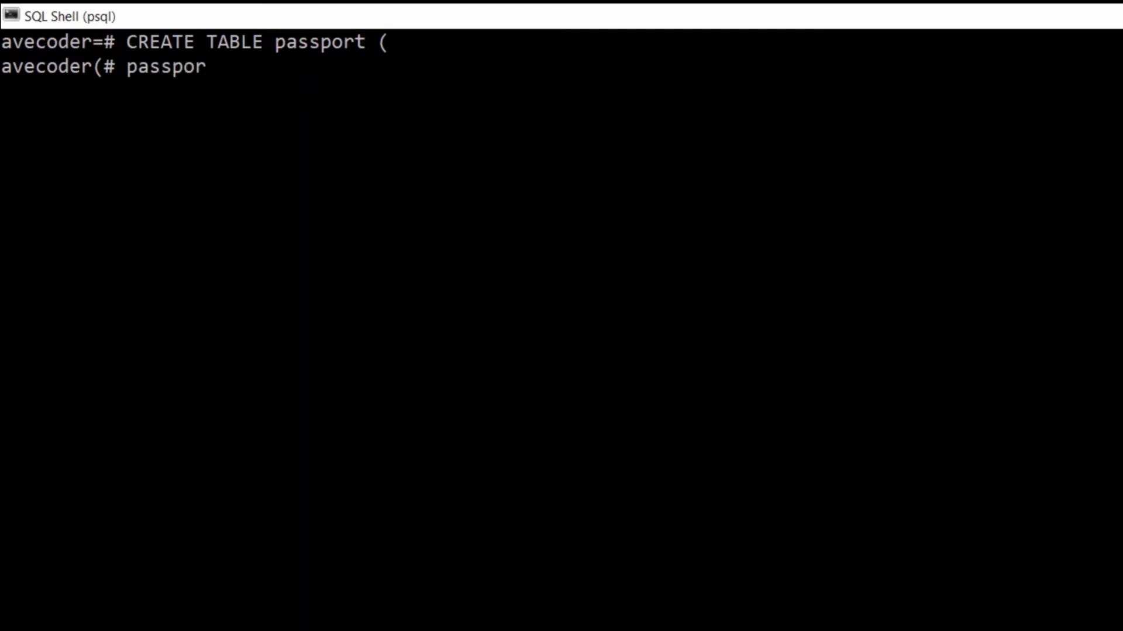
{"action": "type", "text": "t"}
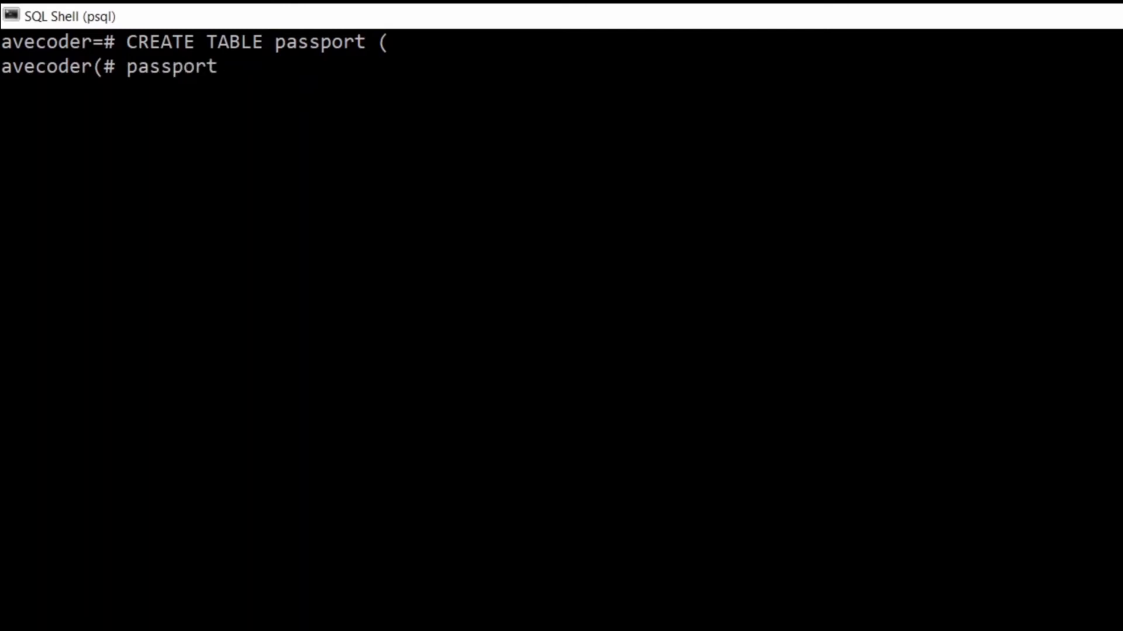
{"action": "type", "text": "_s"}
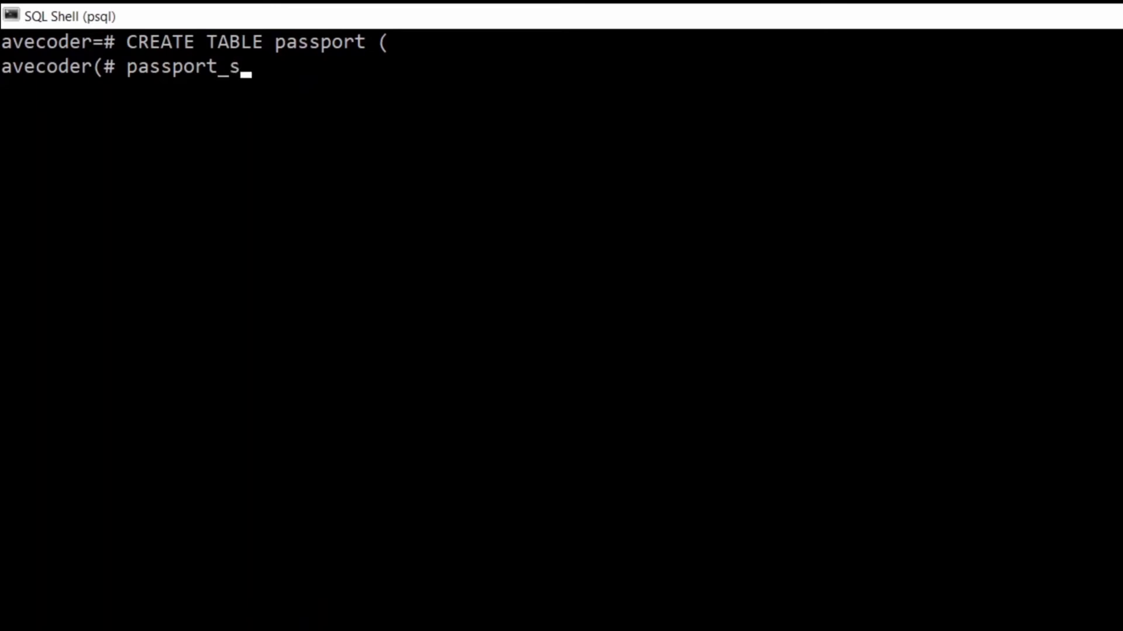
{"action": "type", "text": "erial"}
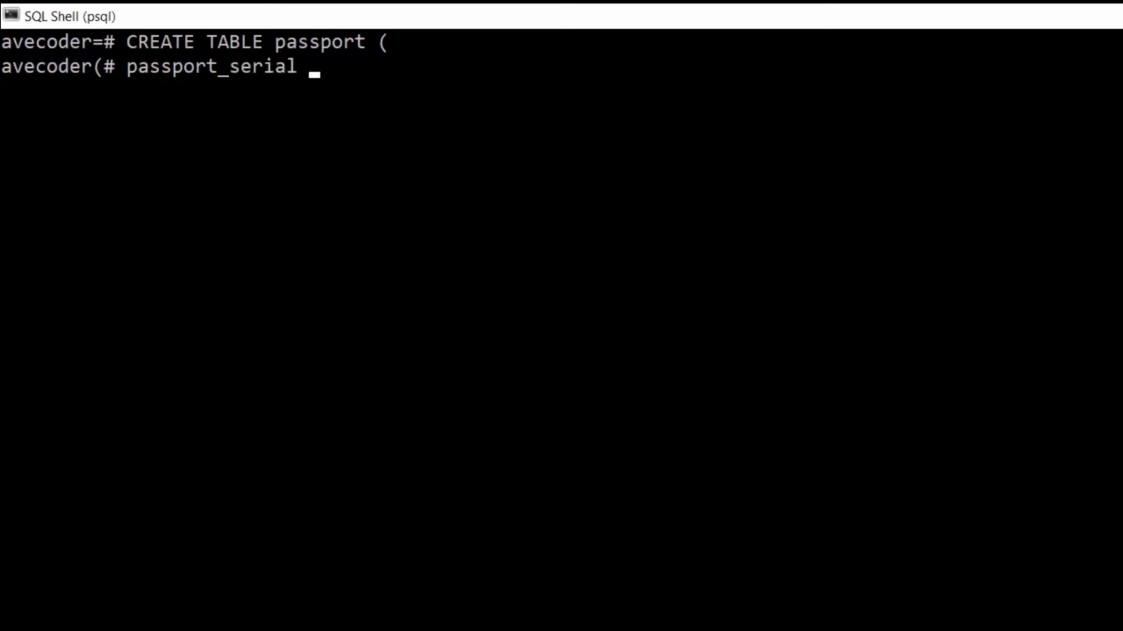
{"action": "type", "text": "UUID"}
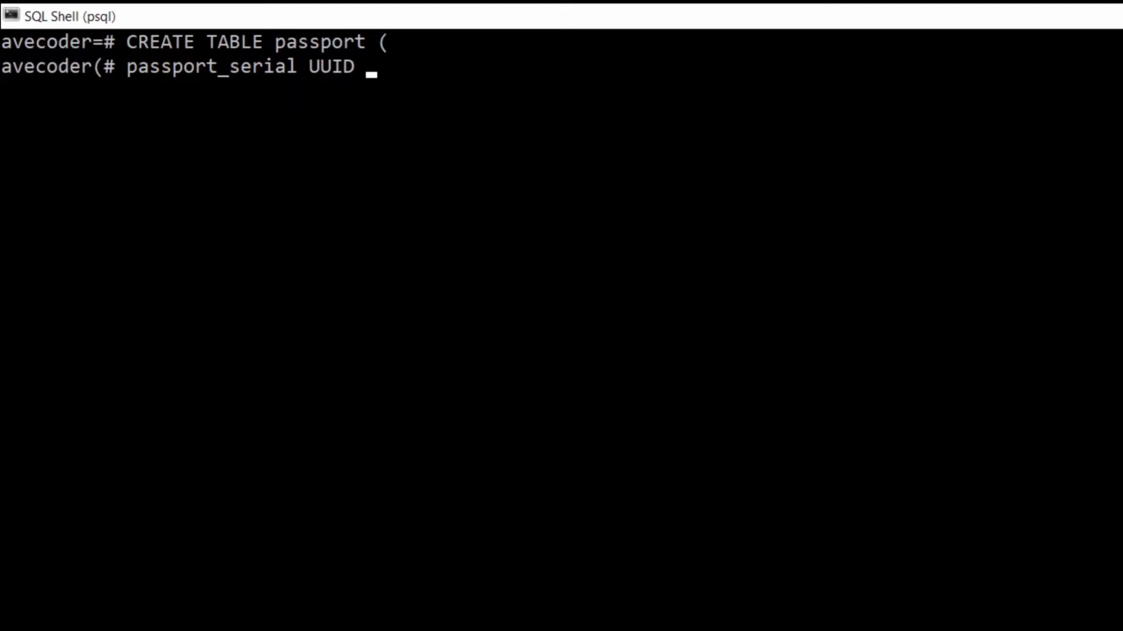
{"action": "type", "text": "NOT nULL"}
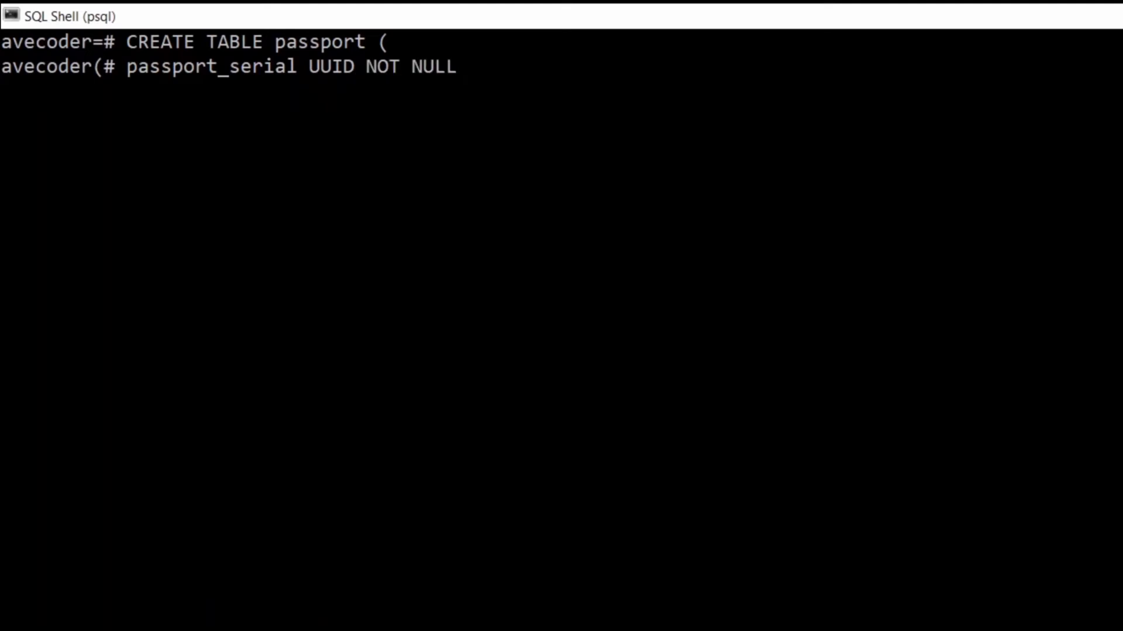
{"action": "type", "text": "PRIMARY"}
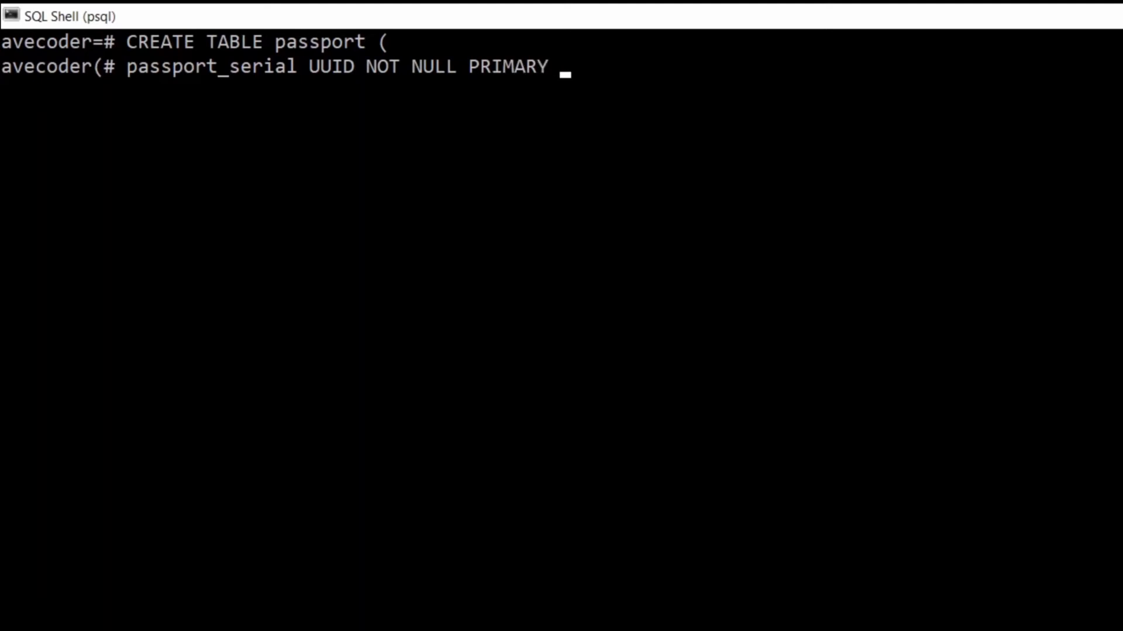
{"action": "type", "text": "KEY"}
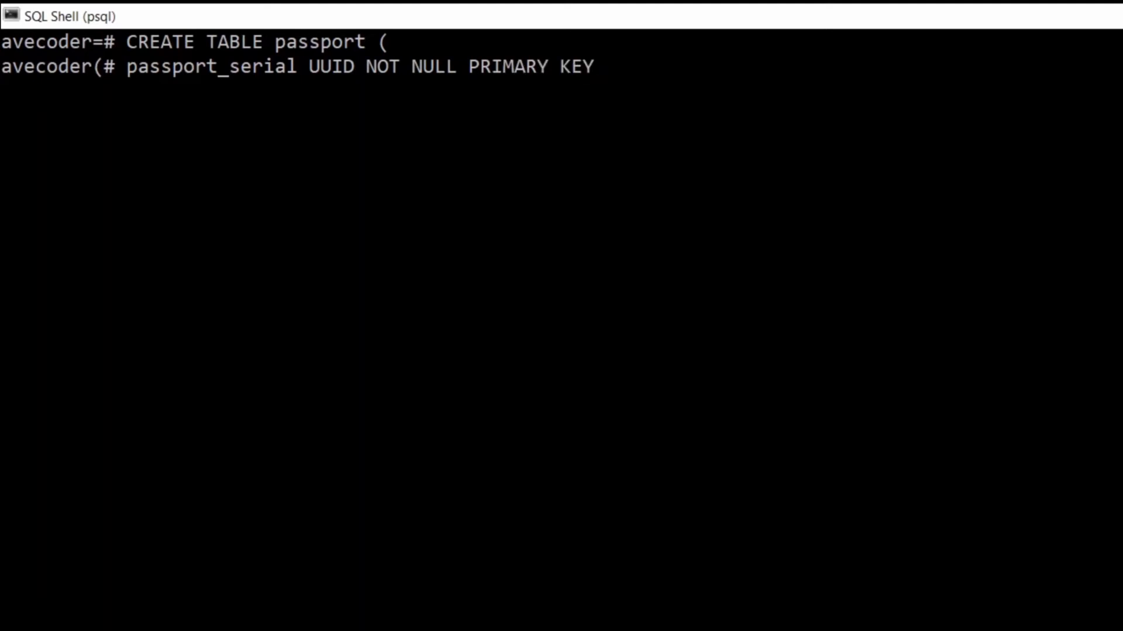
{"action": "type", "text": ","}
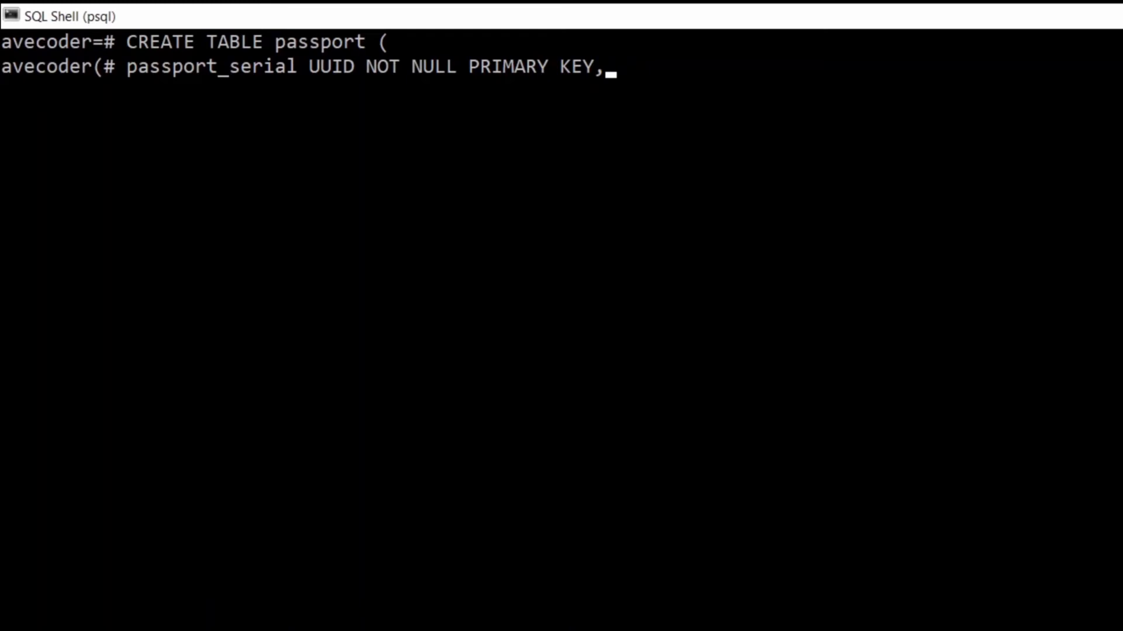
- Define issue_date as DATE NOT NULL and continue to the next column line
{"action": "type", "text": "issue"}
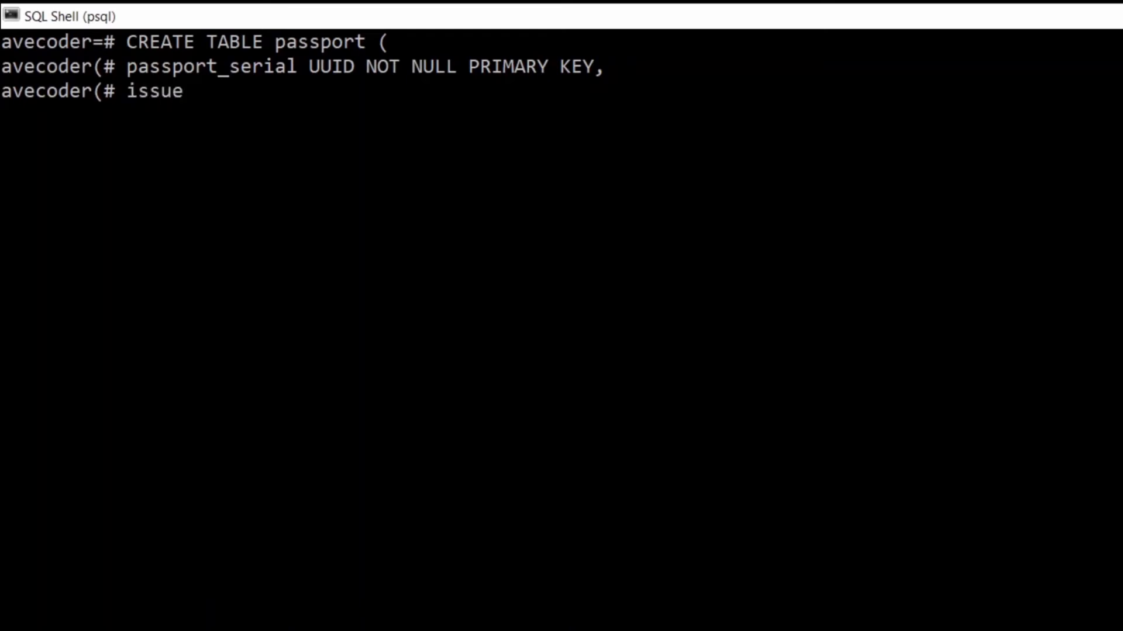
{"action": "type", "text": "_date"}
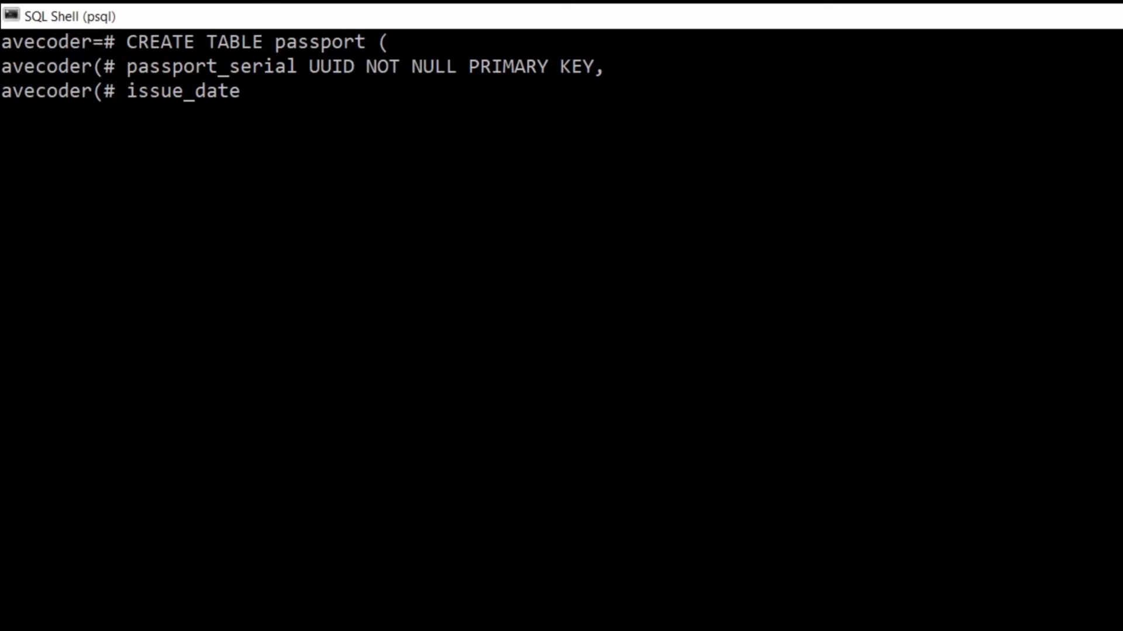
{"action": "type", "text": "DAT"}
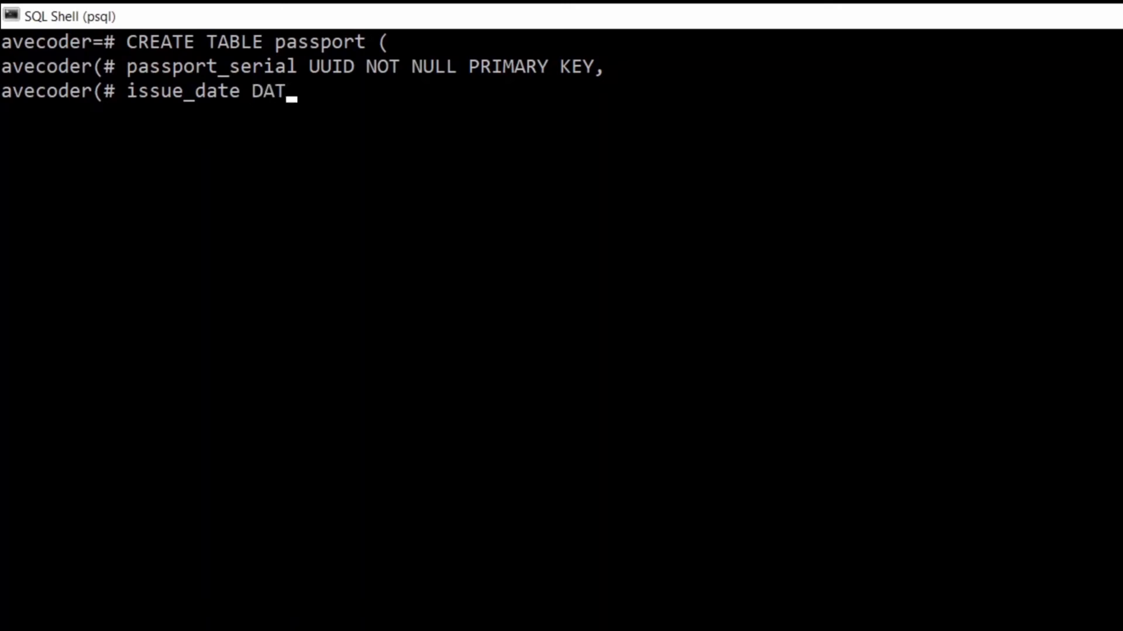
{"action": "type", "text": "E NO"}
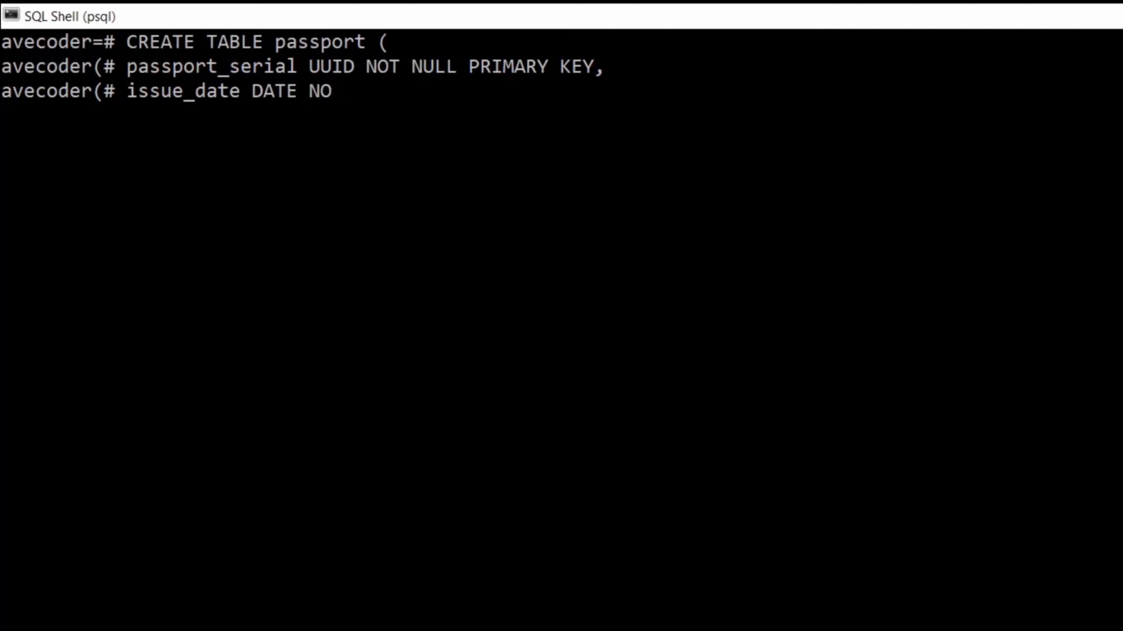
{"action": "type", "text": "T"}
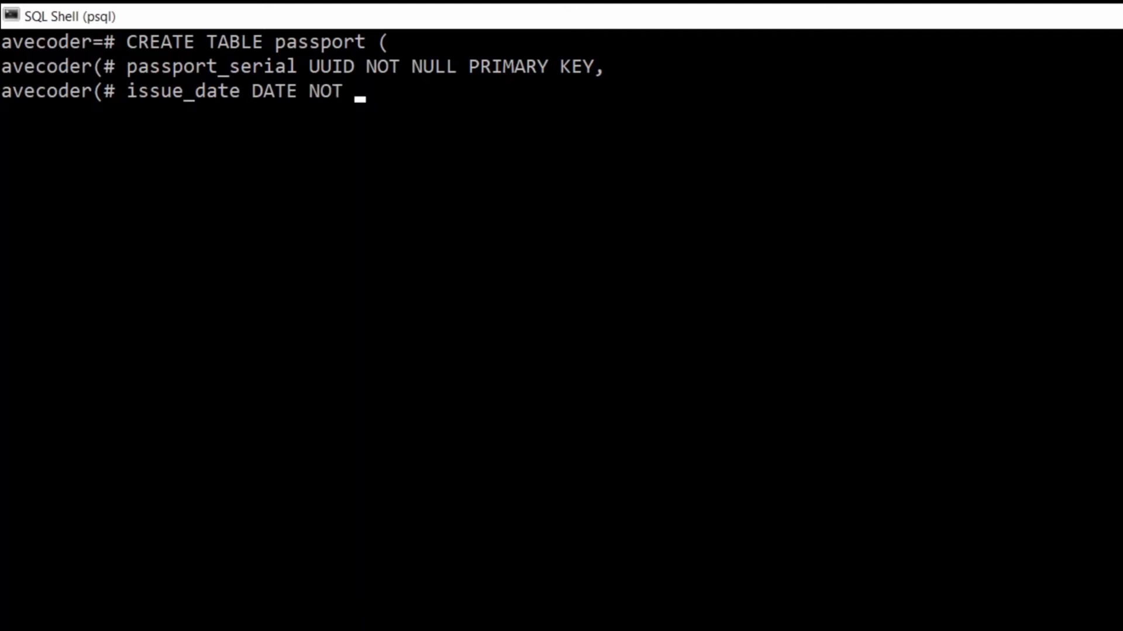
{"action": "type", "text": "NULL"}
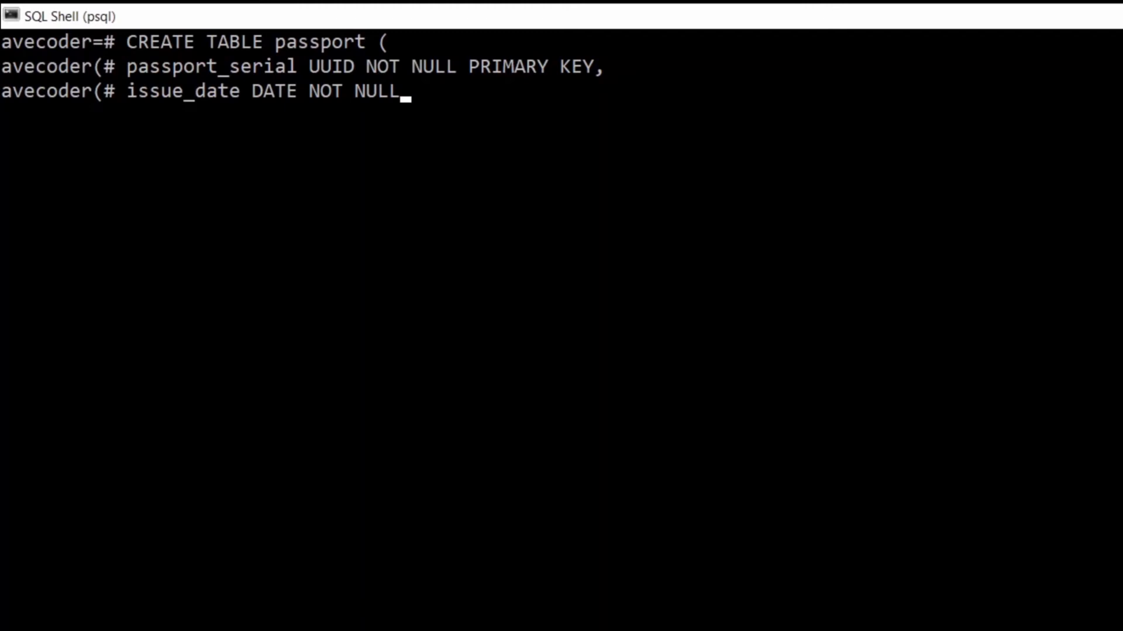
{"action": "type", "text": ","}
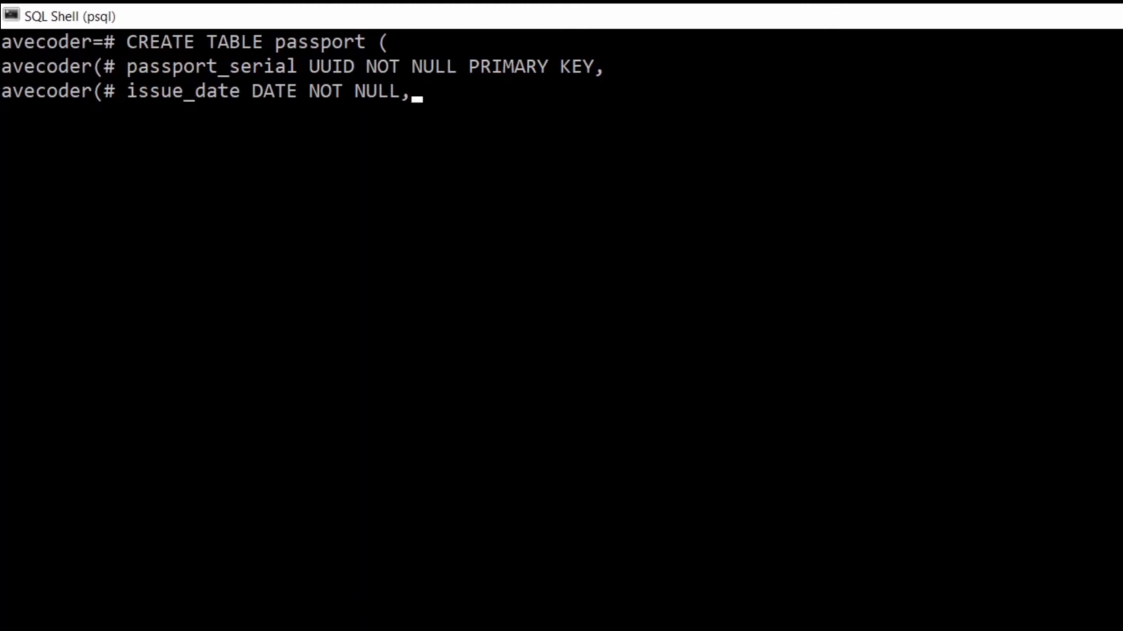
{"action": "key", "text": "Enter"}
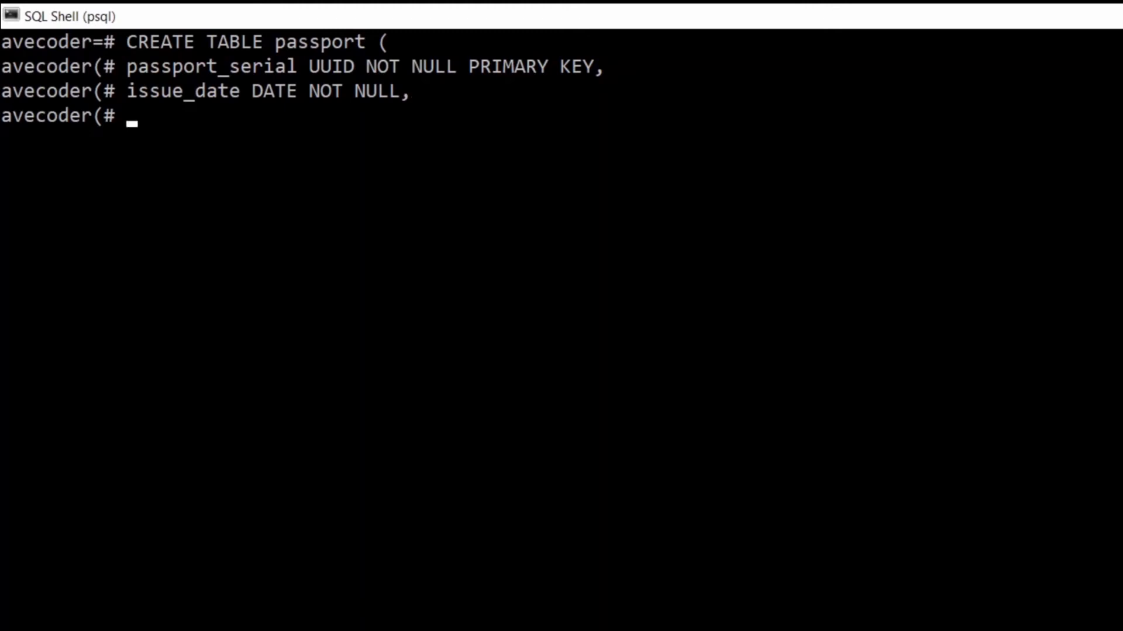
- Define expire_date as DATE NOT NULL
{"action": "type", "text": "expi"}
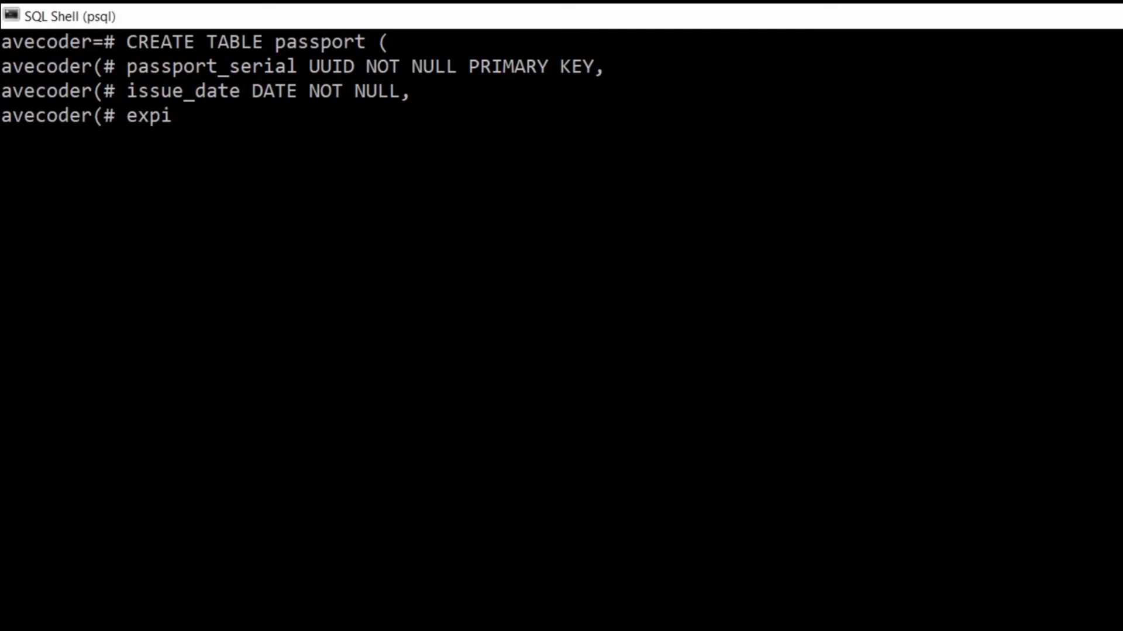
{"action": "type", "text": "re_d"}
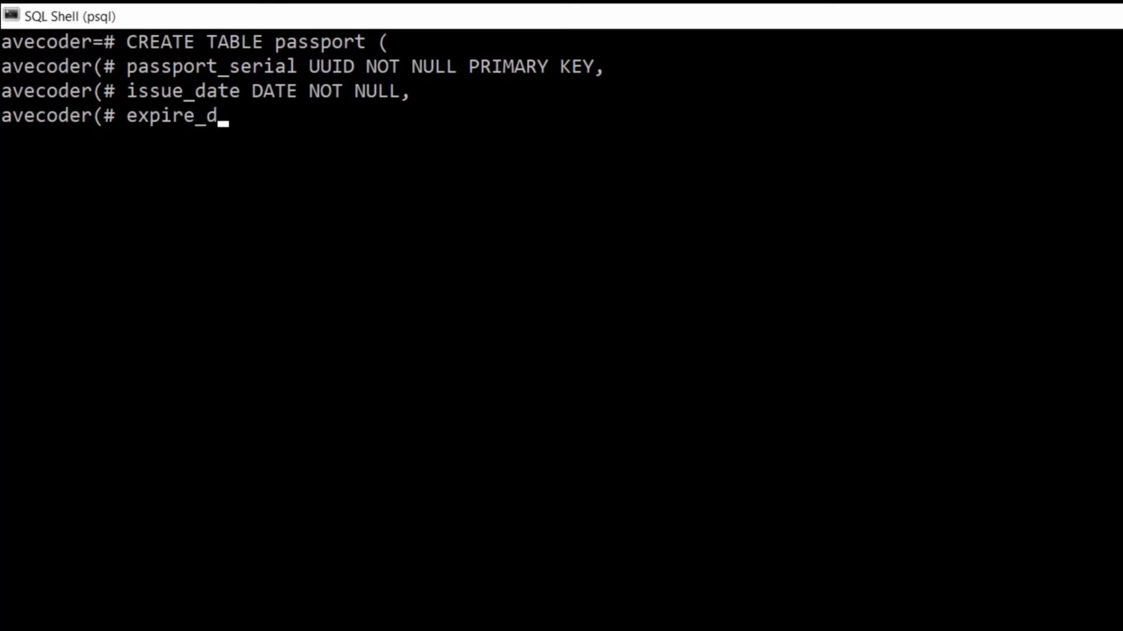
{"action": "type", "text": "ate DATE"}
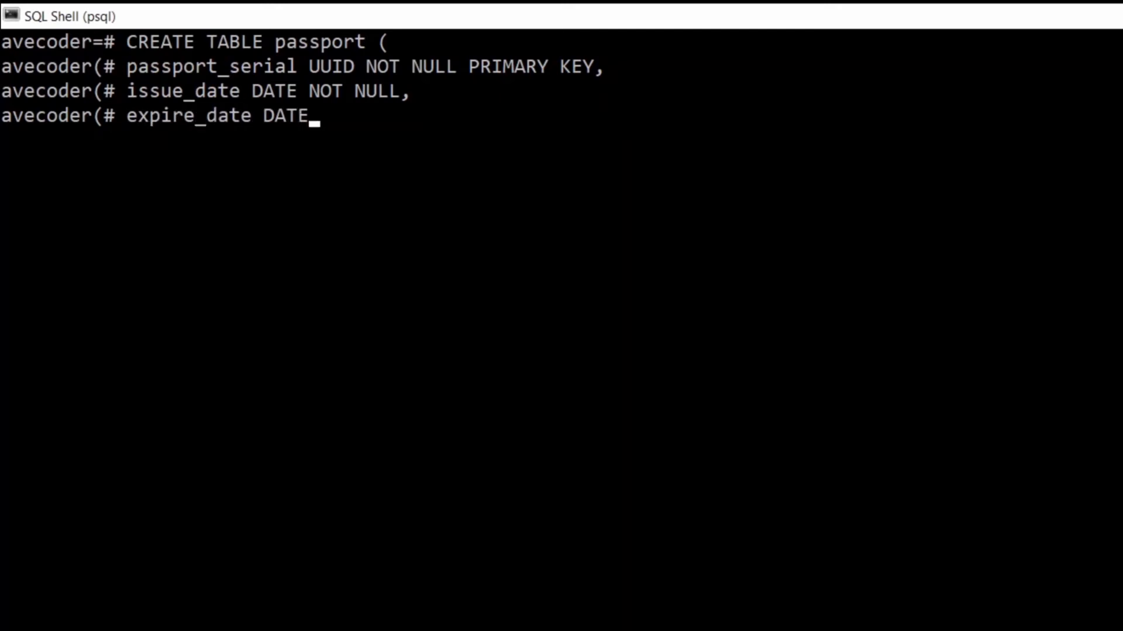
{"action": "type", "text": "NO"}
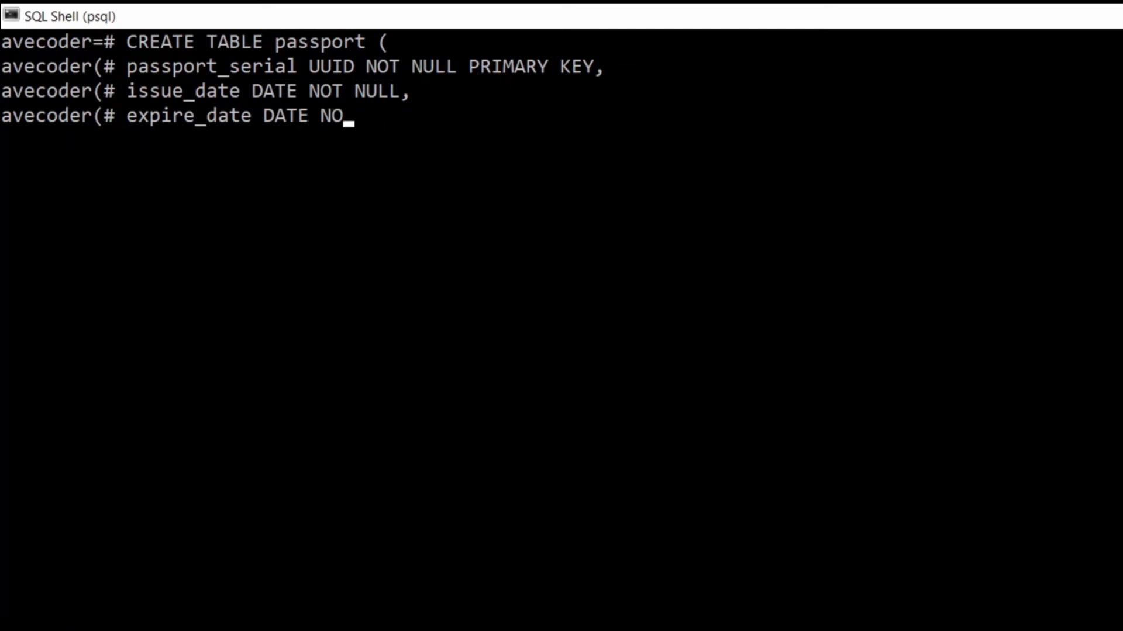
{"action": "type", "text": "T"}
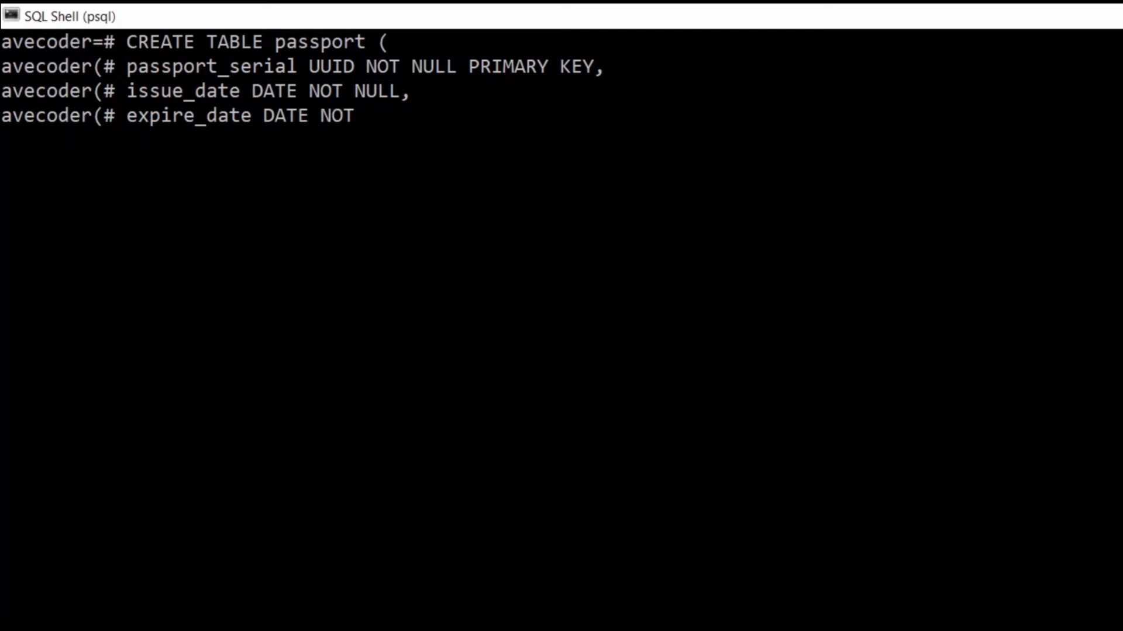
{"action": "type", "text": "NULL,"}
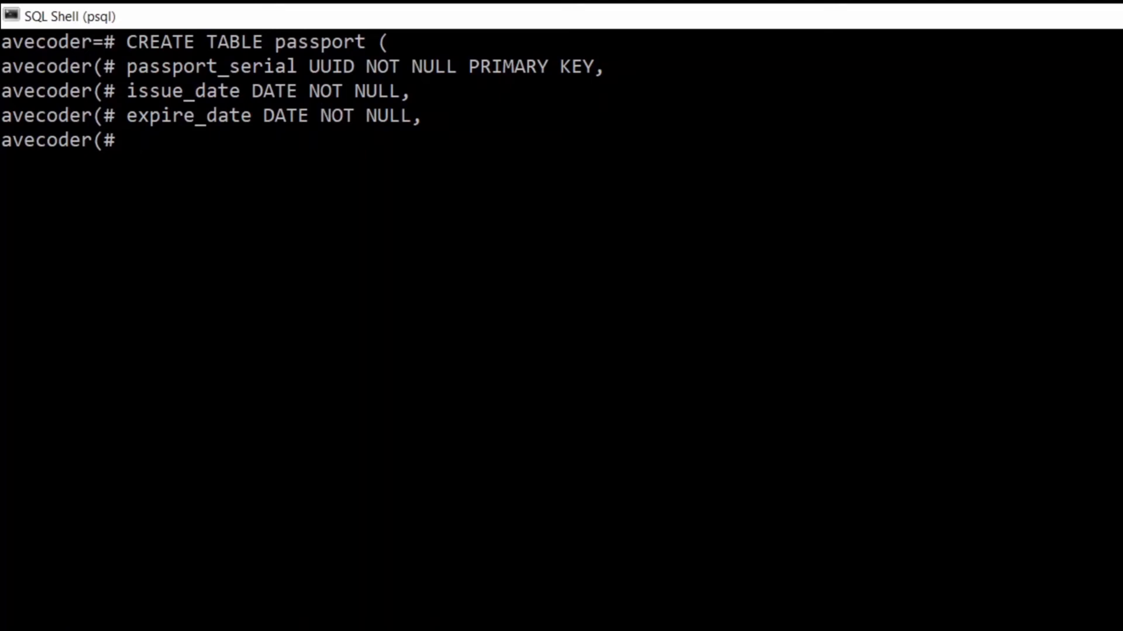
- Define country_of_issue as VARCHAR(150) NOT NULL and close the CREATE TABLE statement with );
{"action": "type", "text": "coun"}
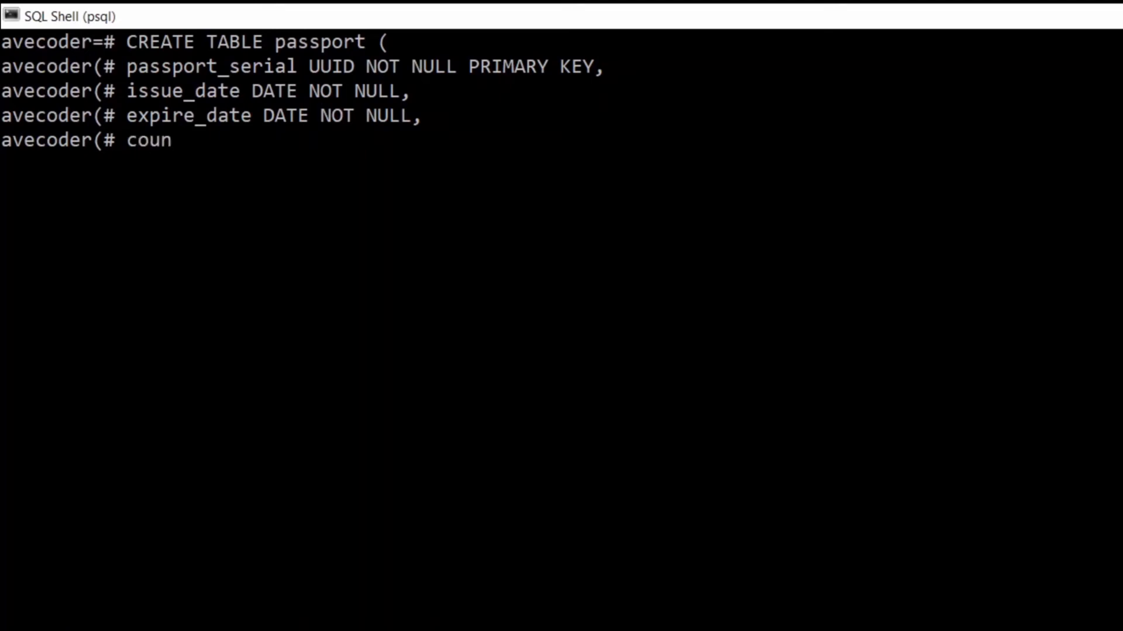
{"action": "type", "text": "try_of"}
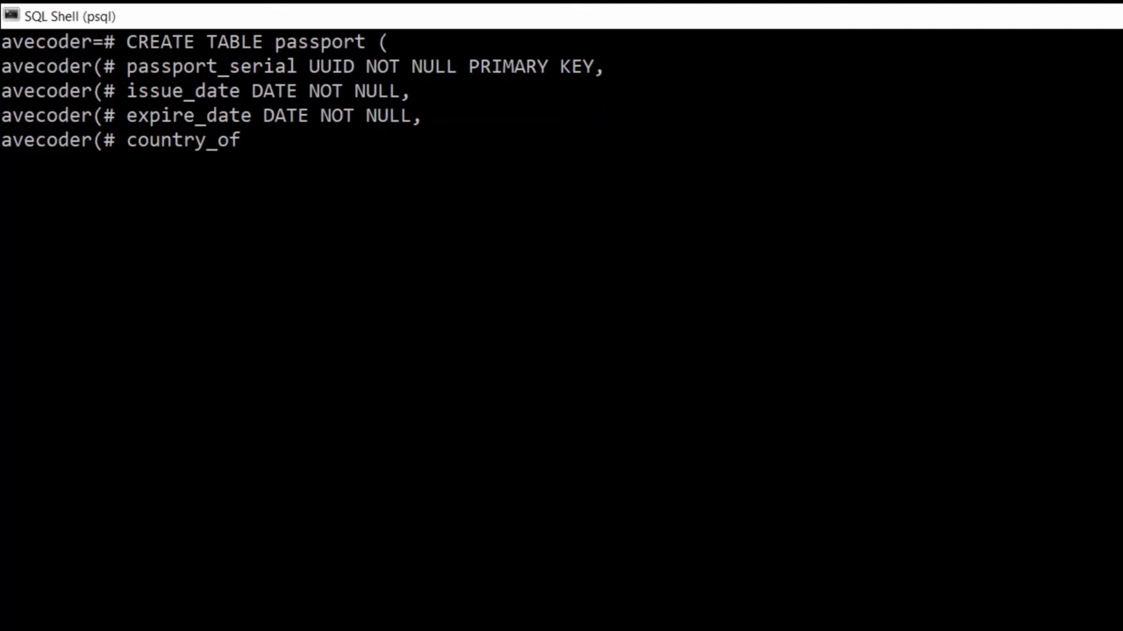
{"action": "type", "text": "_"}
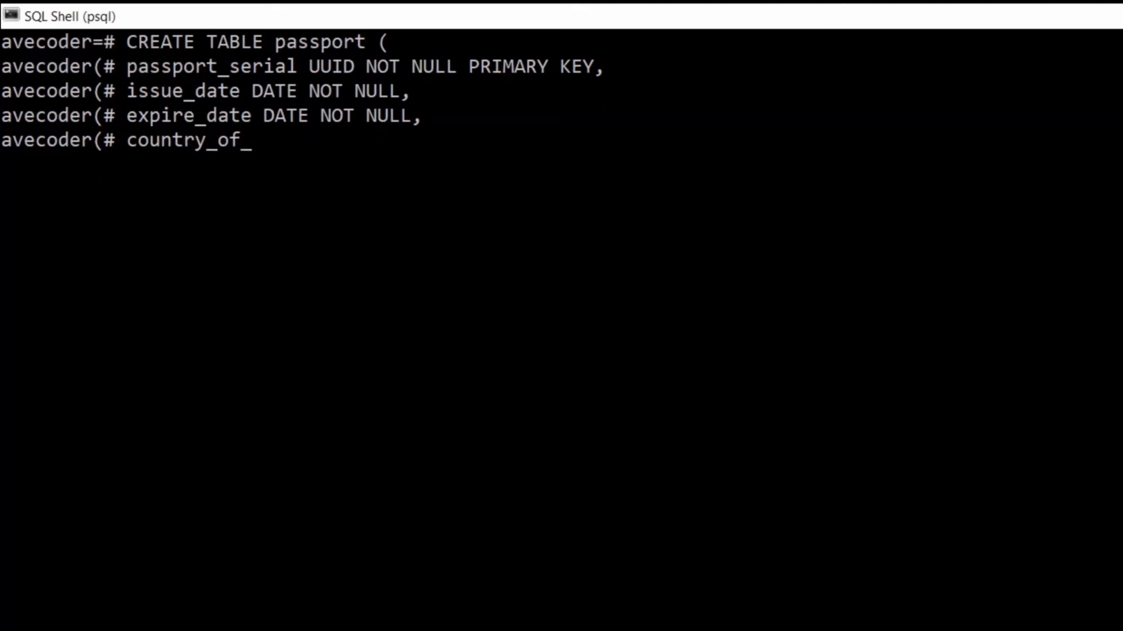
{"action": "type", "text": "issue"}
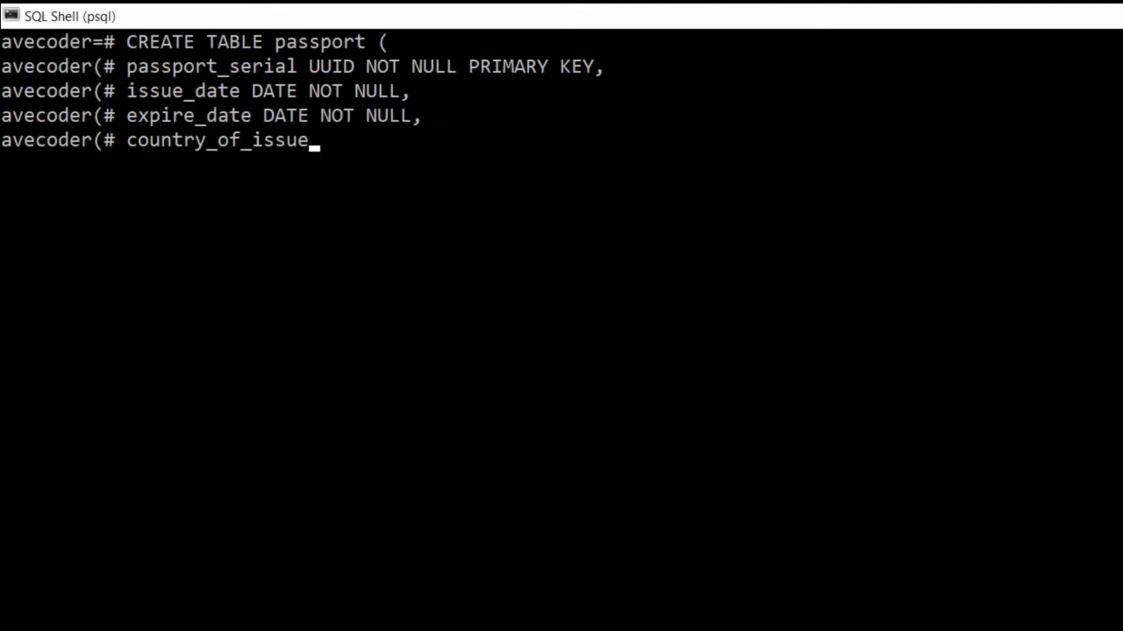
{"action": "type", "text": "VAR"}
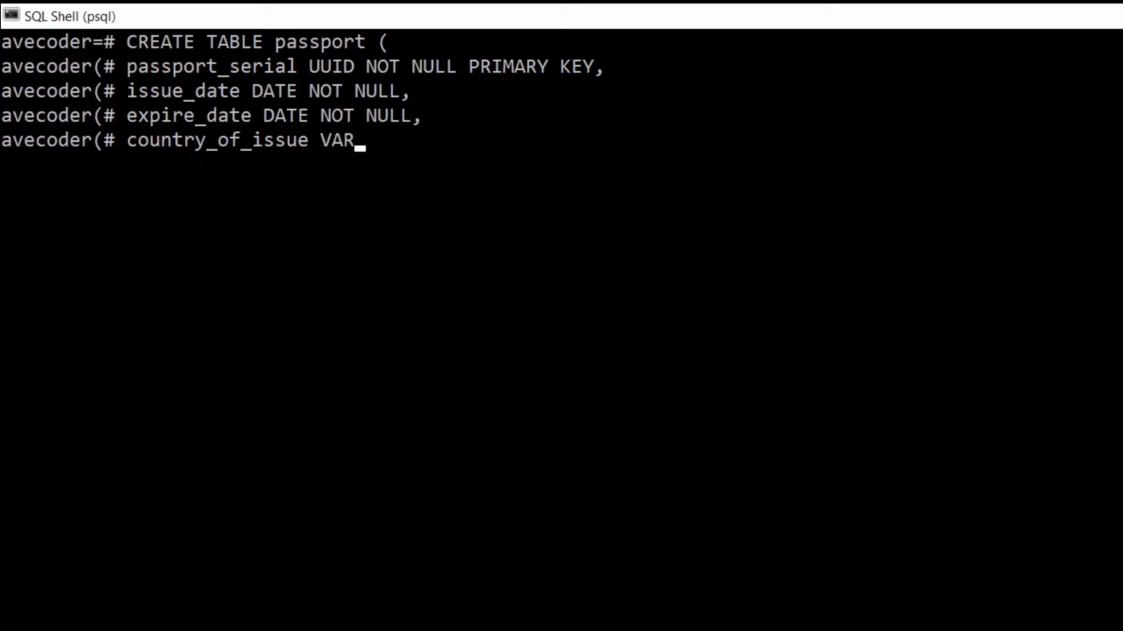
{"action": "type", "text": "CHAR"}
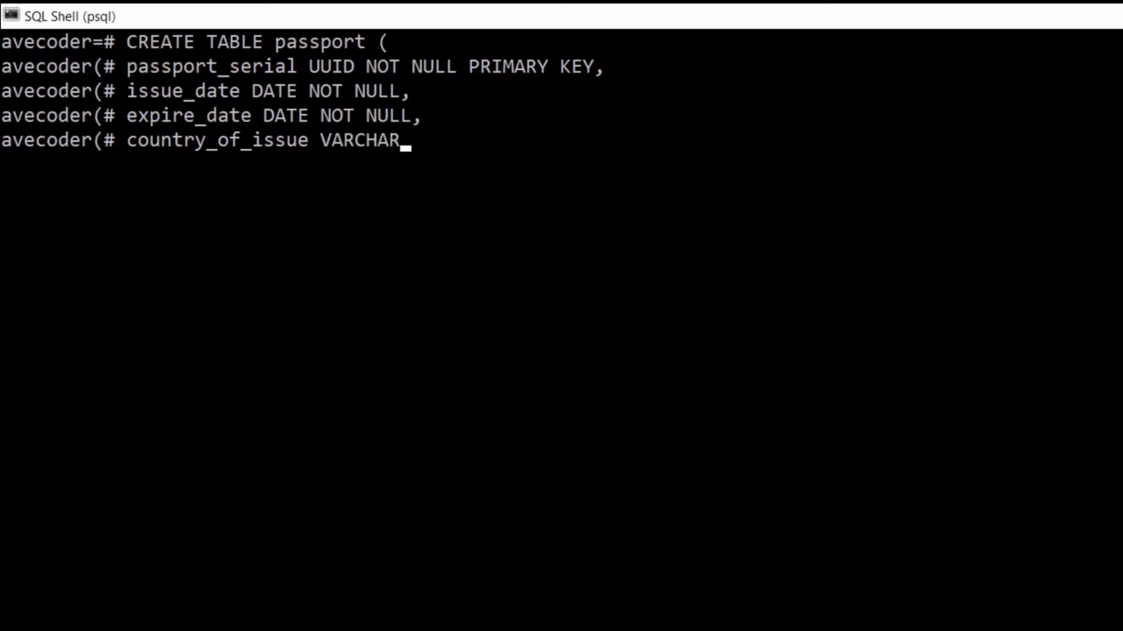
{"action": "type", "text": "(150)"}
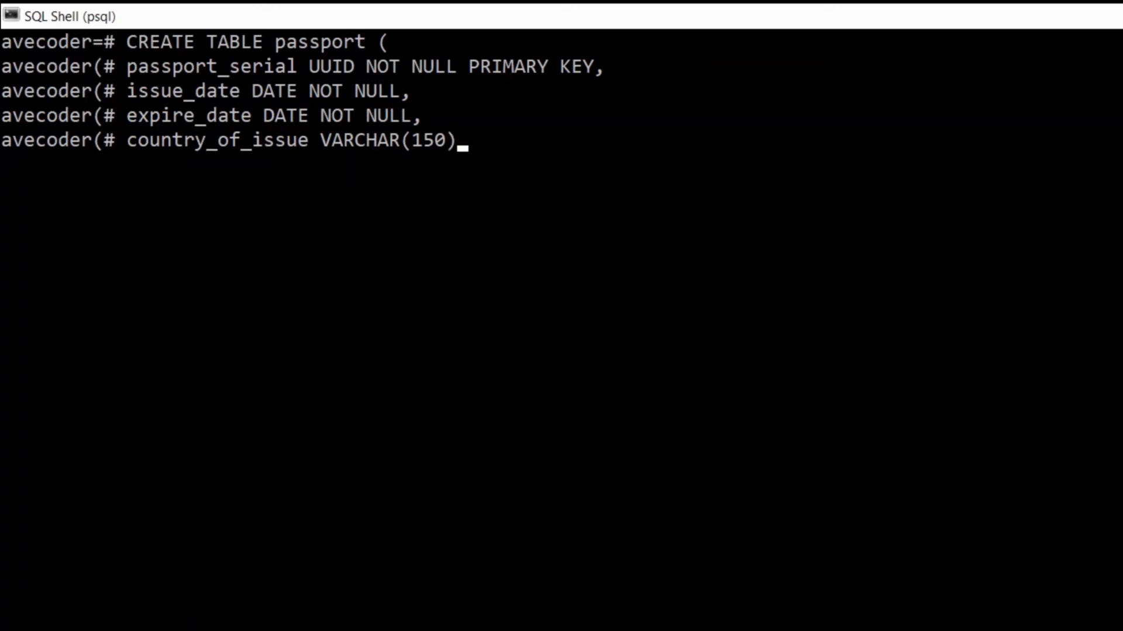
{"action": "type", "text": "NOT n"}
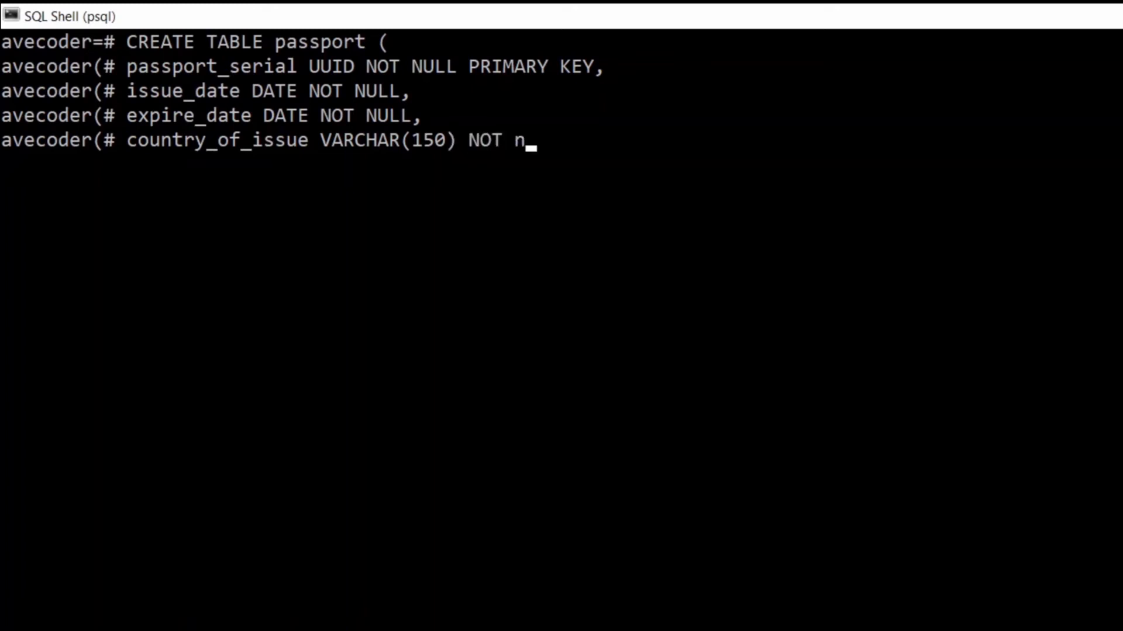
{"action": "type", "text": "U"}
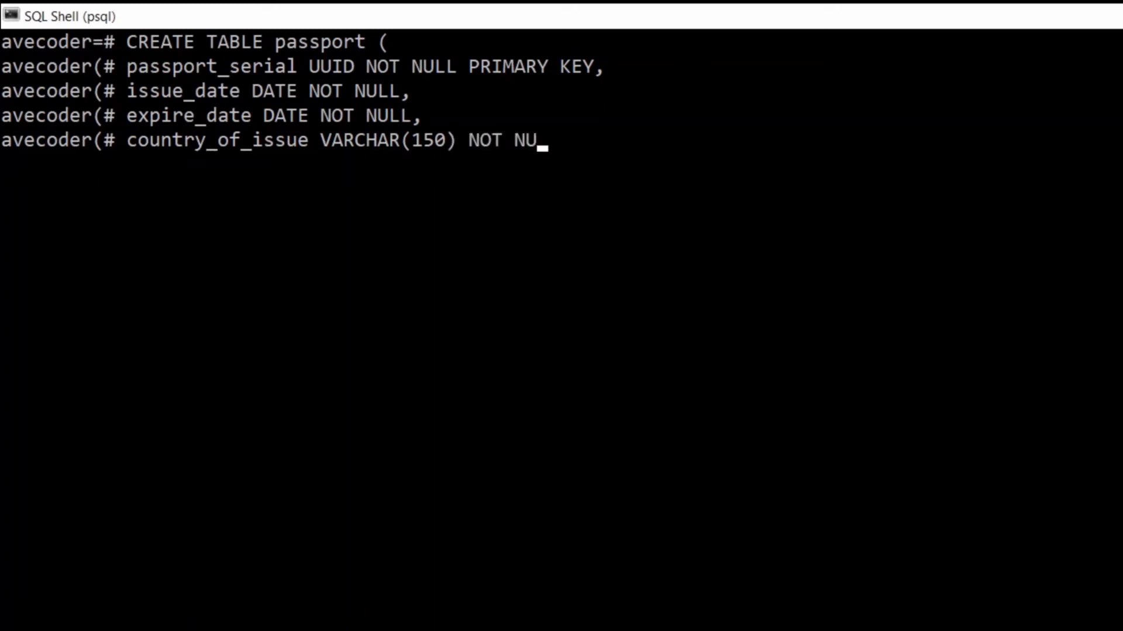
{"action": "type", "text": "LL"}
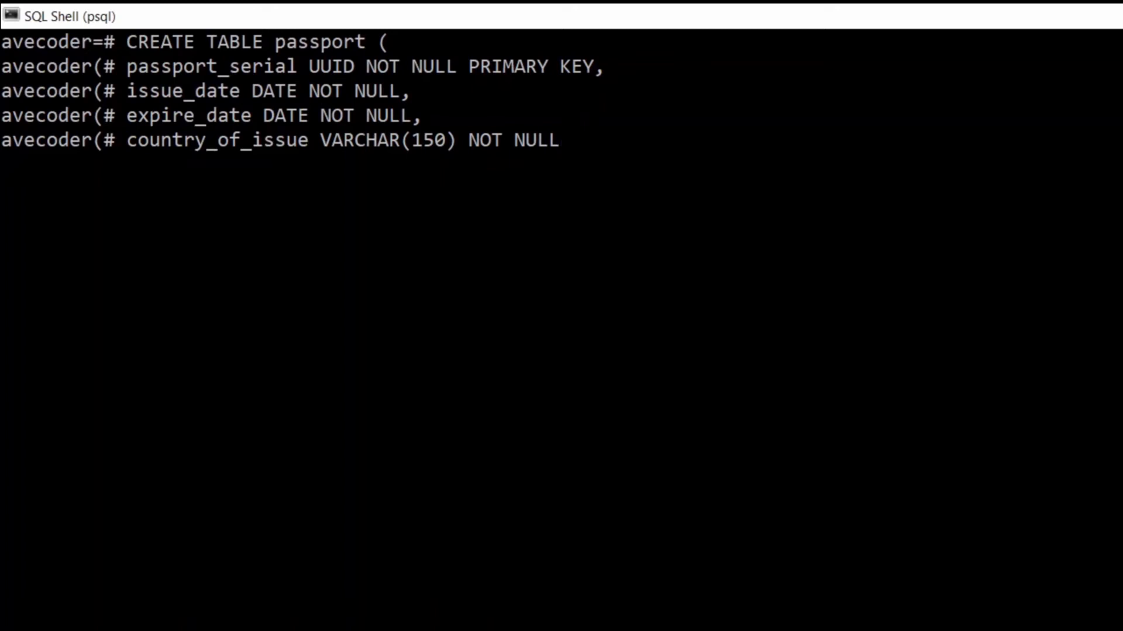
{"action": "type", "text": ")"}
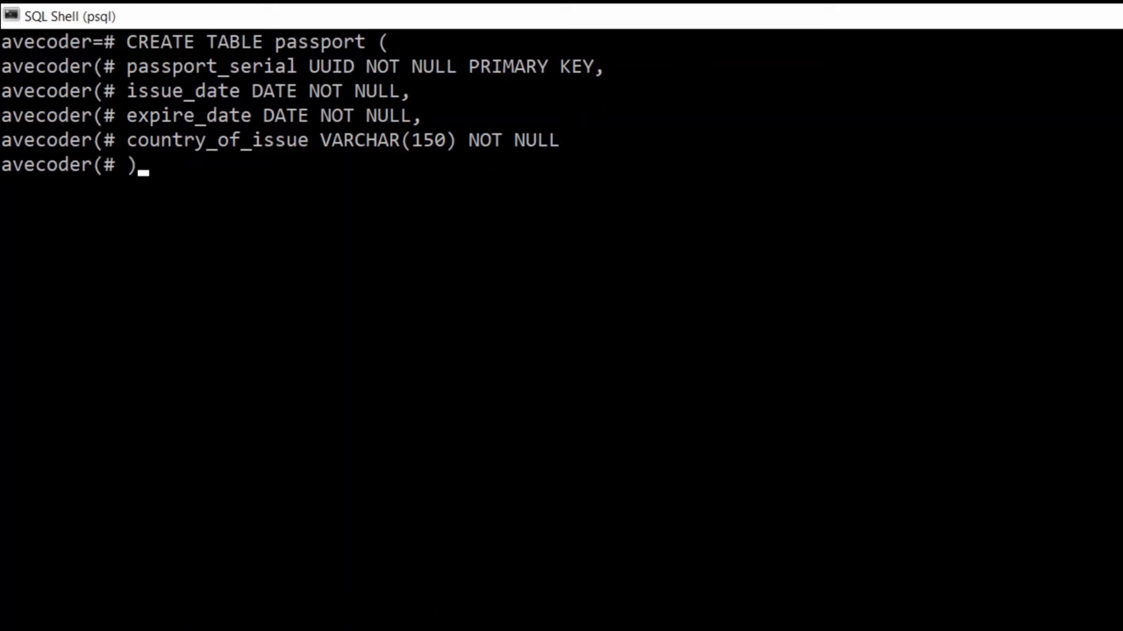
{"action": "type", "text": ";"}
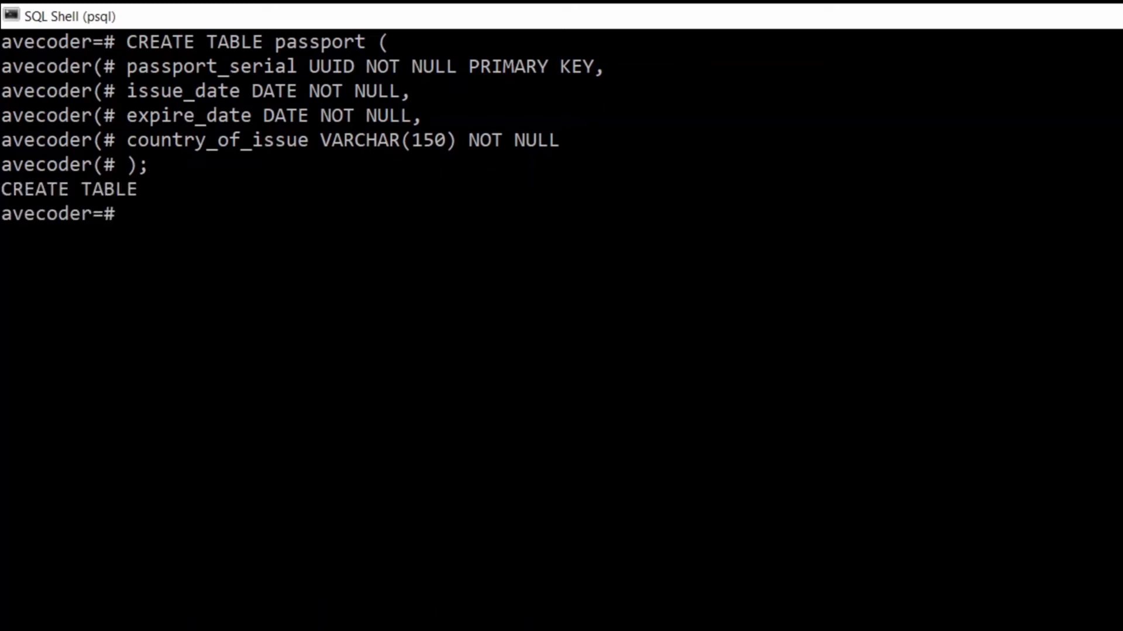
- Describe the passport table with \d passport to show its four not-null columns and primary key
{"action": "type", "text": "\\d passport"}
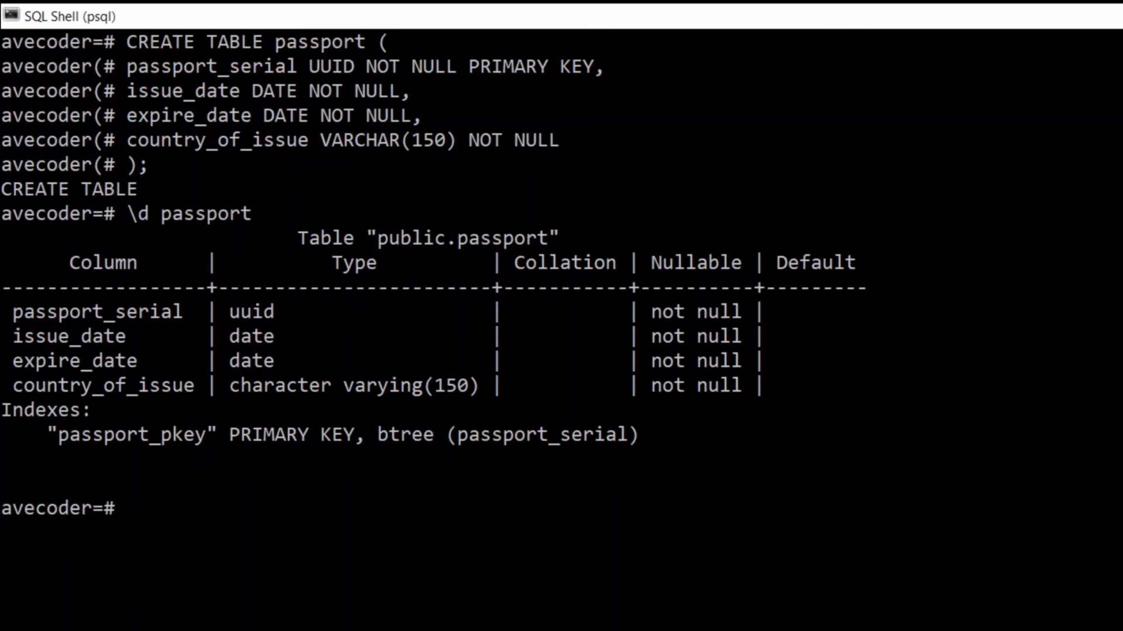
- Start INSERT INTO passport ( with the passport_serial column listed
{"action": "type", "text": "INSERT"}
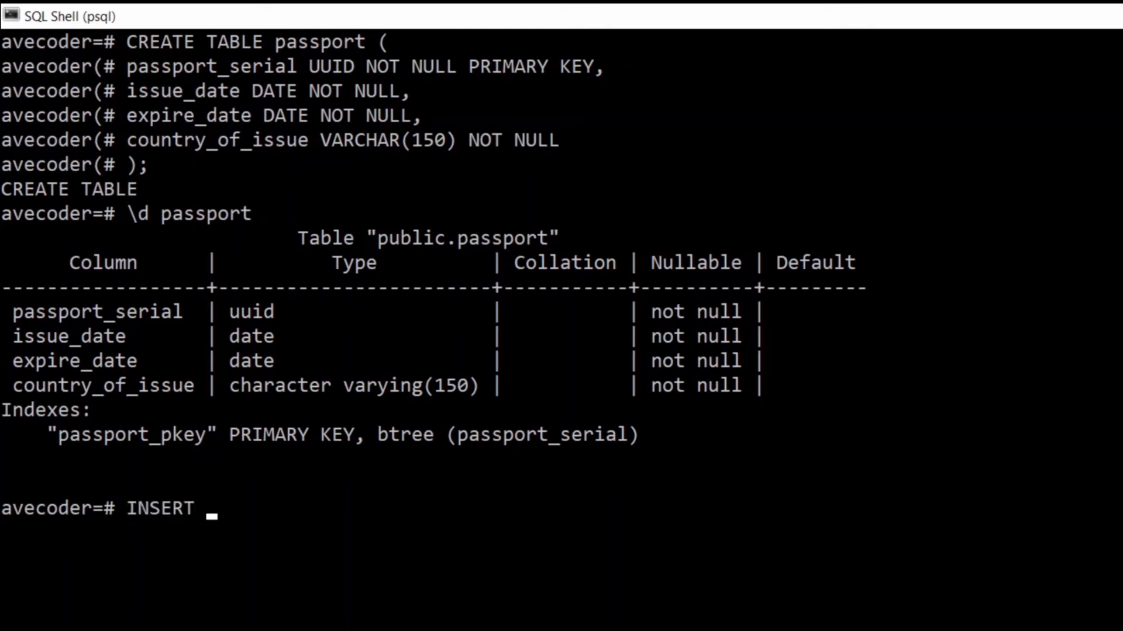
{"action": "type", "text": "INTO passp"}
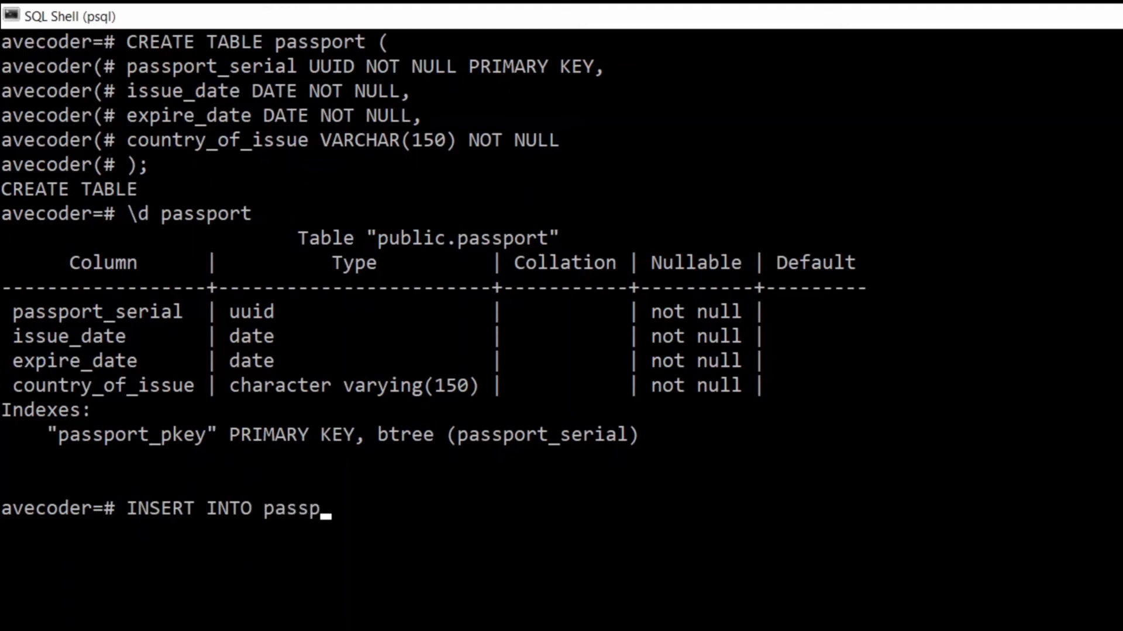
{"action": "type", "text": "ort"}
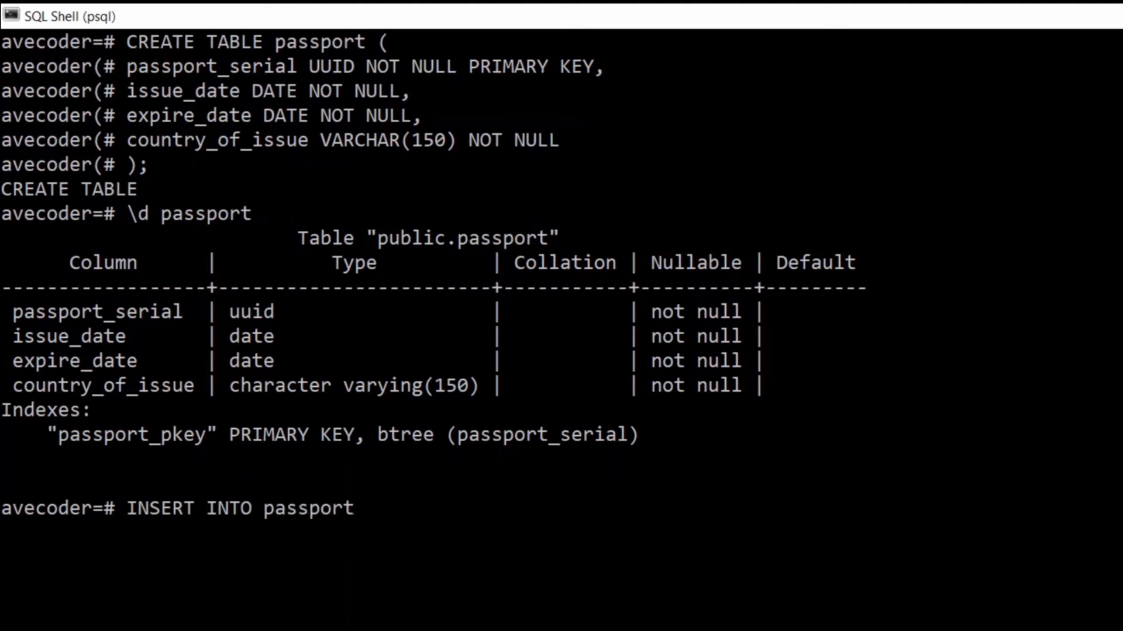
{"action": "type", "text": "("}
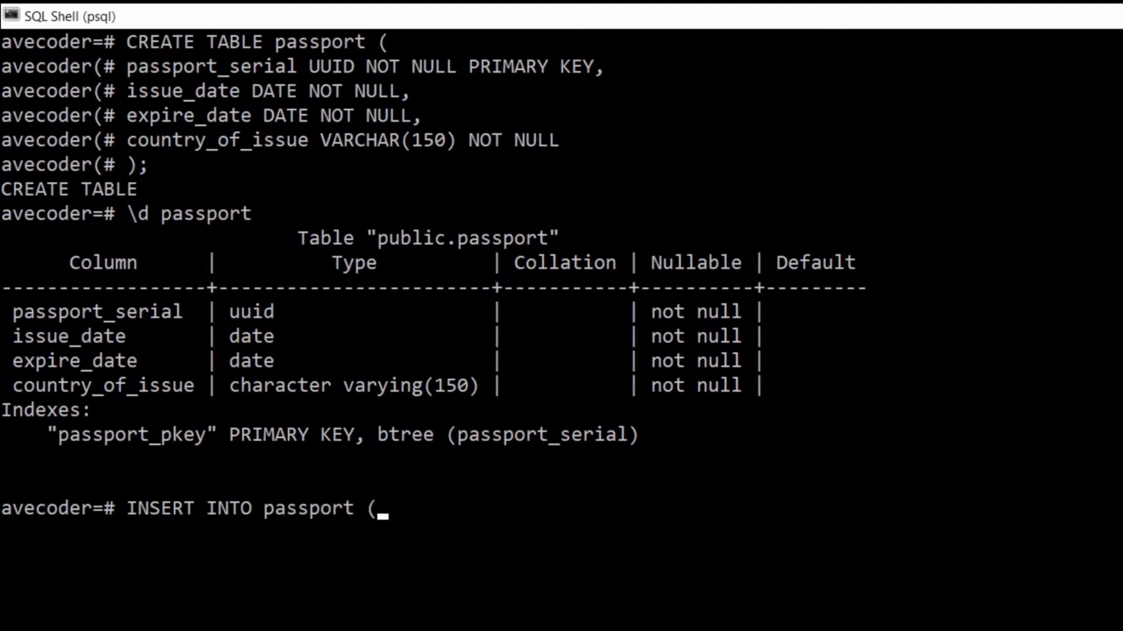
{"action": "type", "text": "passpor"}
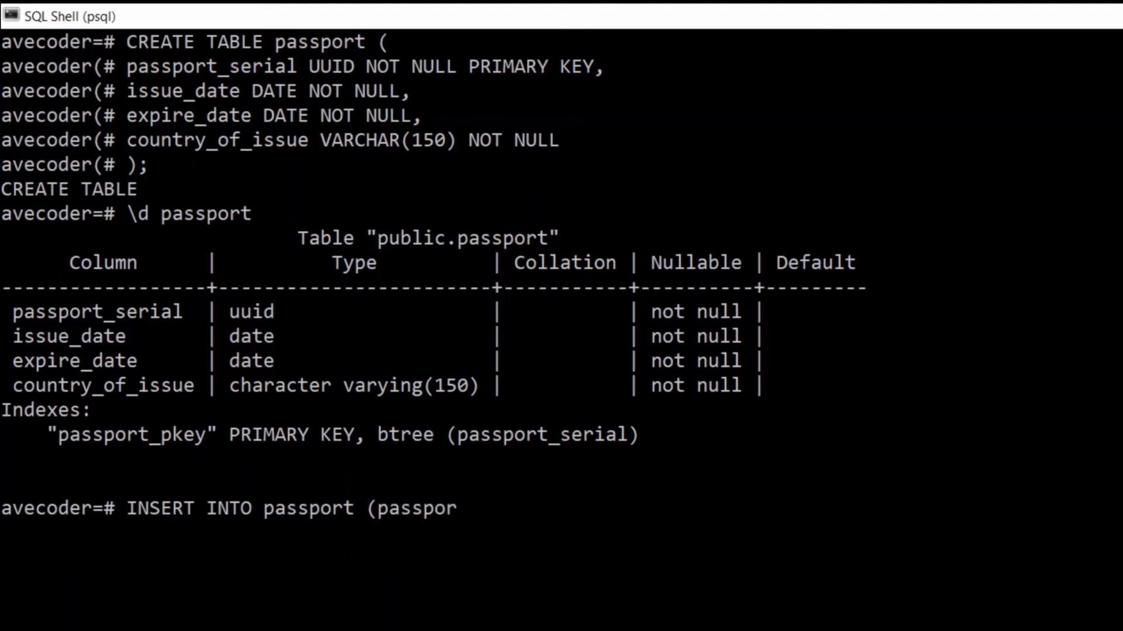
{"action": "type", "text": "t_"}
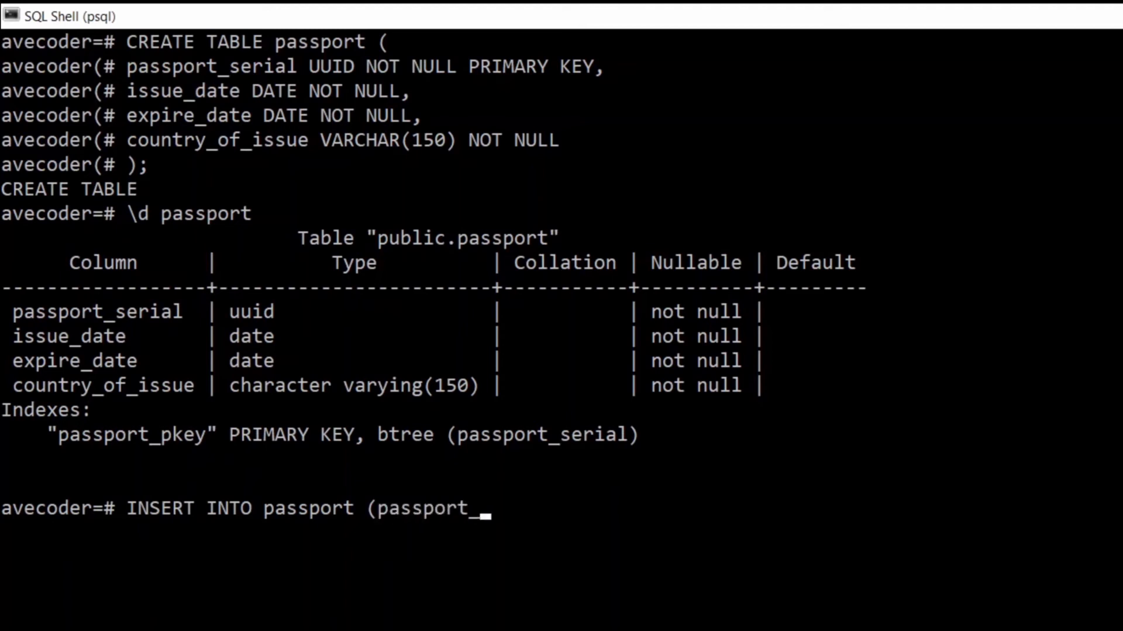
{"action": "type", "text": "serial"}
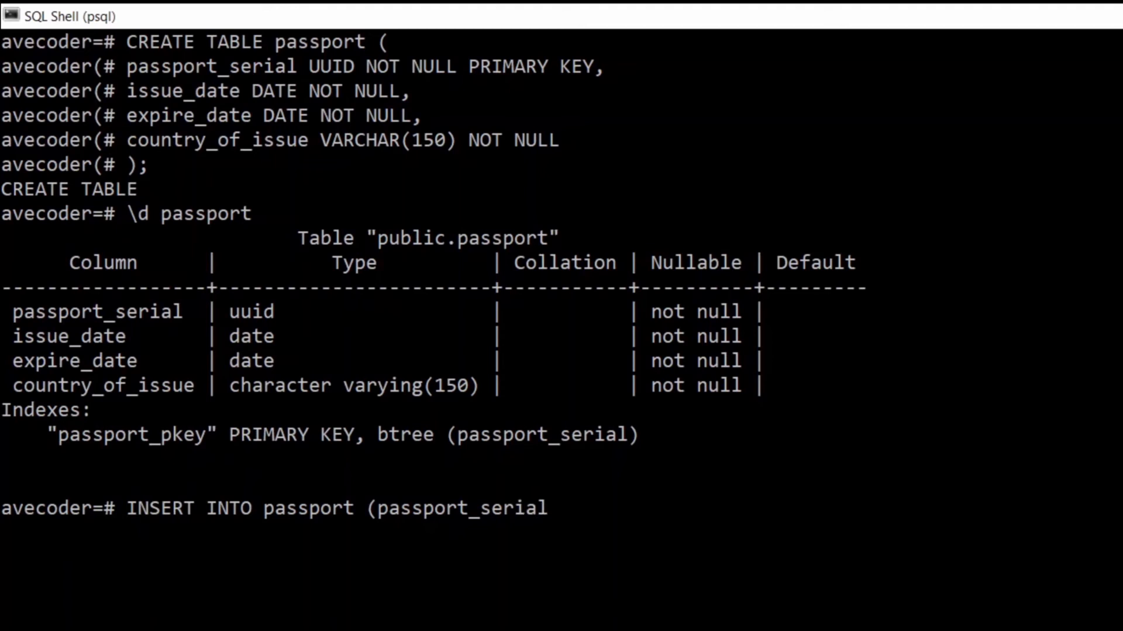
{"action": "type", "text": ","}
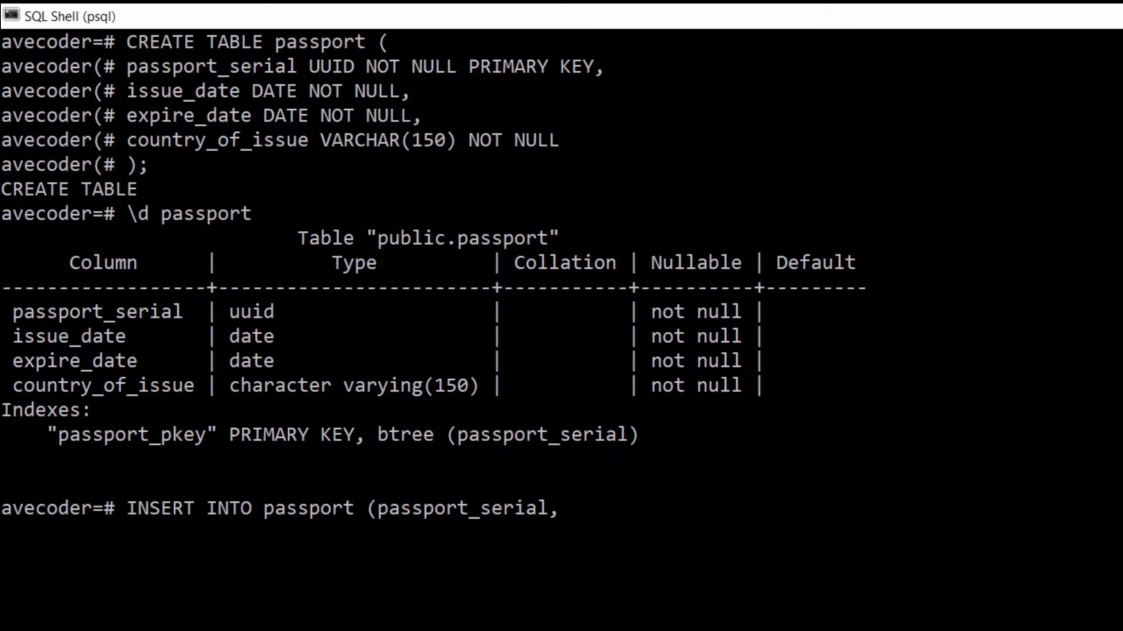
- List the remaining columns issue_date, expire_date and country_of_issue in the INSERT
{"action": "type", "text": "issue_da"}
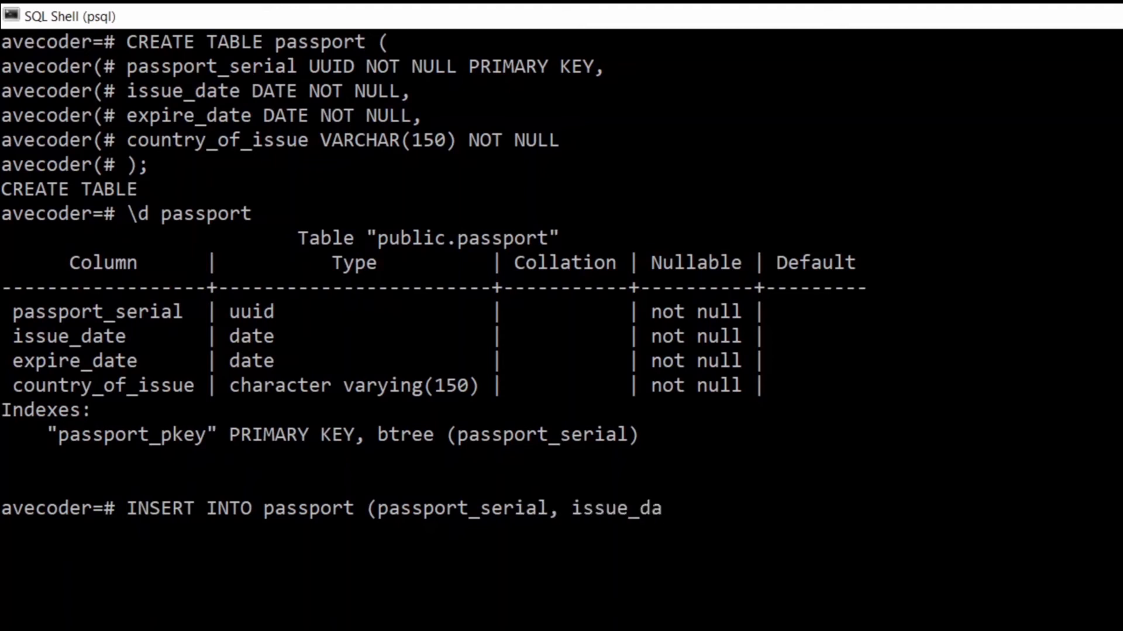
{"action": "type", "text": "te, ex"}
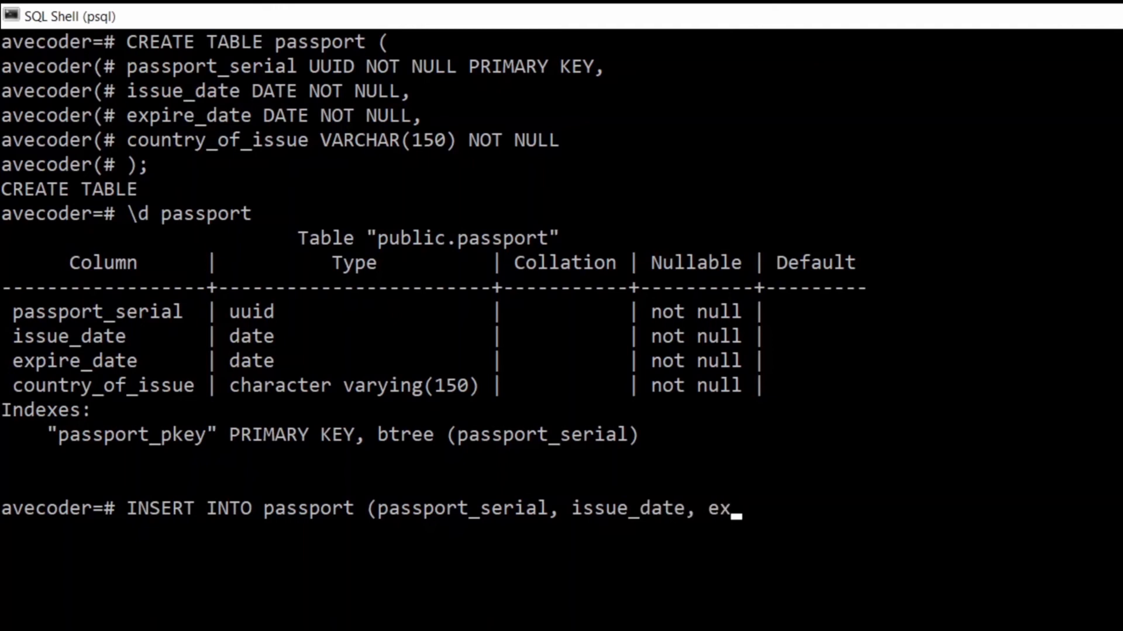
{"action": "type", "text": "pire_da"}
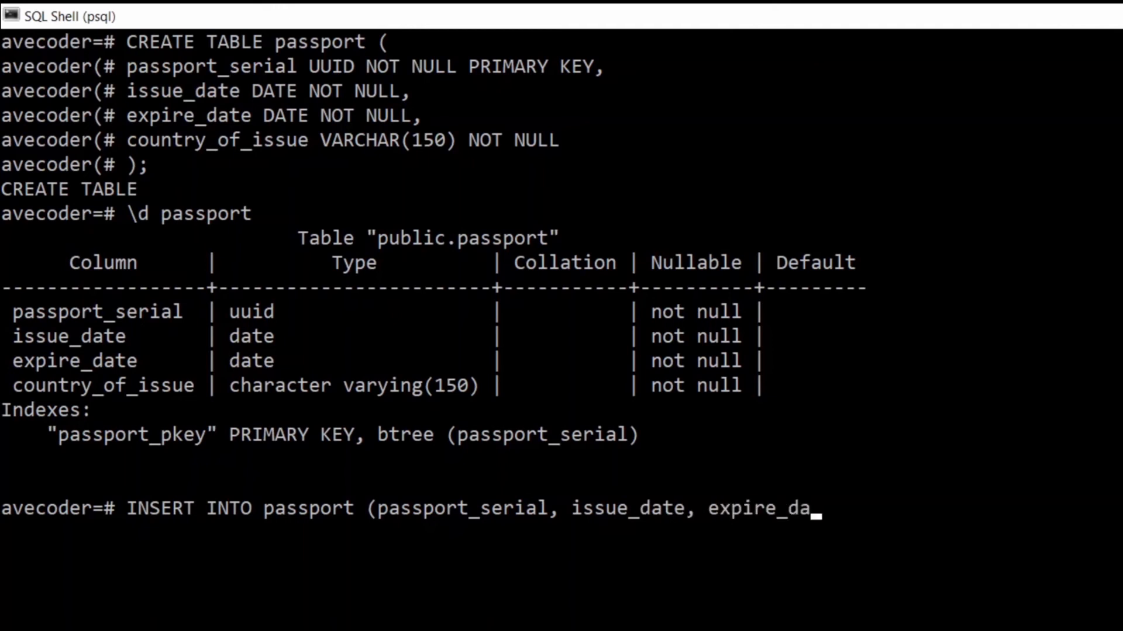
{"action": "type", "text": "te,"}
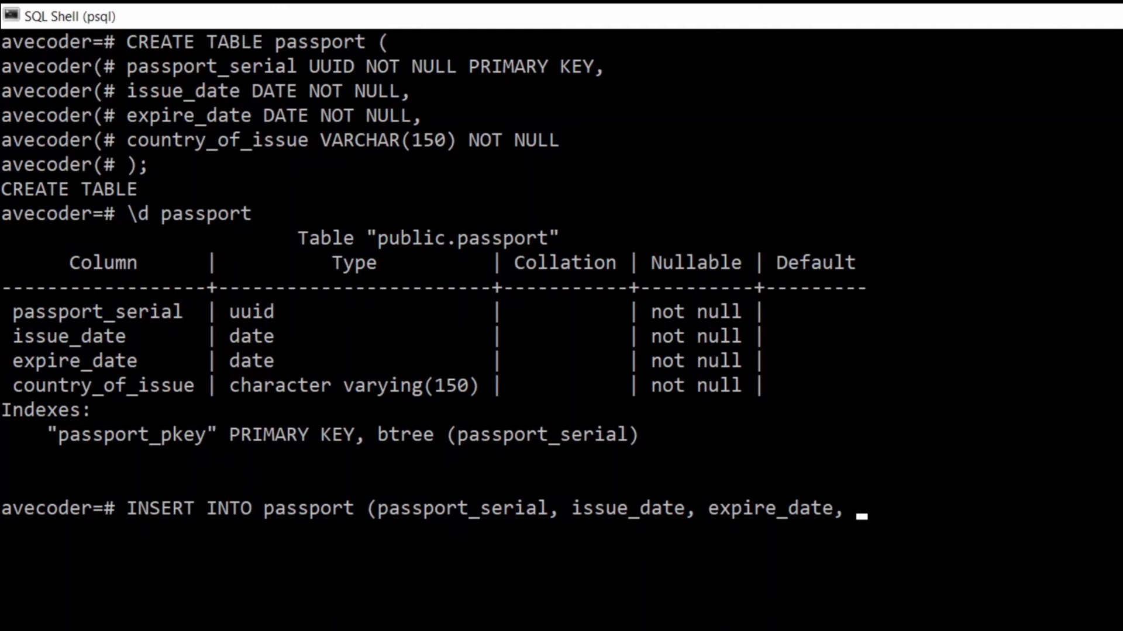
{"action": "type", "text": "cou"}
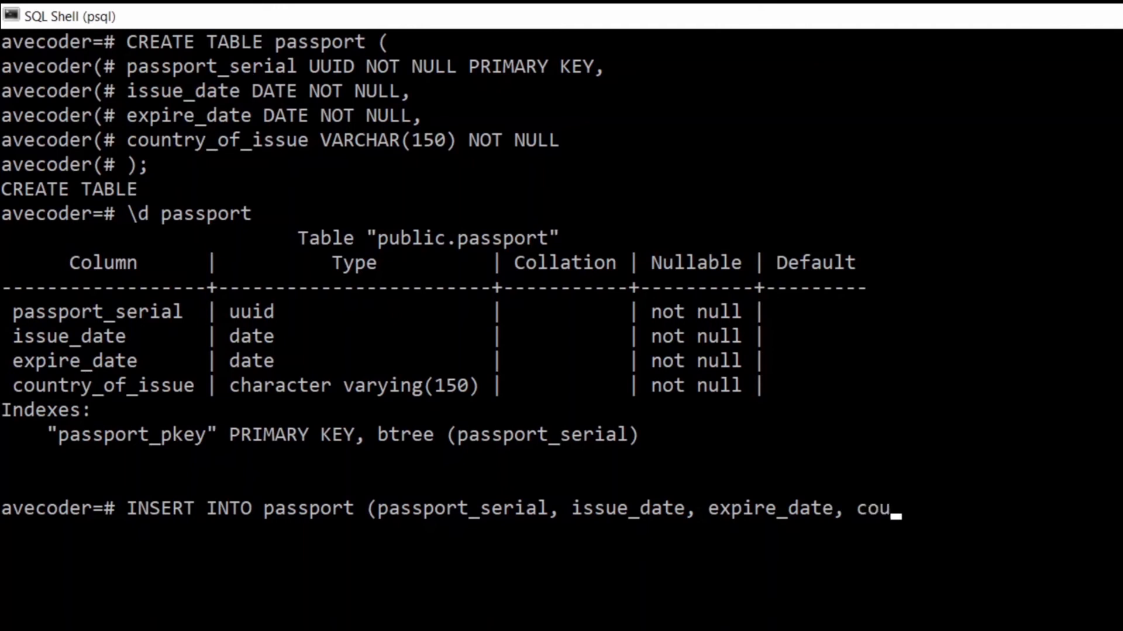
{"action": "type", "text": "ntry_o"}
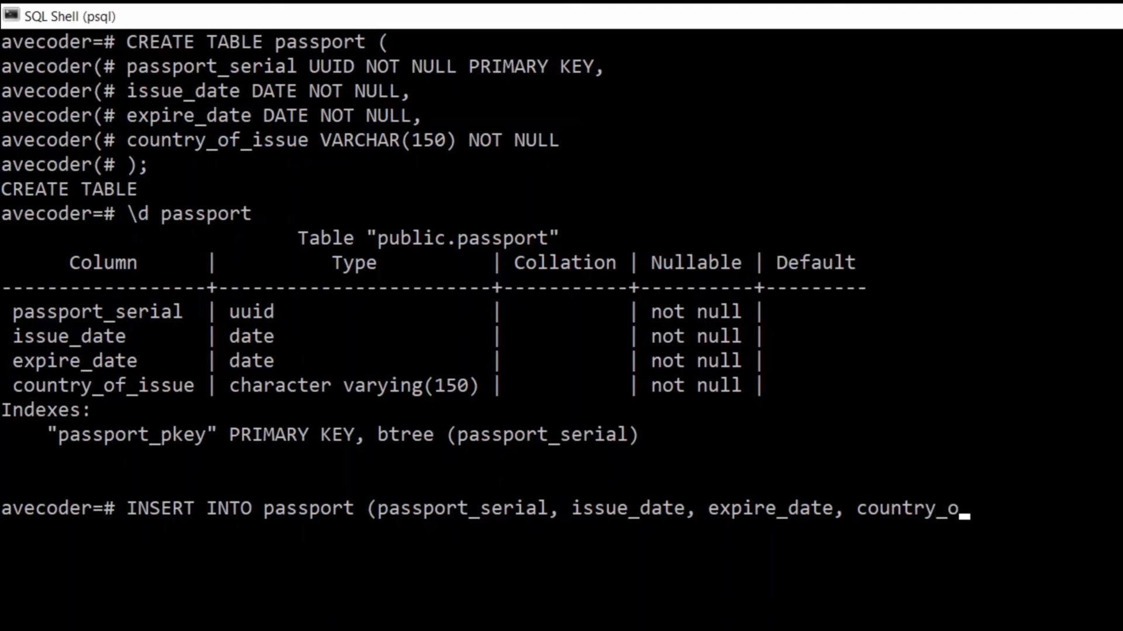
{"action": "type", "text": "f_issu"}
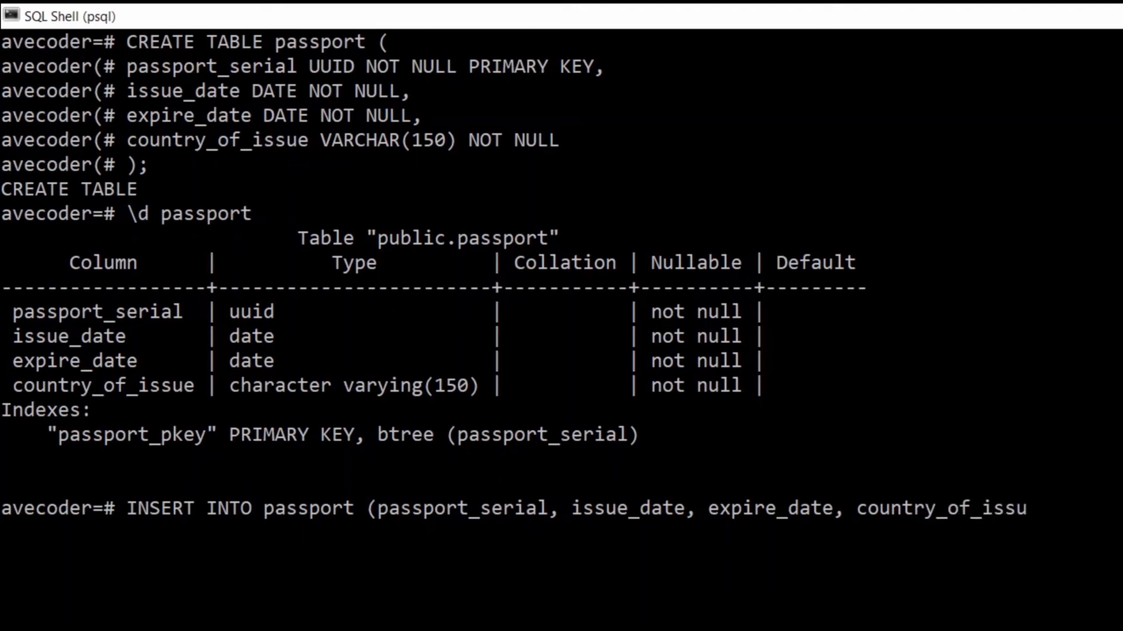
{"action": "type", "text": "e)"}
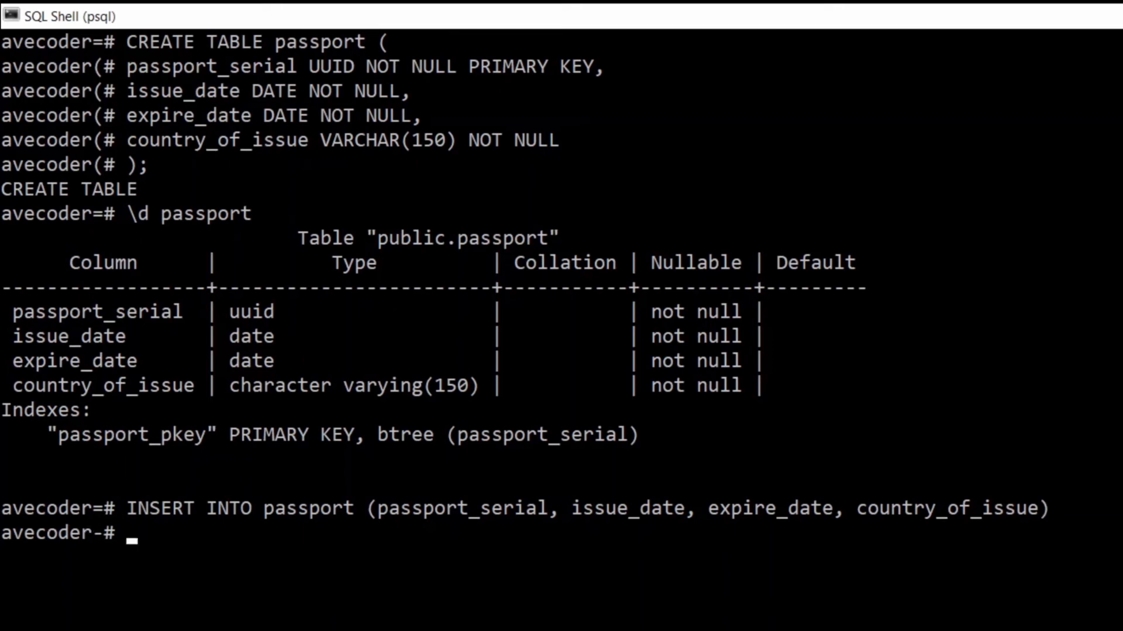
- Begin the VALUES clause with uuid_generate_v4() as the passport_serial value
{"action": "type", "text": "VALUE"}
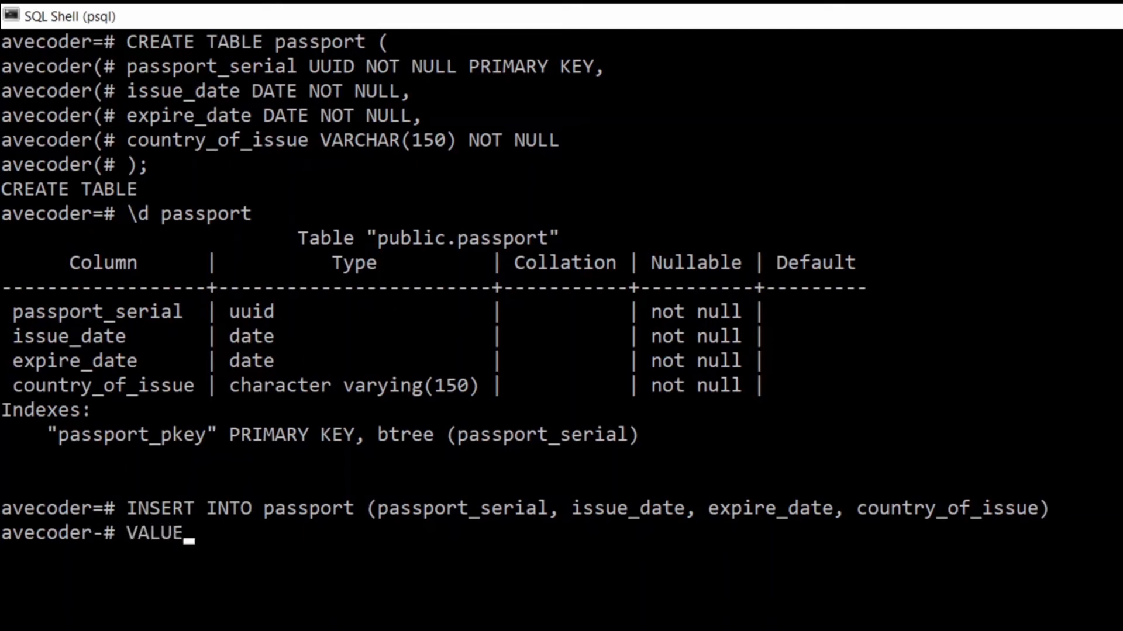
{"action": "type", "text": "S ("}
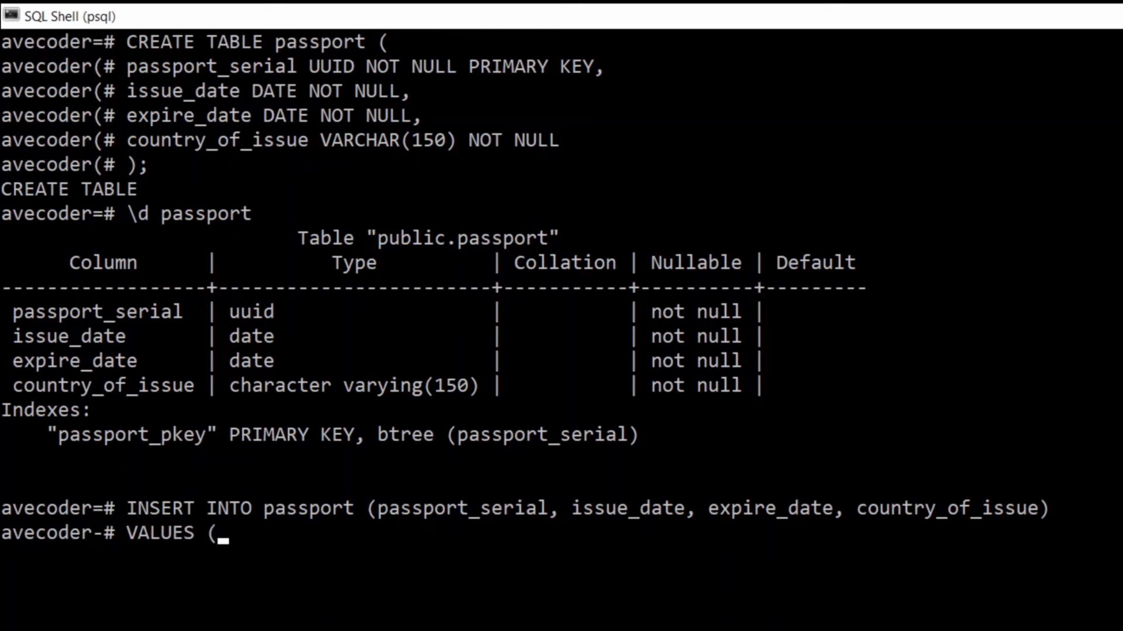
{"action": "type", "text": ")"}
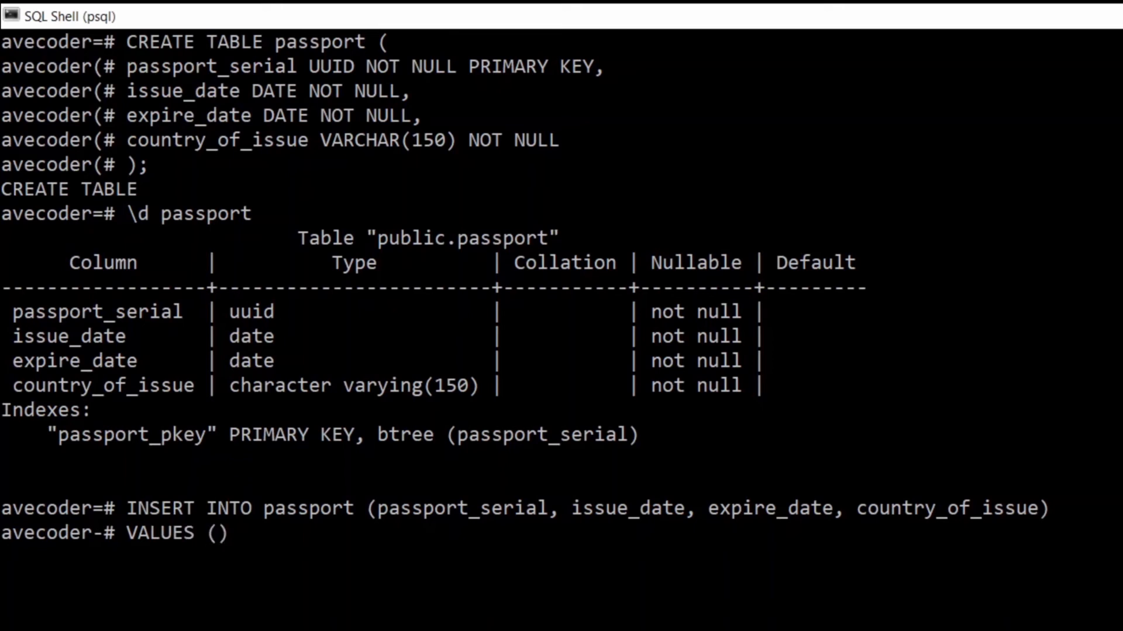
{"action": "type", "text": "uu"}
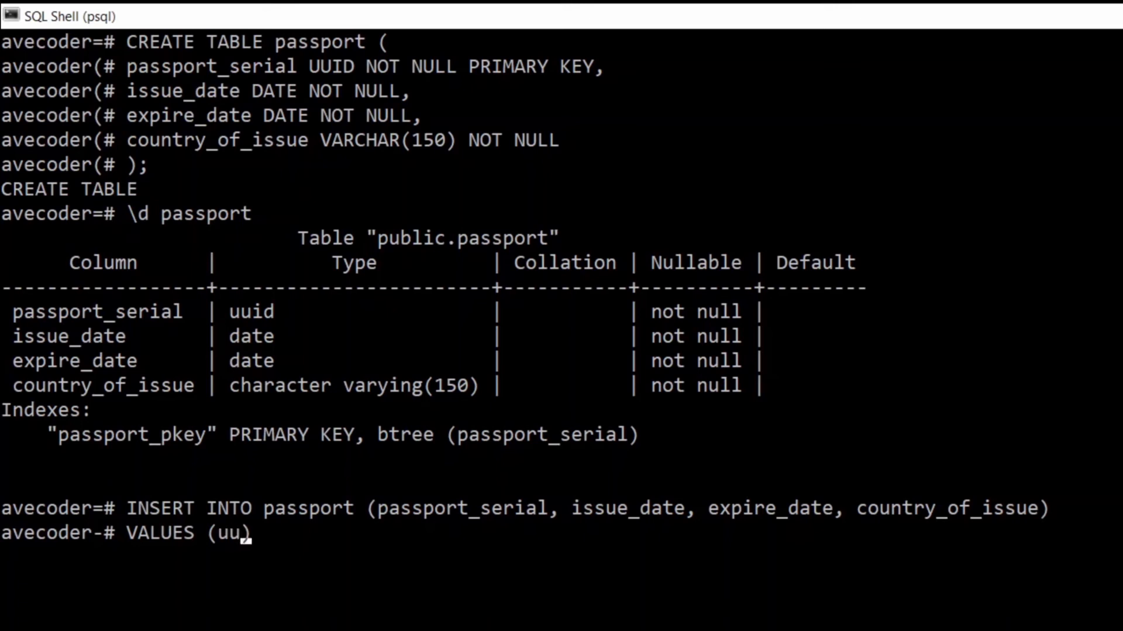
{"action": "type", "text": "id"}
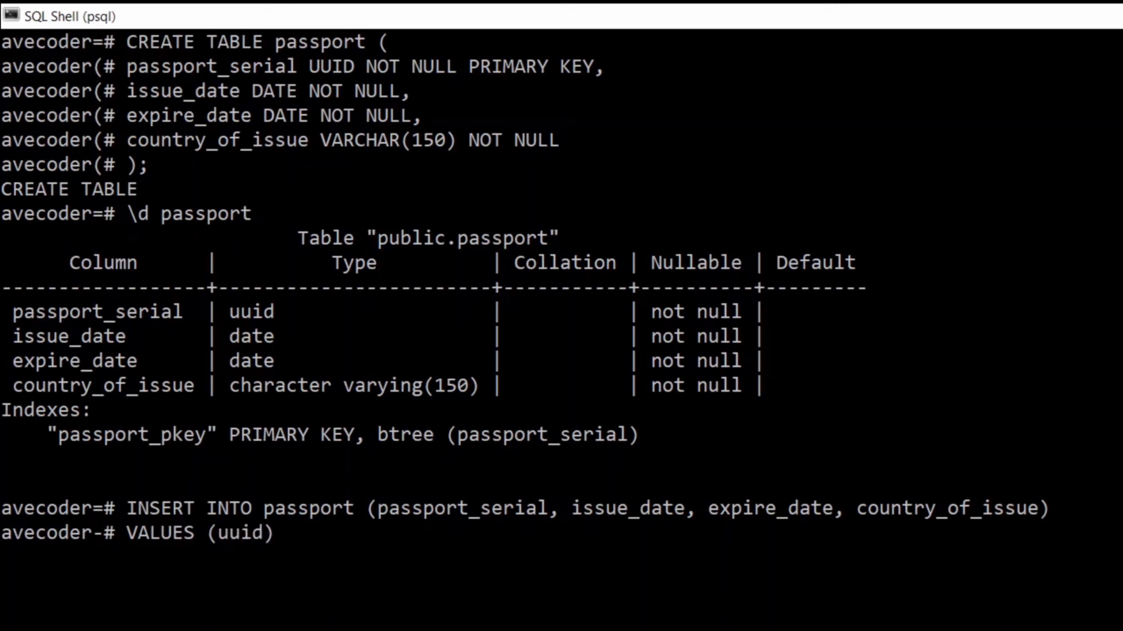
{"action": "type", "text": "_generate"}
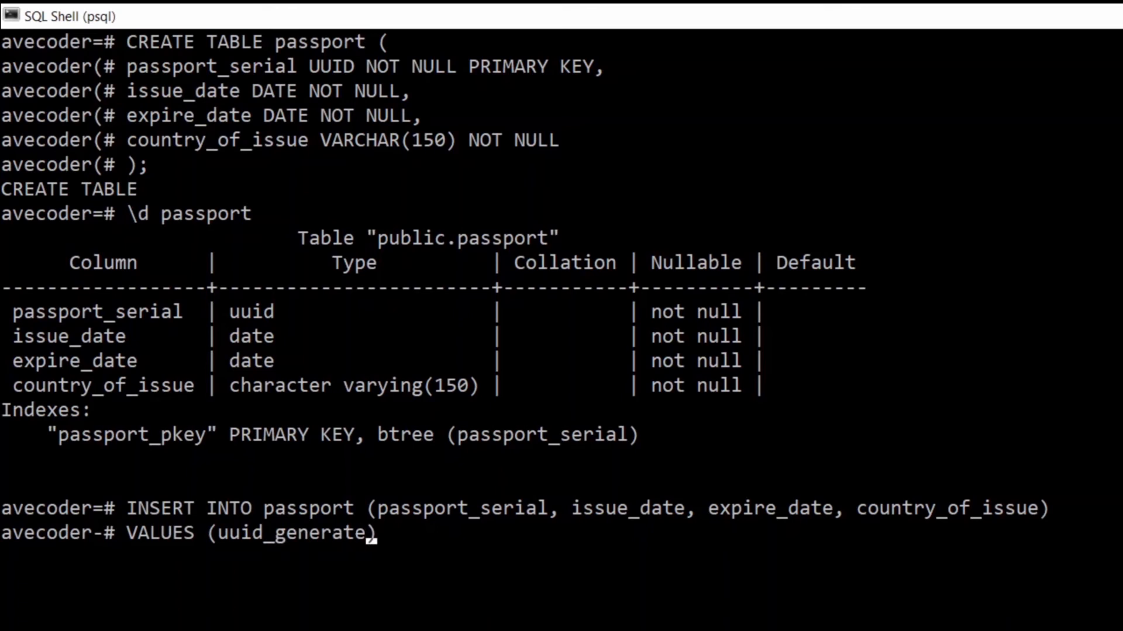
{"action": "type", "text": "_v4)"}
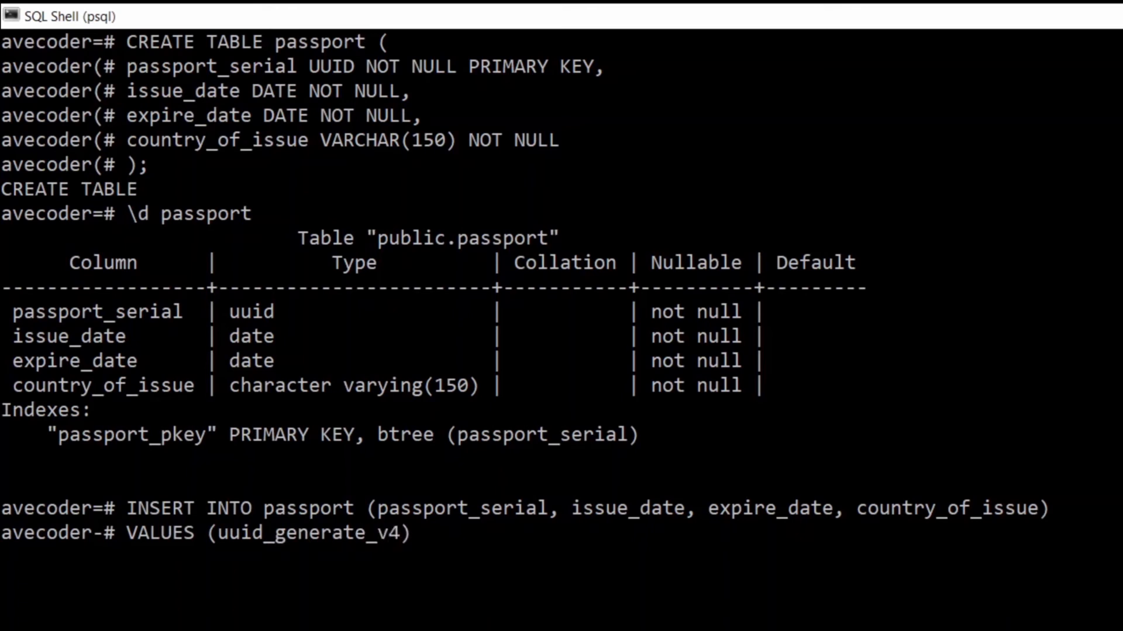
{"action": "type", "text": "()"}
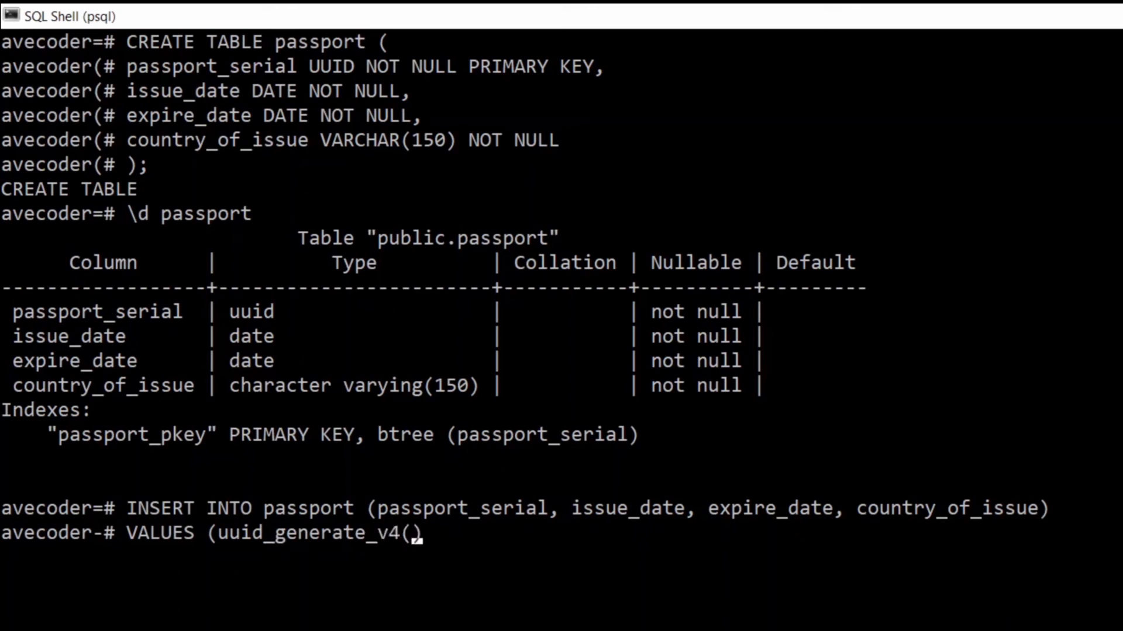
{"action": "type", "text": ")"}
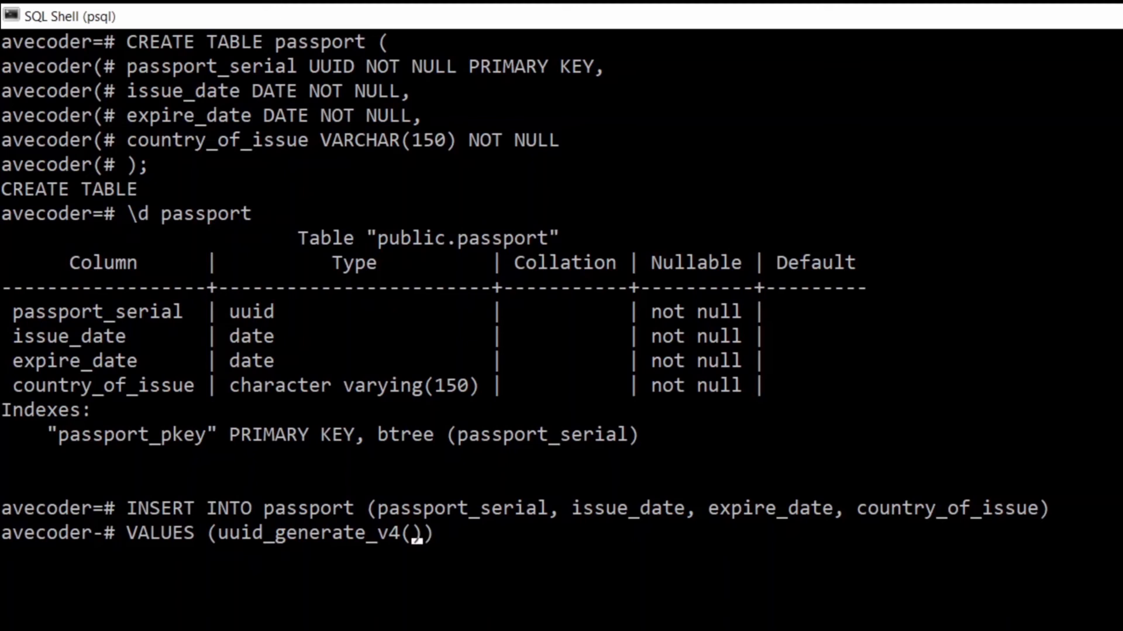
{"action": "type", "text": ","}
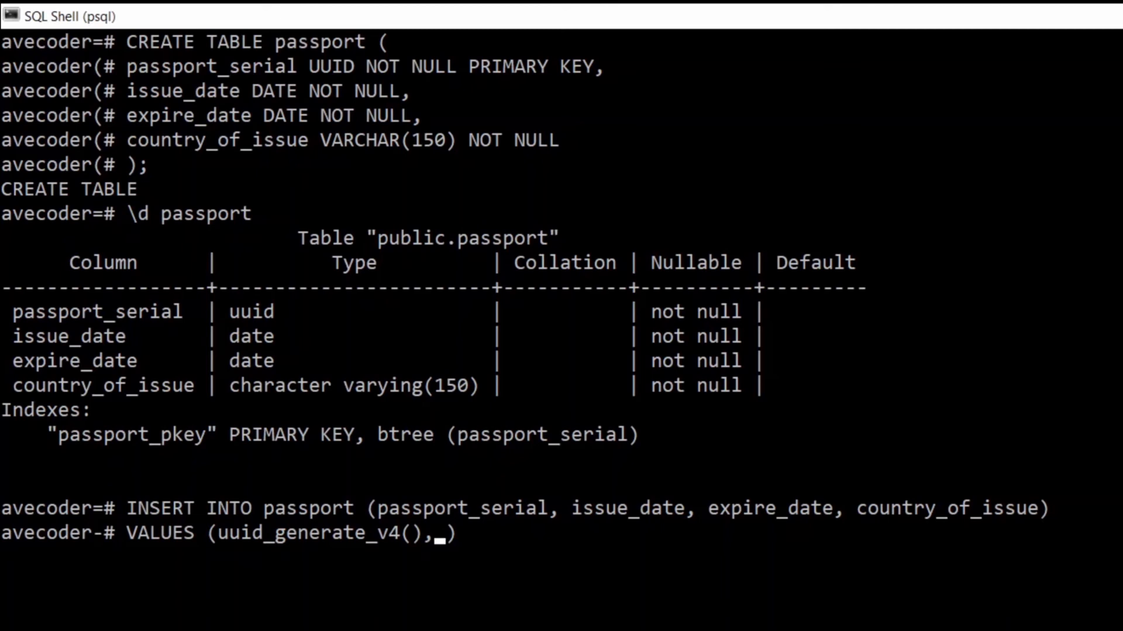
- Supply dates '2020_19_03', '2045_19_03' and 'United_Kingdom', ending in a date out-of-range error
{"action": "type", "text": "\""}
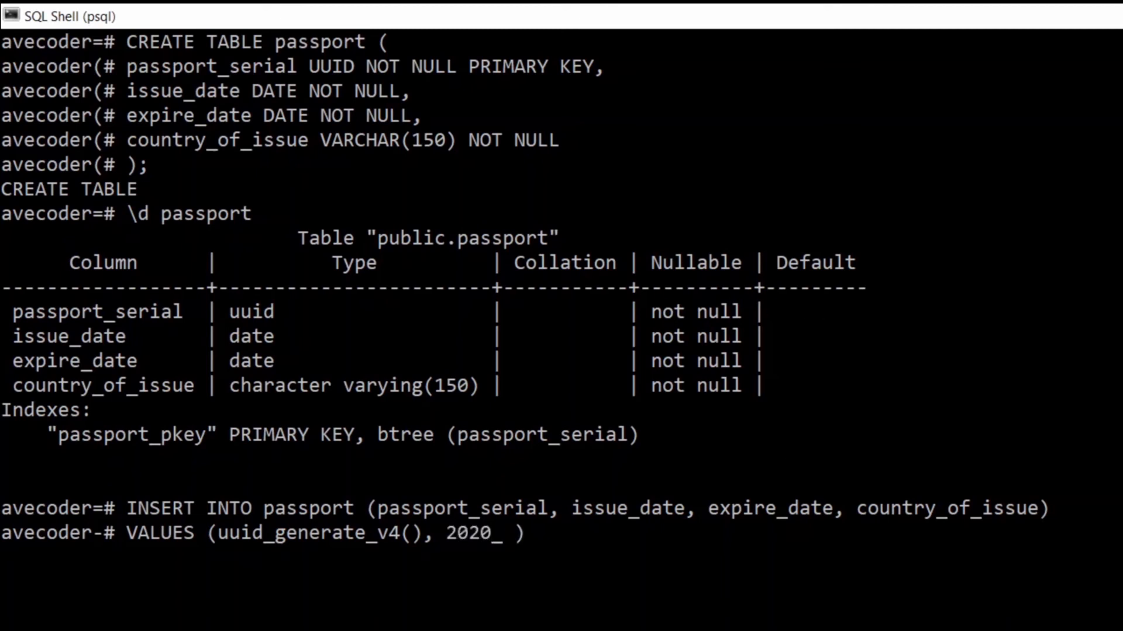
{"action": "type", "text": "19"}
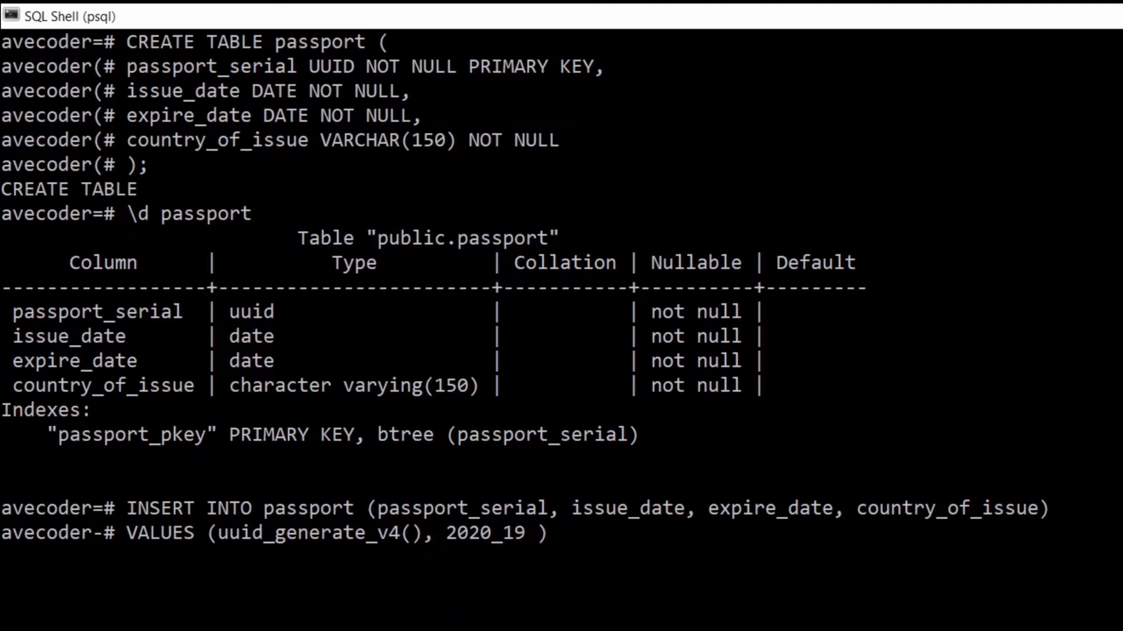
{"action": "type", "text": "_03,"}
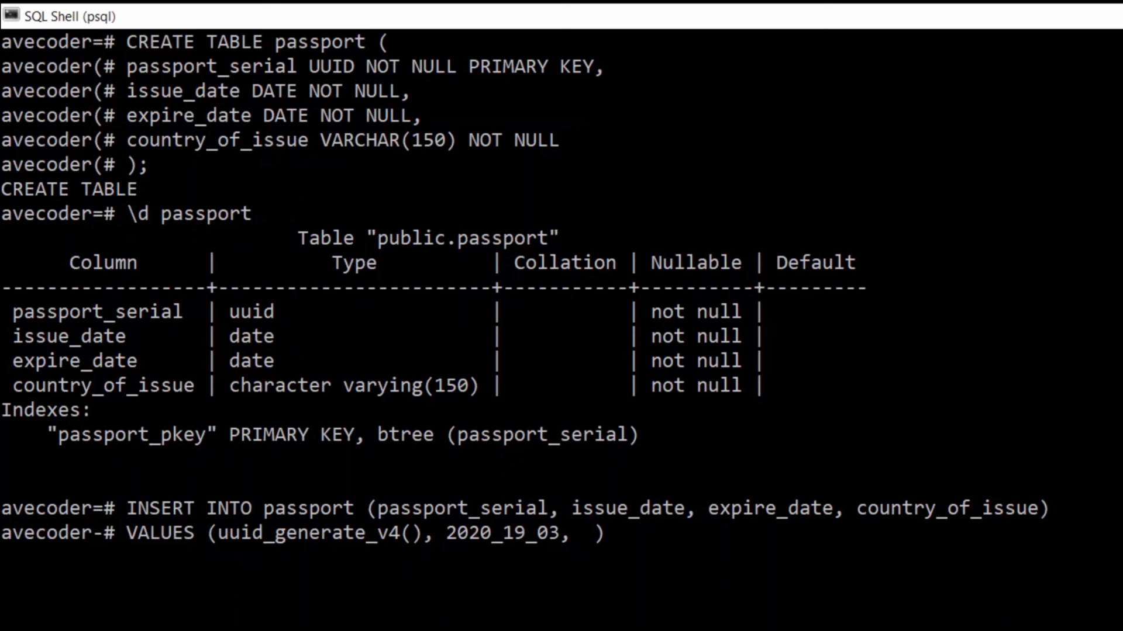
{"action": "type", "text": "2045"}
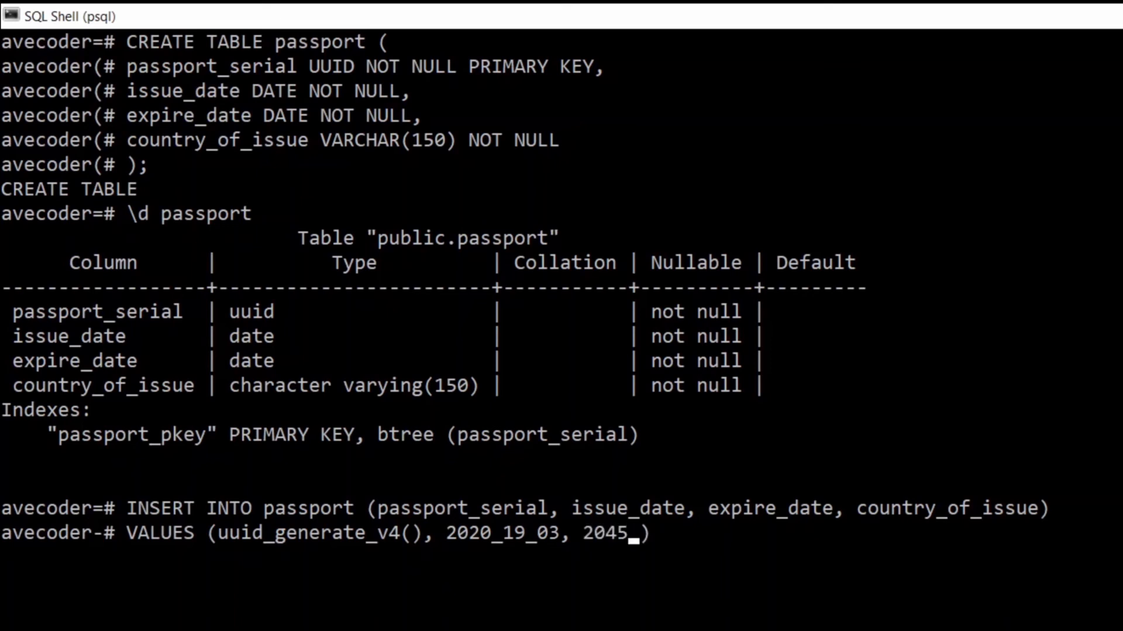
{"action": "type", "text": "_19"}
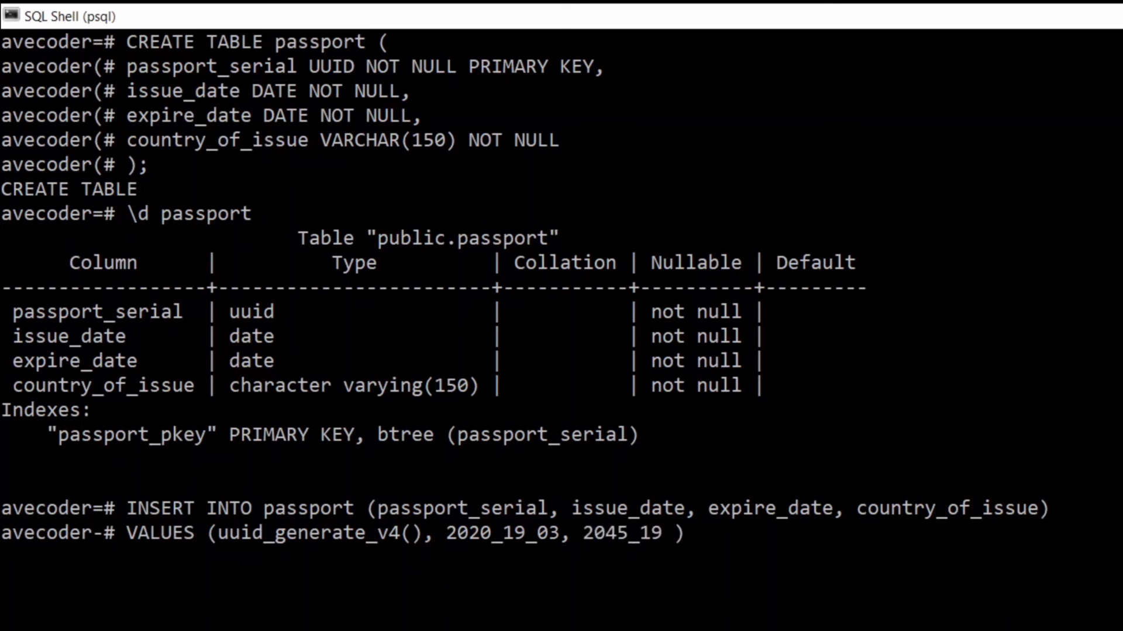
{"action": "type", "text": "_03,"}
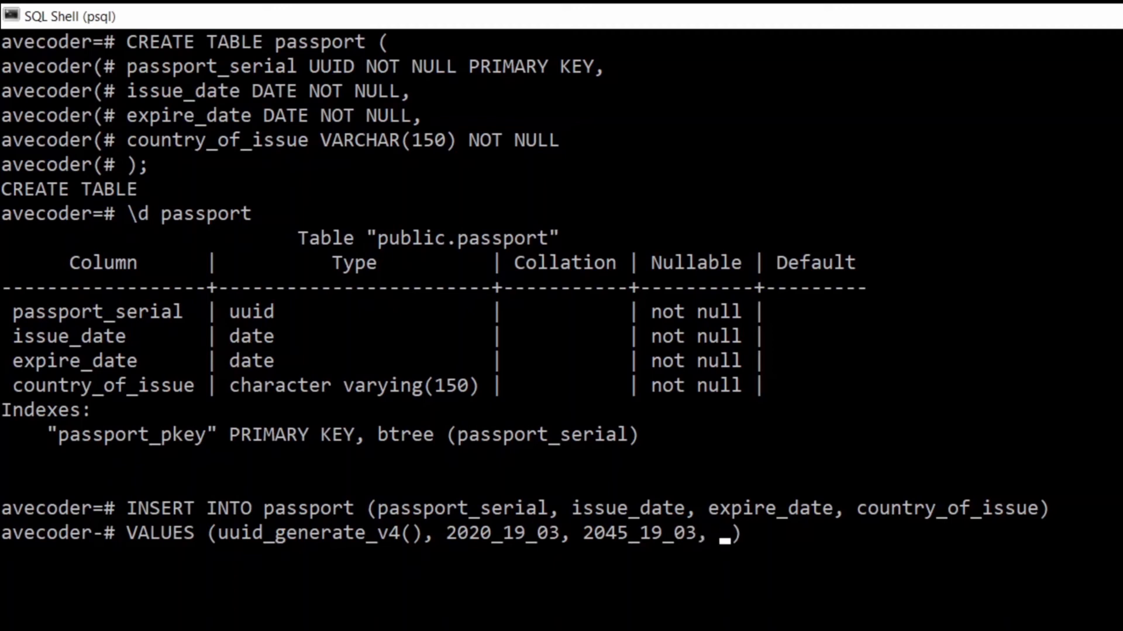
{"action": "type", "text": "United_Kingdom"}
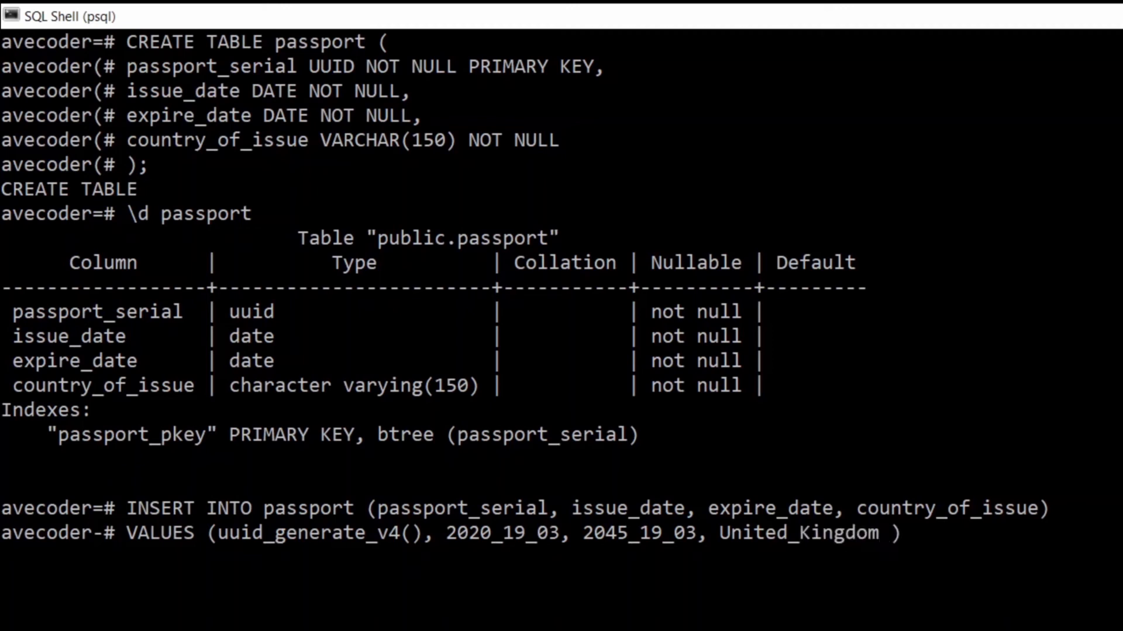
{"action": "type", "text": ";"}
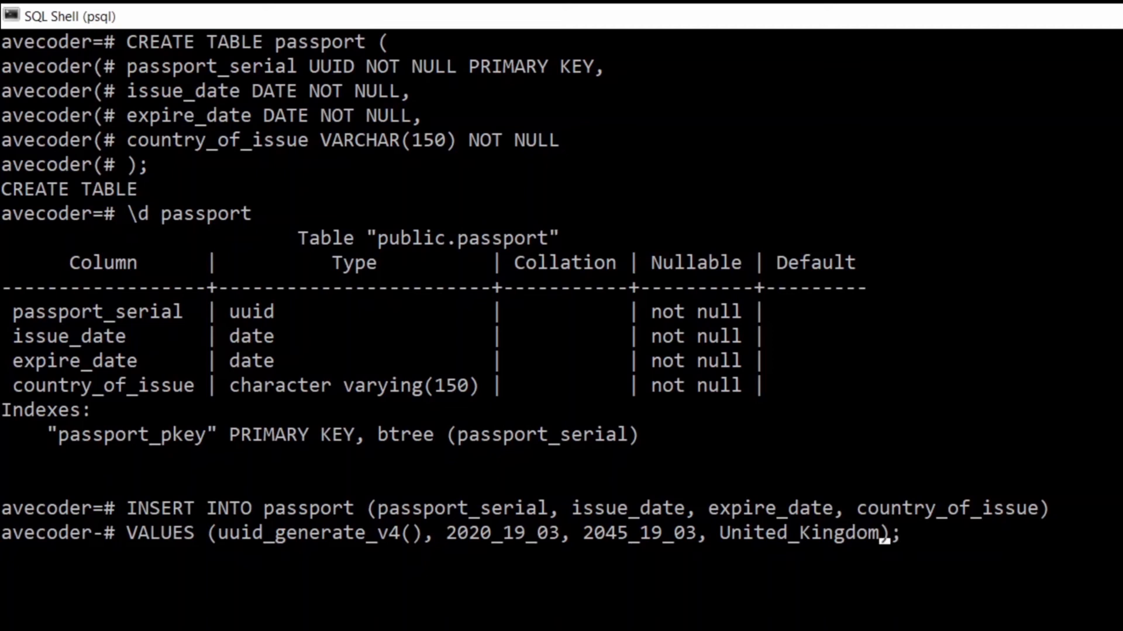
{"action": "type", "text": "'"}
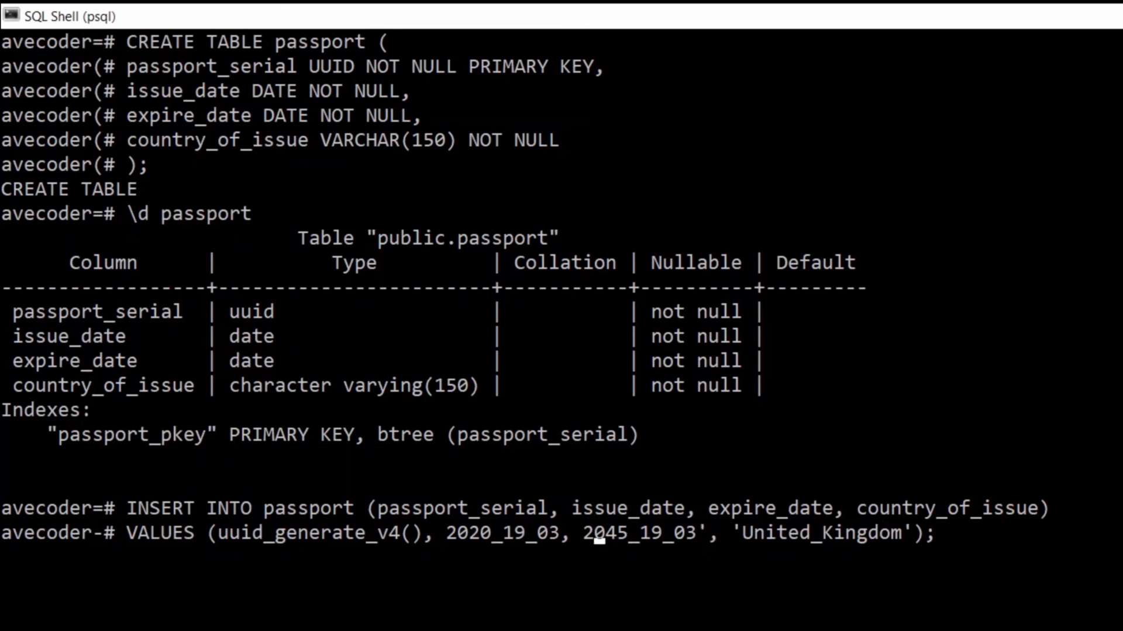
{"action": "type", "text": "',"}
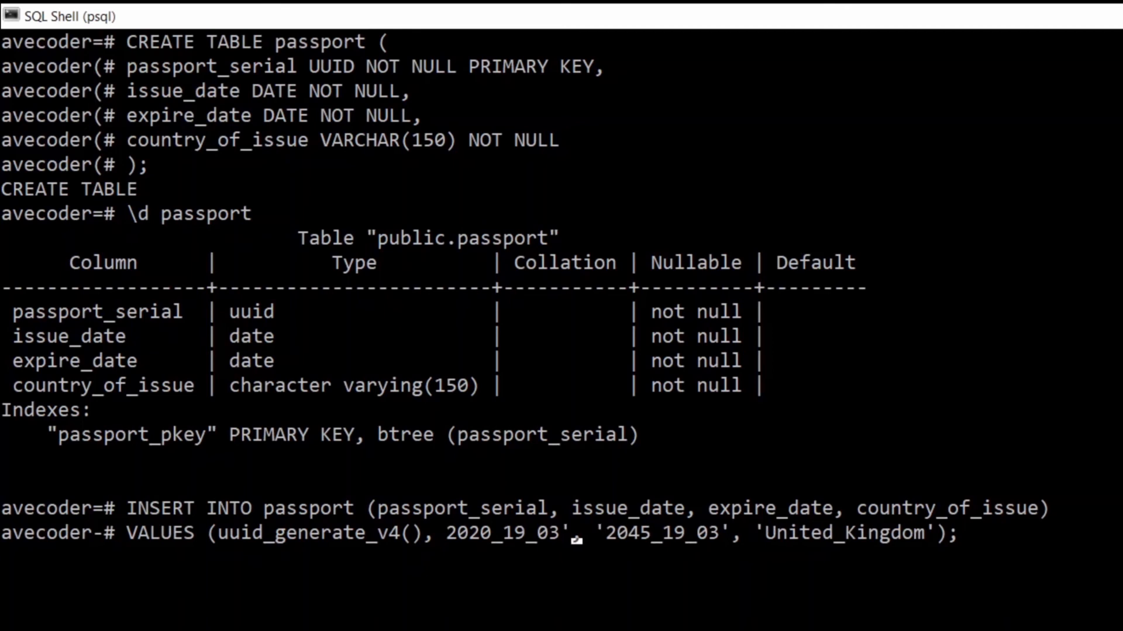
{"action": "type", "text": "'"}
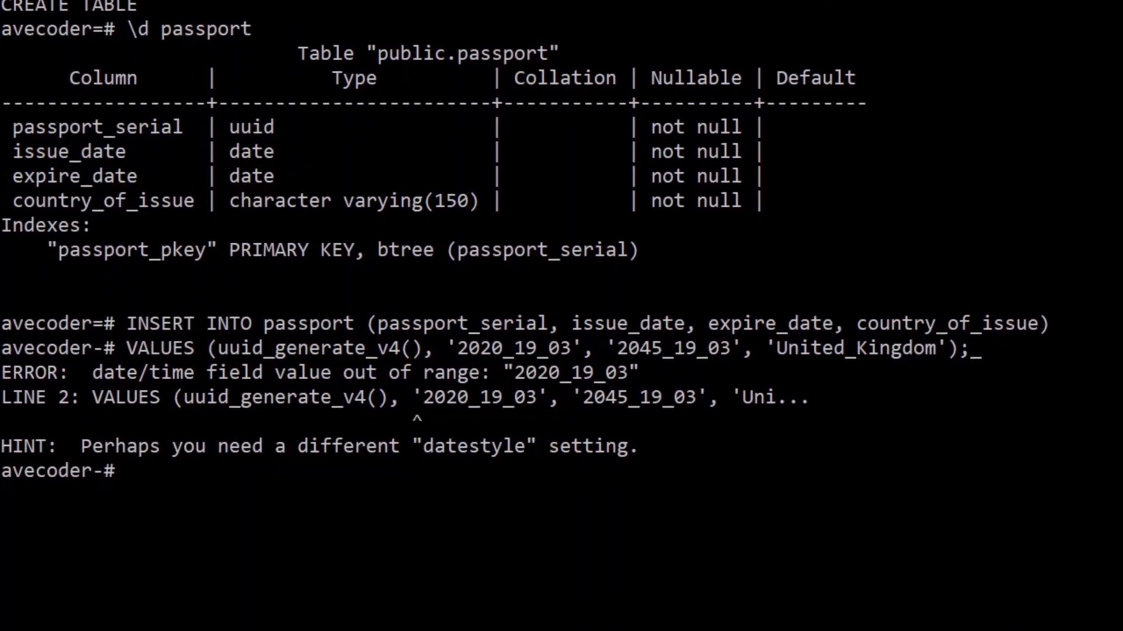
- Recall the failed INSERT with dates '2020_19_03'/'2045_19_03', start editing, then discard it and clear the console
{"action": "type", "text": "VALUES (uuid_generate_v4(), '2020_19_03', '2045_19_03', 'United_Kingdom');_"}
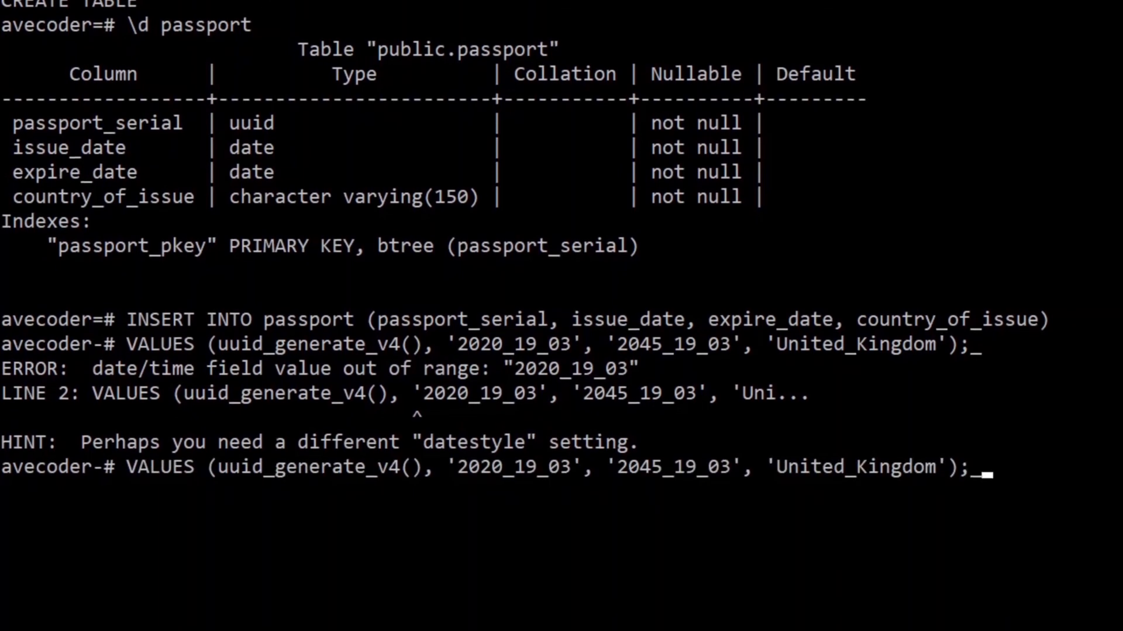
{"action": "type", "text": "INSERT INTO passport (passport_serial, issue_date, expire_date, country_of_issue)"}
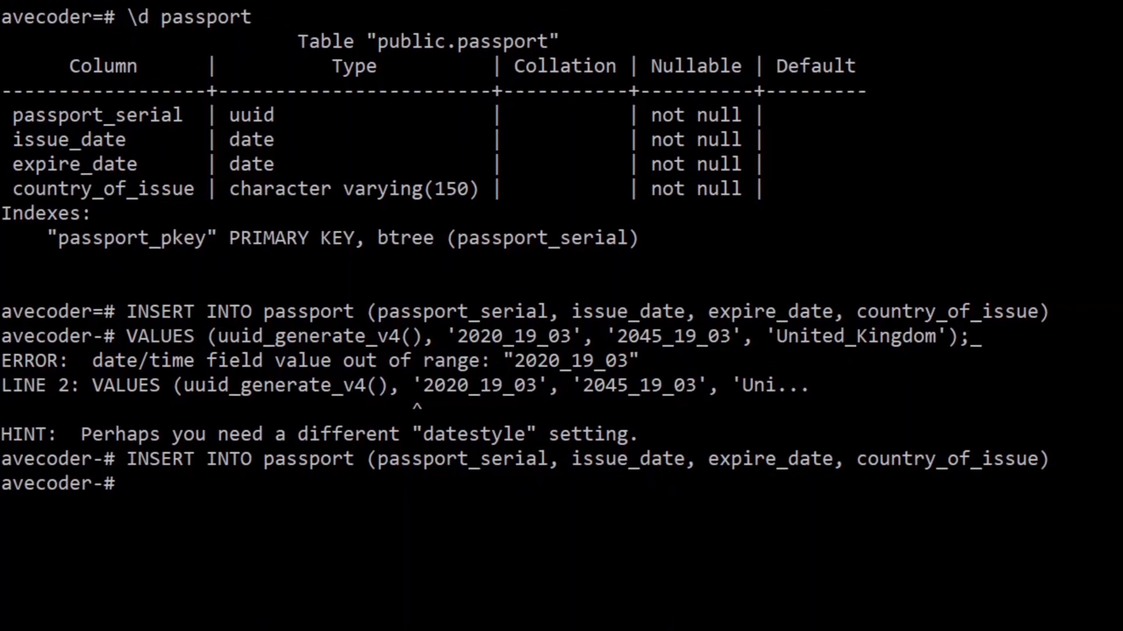
{"action": "type", "text": "VALUES (uuid_generate_v4(), '2020_19_03', '2045_19_03', 'United_Kingdom');_"}
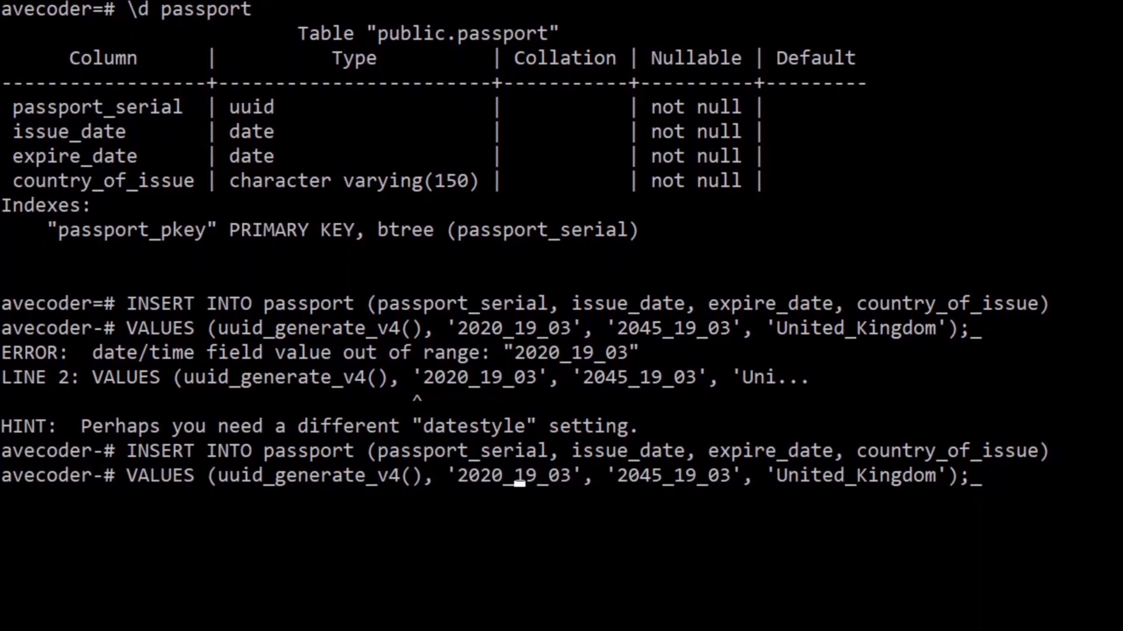
{"action": "type", "text": "-"}
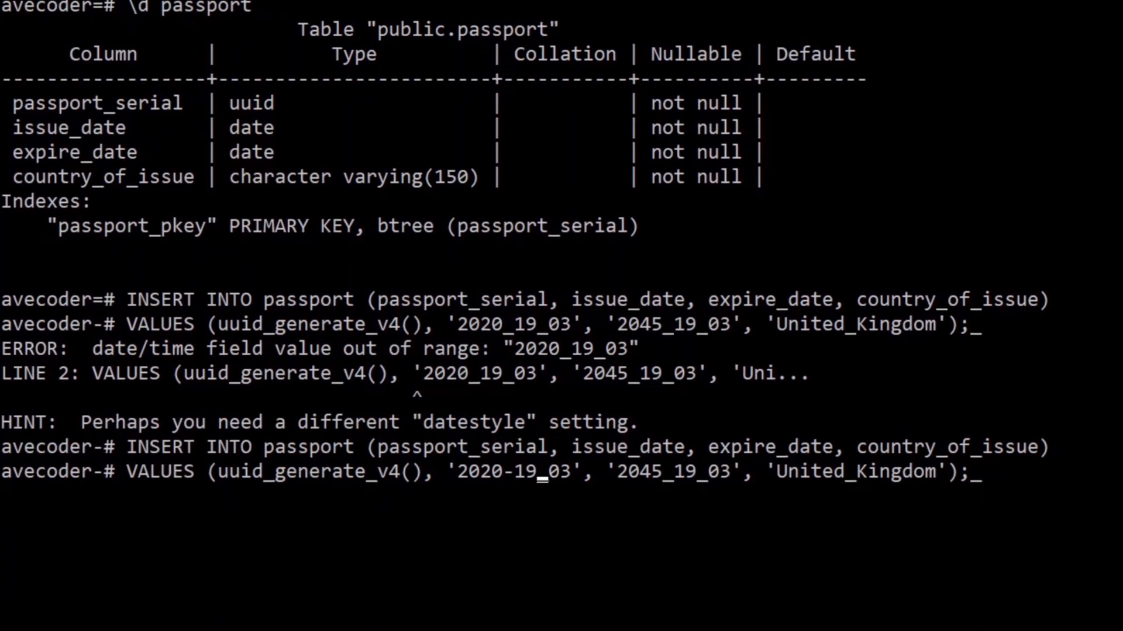
{"action": "key", "text": "ctrl+l"}
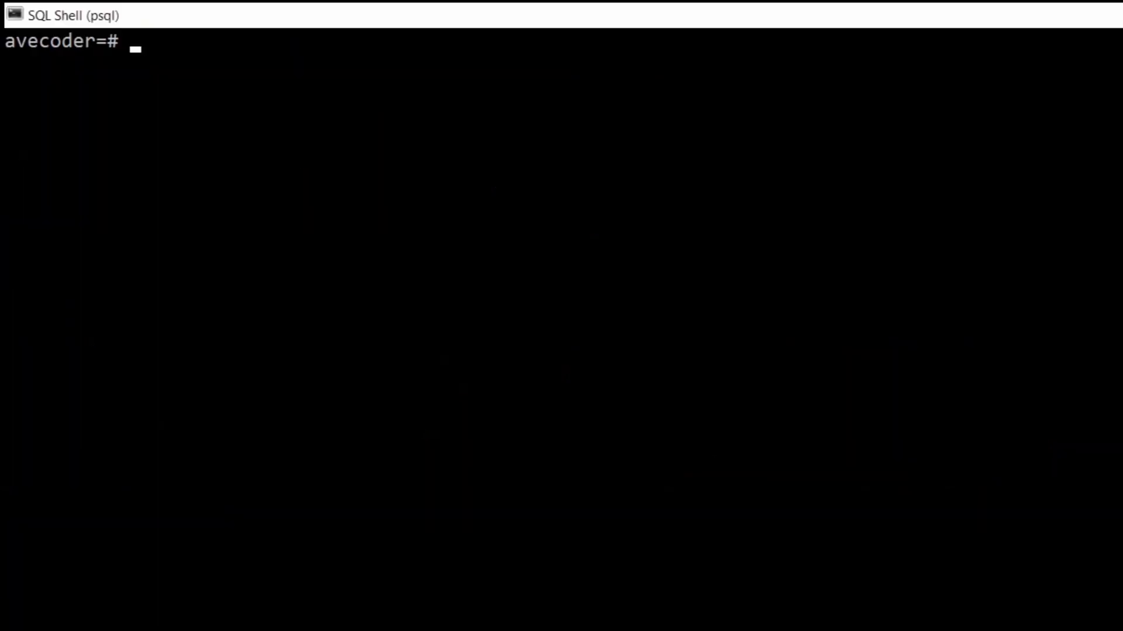
- Clear with \! cls and insert a passport row: uuid_generate_v4(), '2000-03-19', '2020-03-19', 'United_Kingdom'
{"action": "type", "text": "\\! cls"}
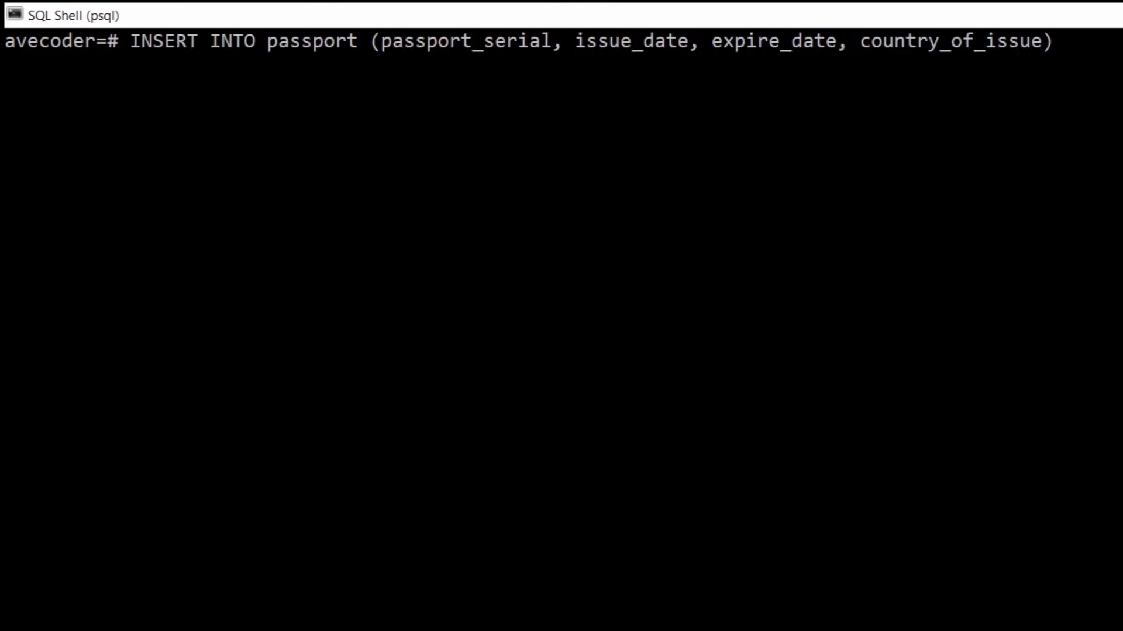
{"action": "type", "text": "\\! cls"}
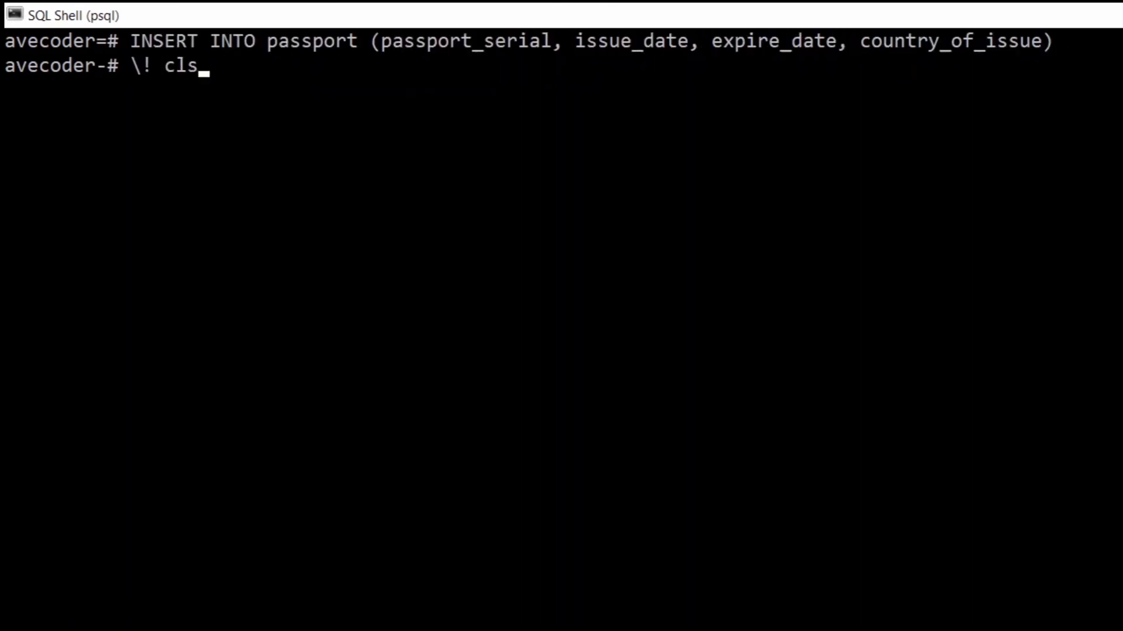
{"action": "type", "text": "VALUES (uuid_generate_v4(), '2000-19-03','2020-19-03', 'United_Kingdom');"}
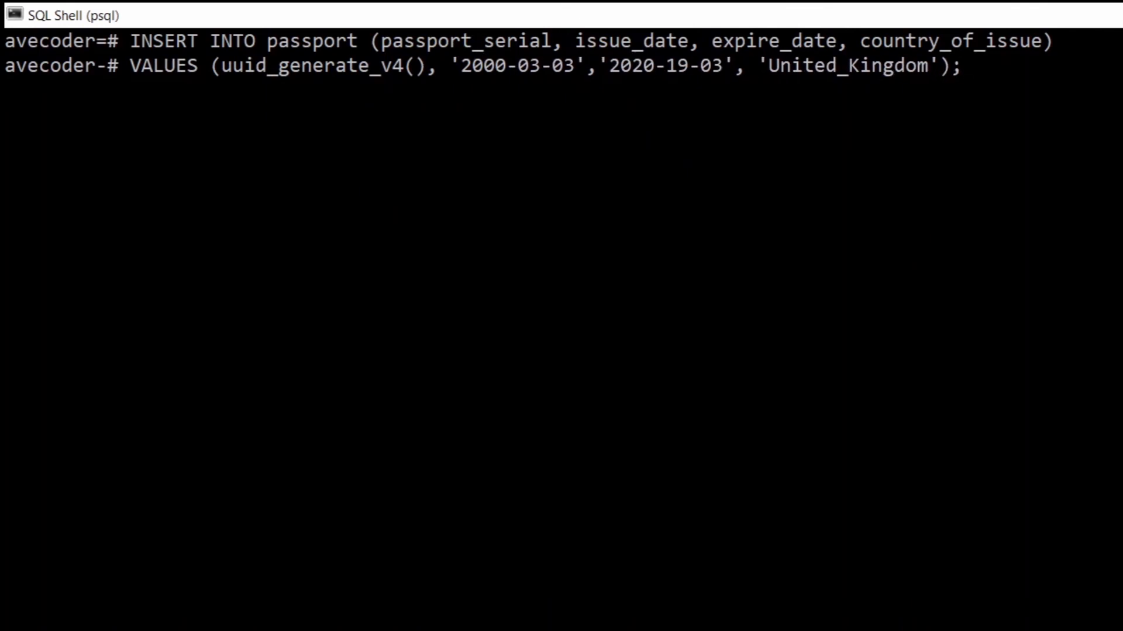
{"action": "type", "text": "19"}
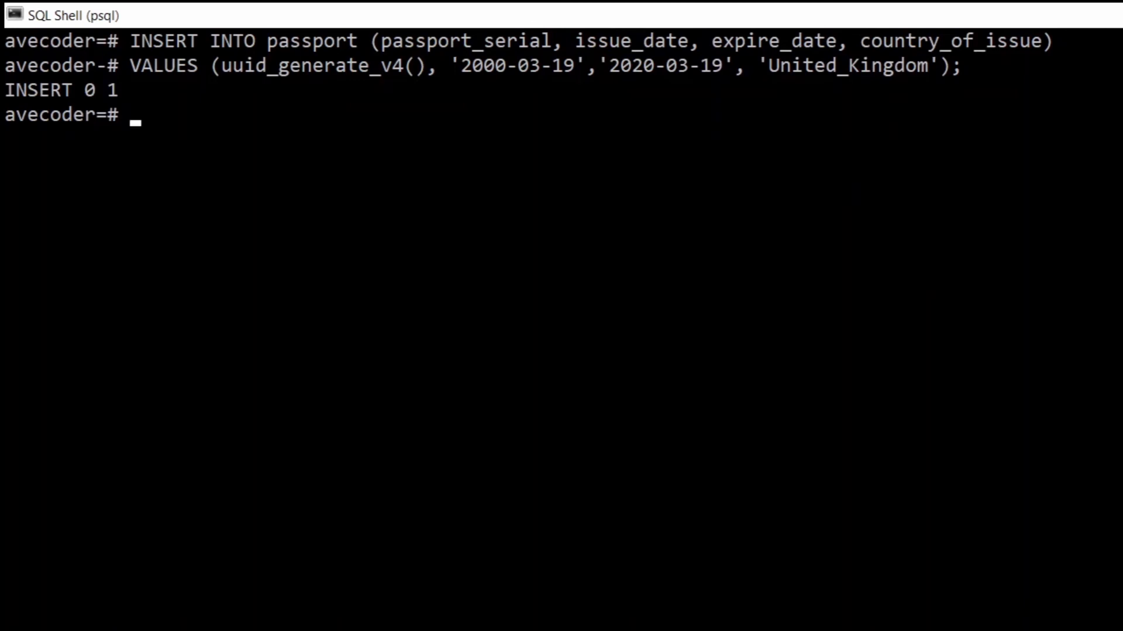
{"action": "type", "text": "SELECT *"}
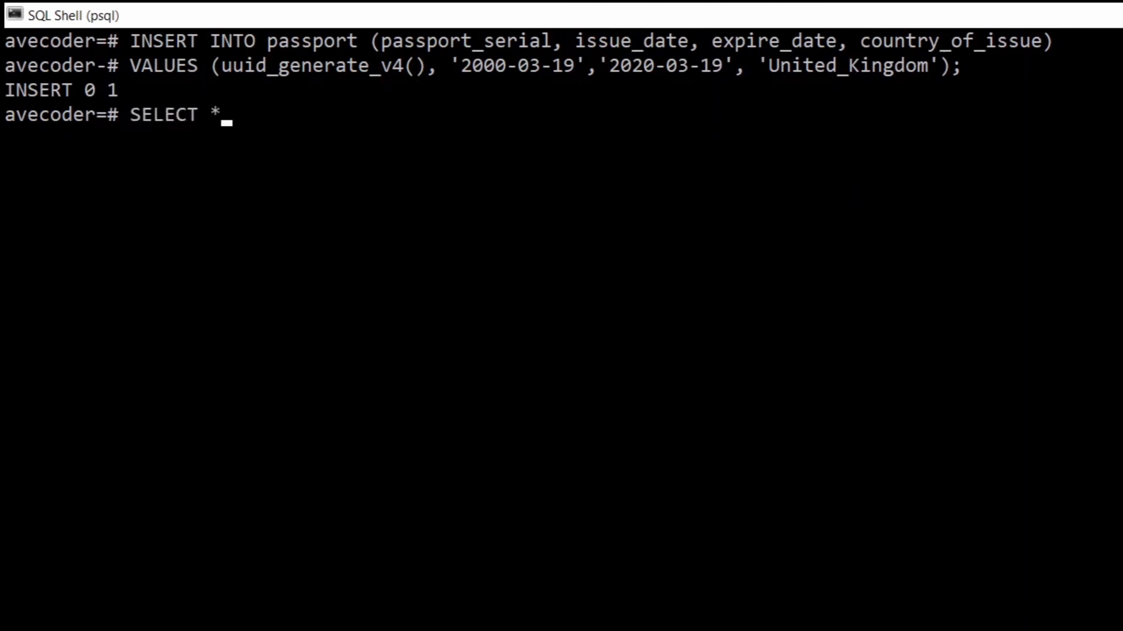
- Query SELECT * FROM passport to show the single inserted row
{"action": "type", "text": "FROM passport;"}
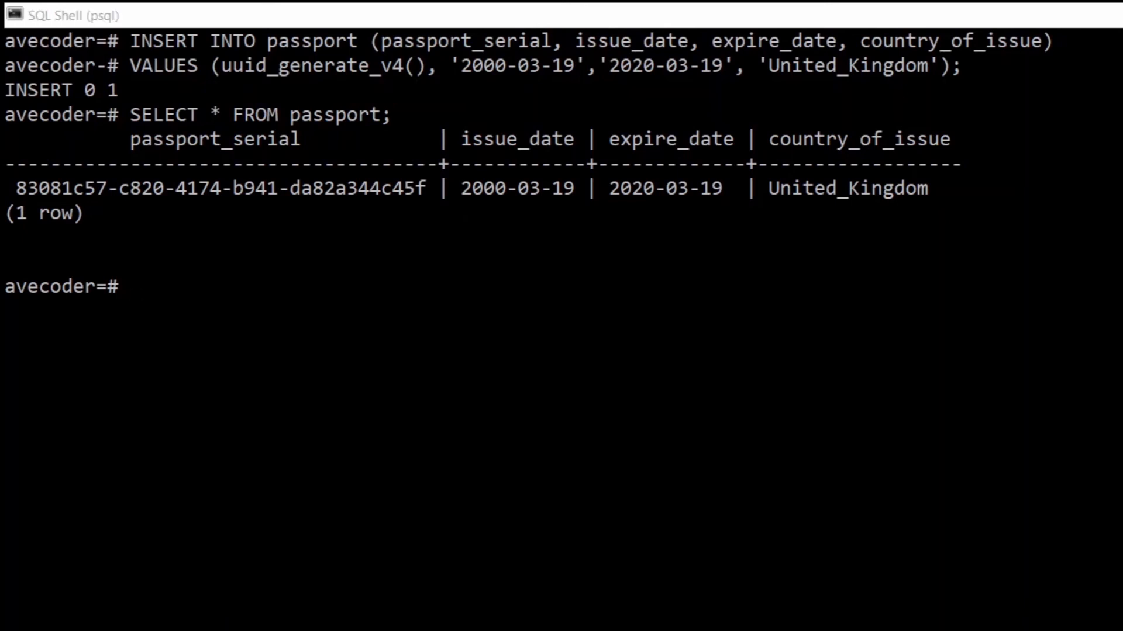
{"action": "mouse_move", "coordinate": [225, 71]}
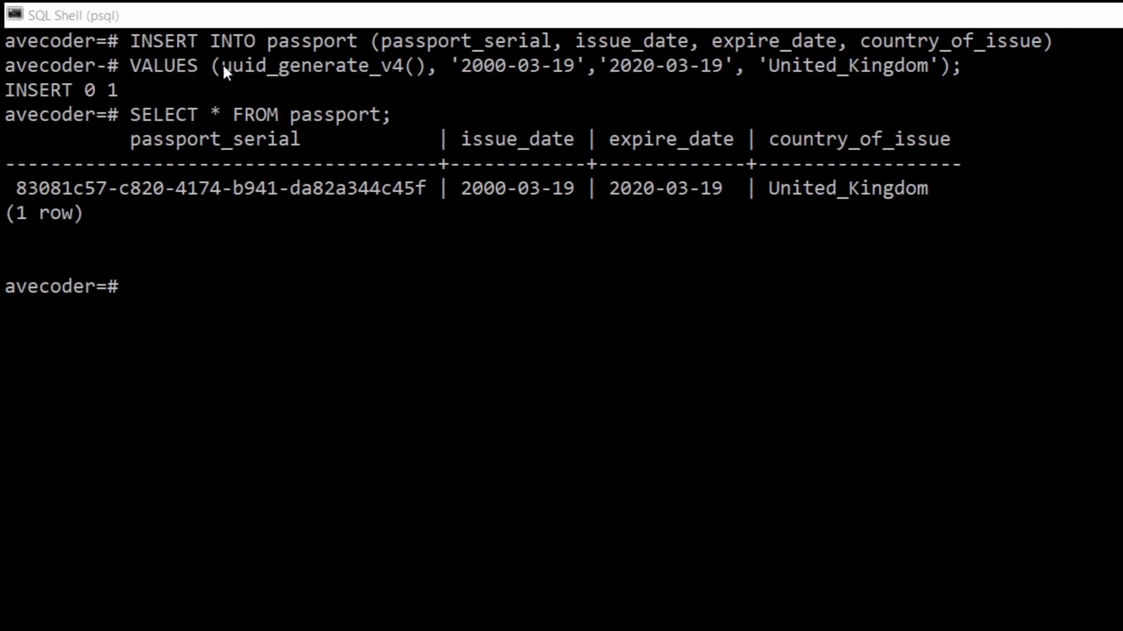